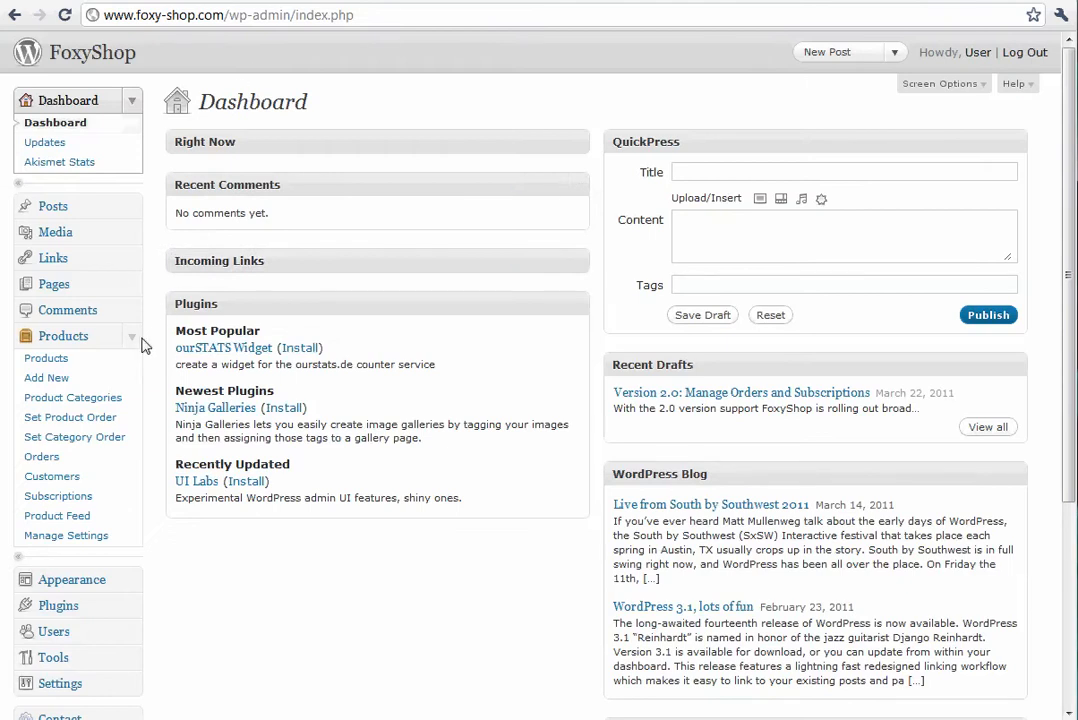
{"action": "mouse_move", "coordinate": [72, 397]}
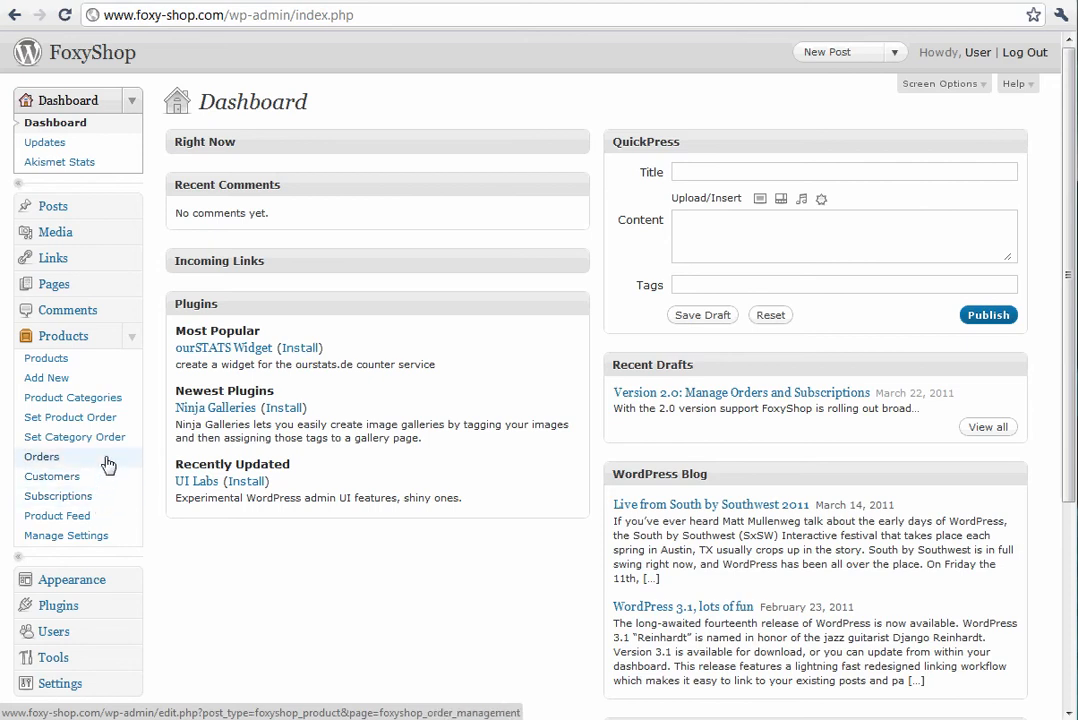
Open order management, keep Datafeed Status as Both, and set the start date to 2011-03-01.
{"action": "left_click", "coordinate": [41, 456]}
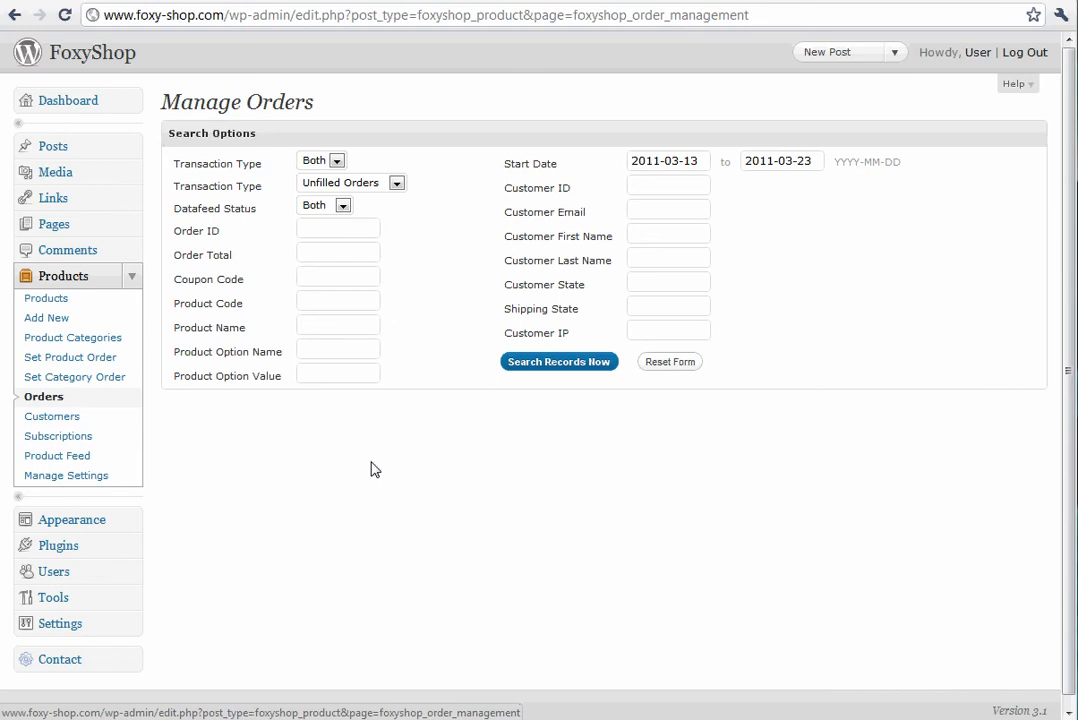
{"action": "mouse_move", "coordinate": [430, 166]}
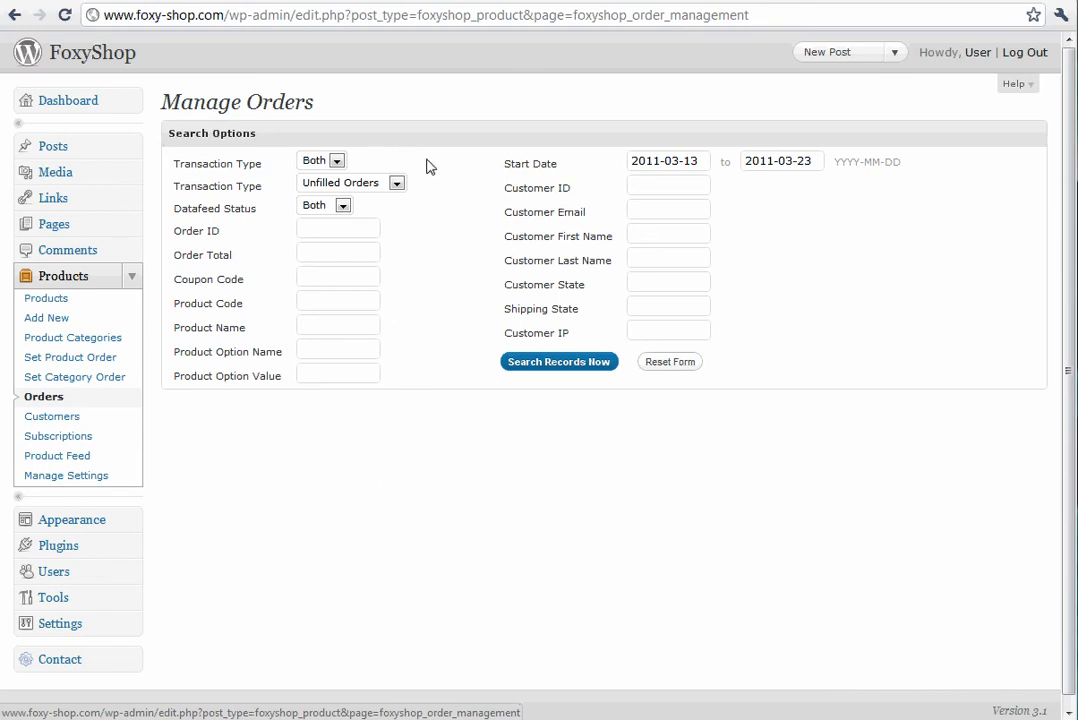
{"action": "mouse_move", "coordinate": [417, 186]}
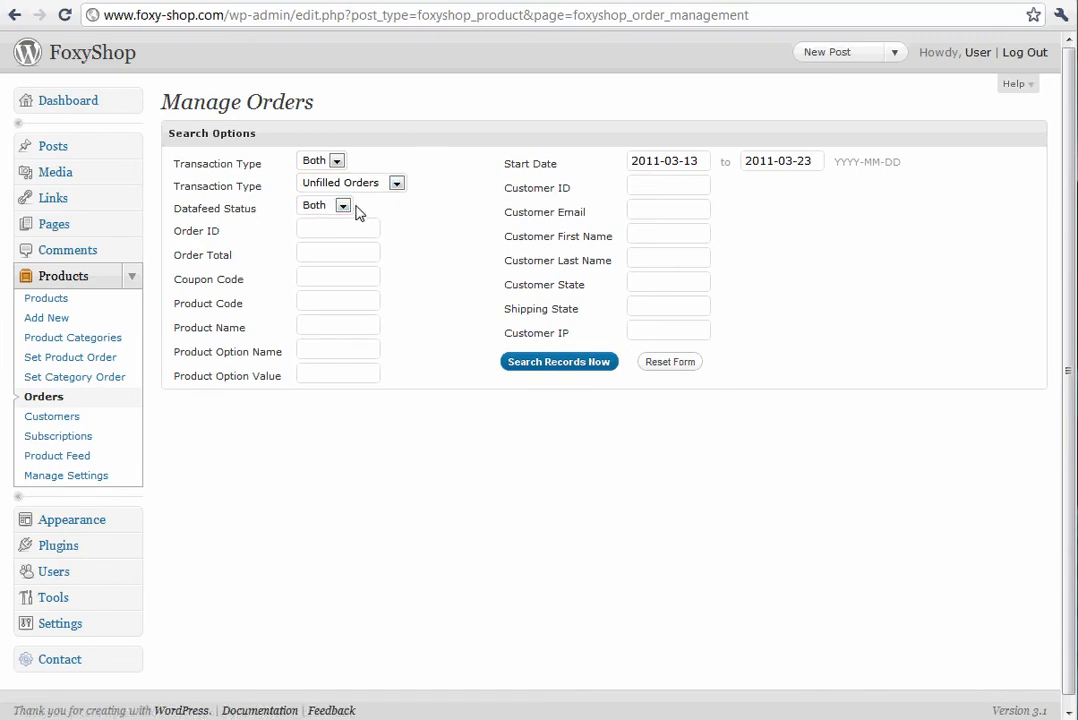
{"action": "left_click", "coordinate": [343, 205]}
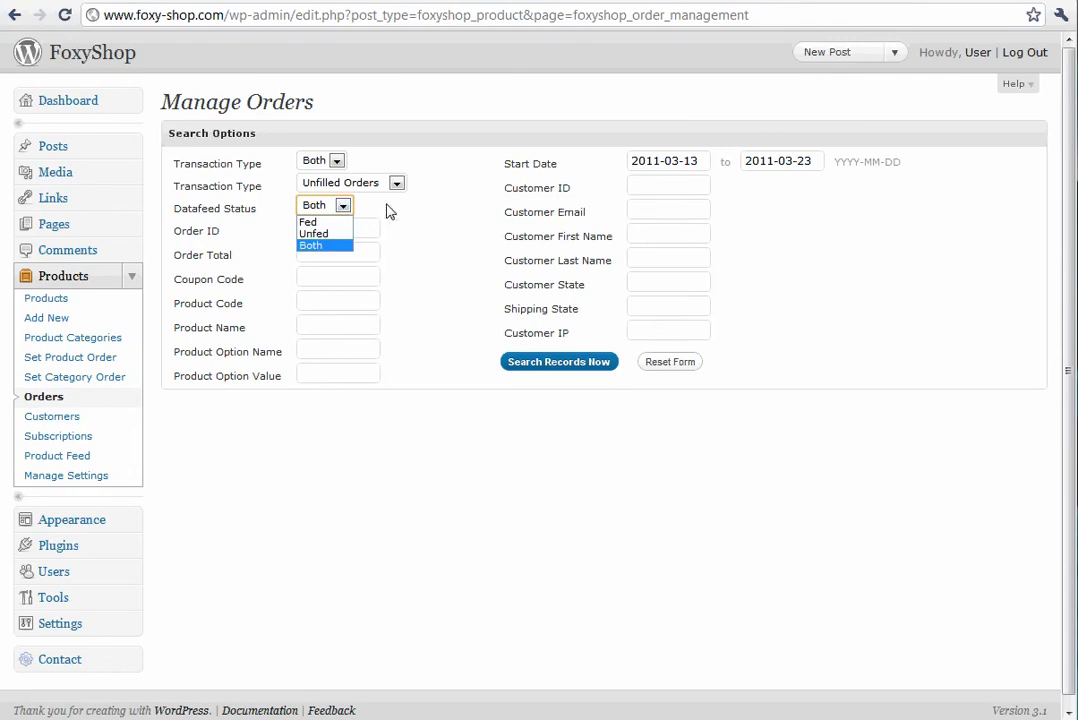
{"action": "left_click", "coordinate": [311, 245]}
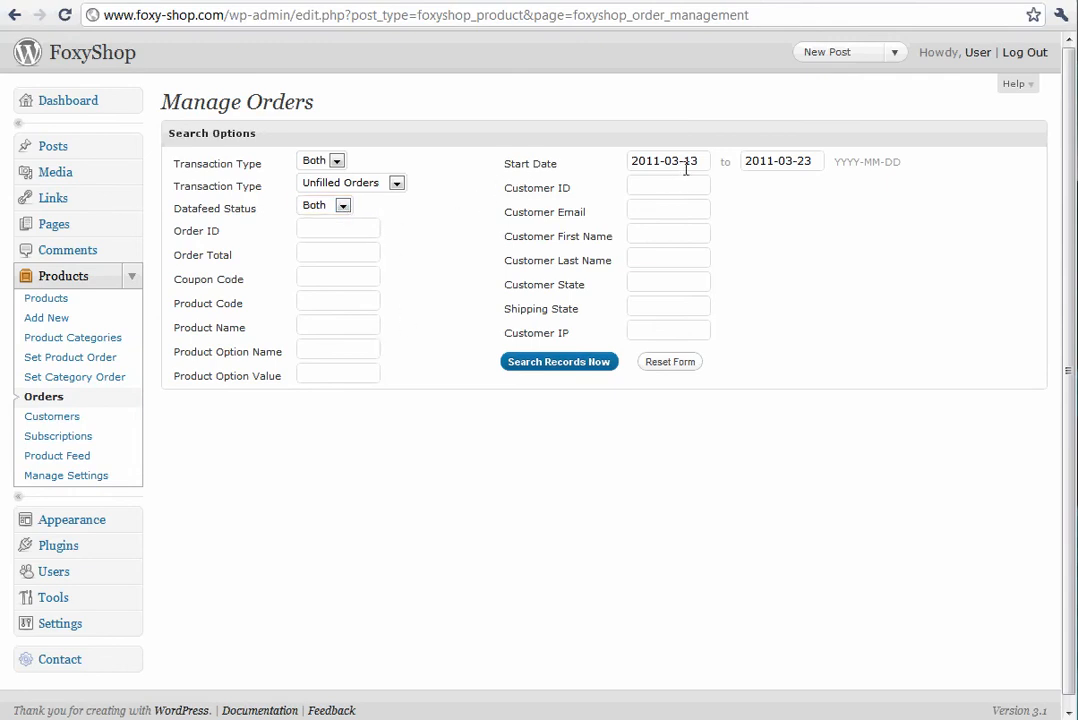
{"action": "left_click", "coordinate": [668, 161]}
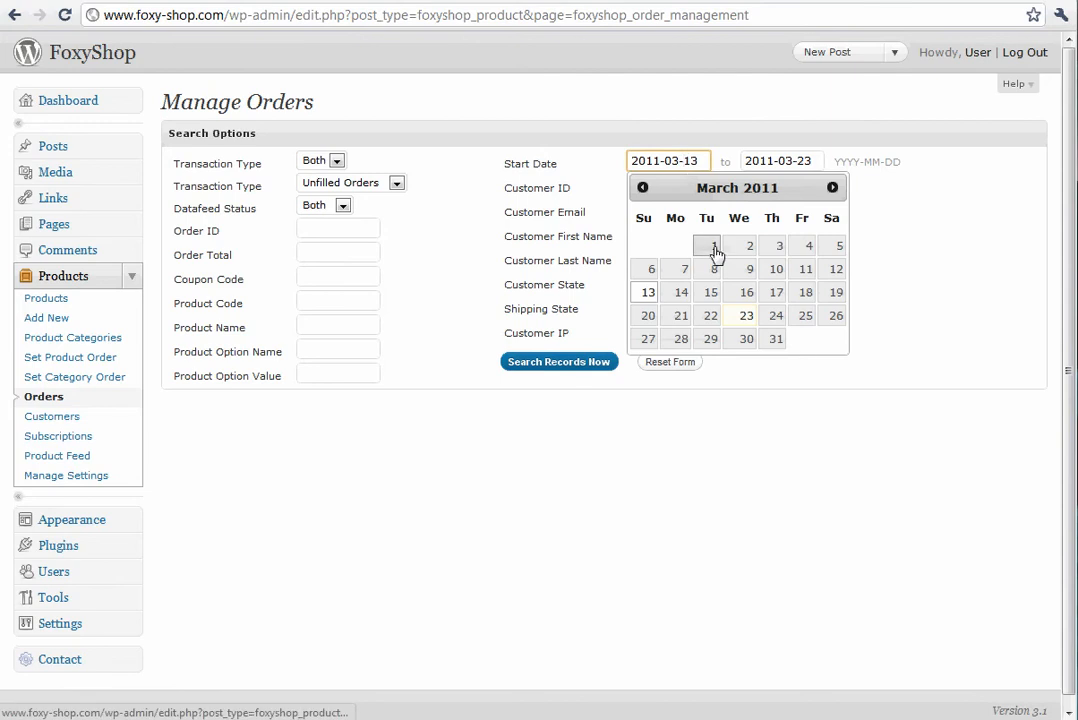
{"action": "left_click", "coordinate": [707, 245]}
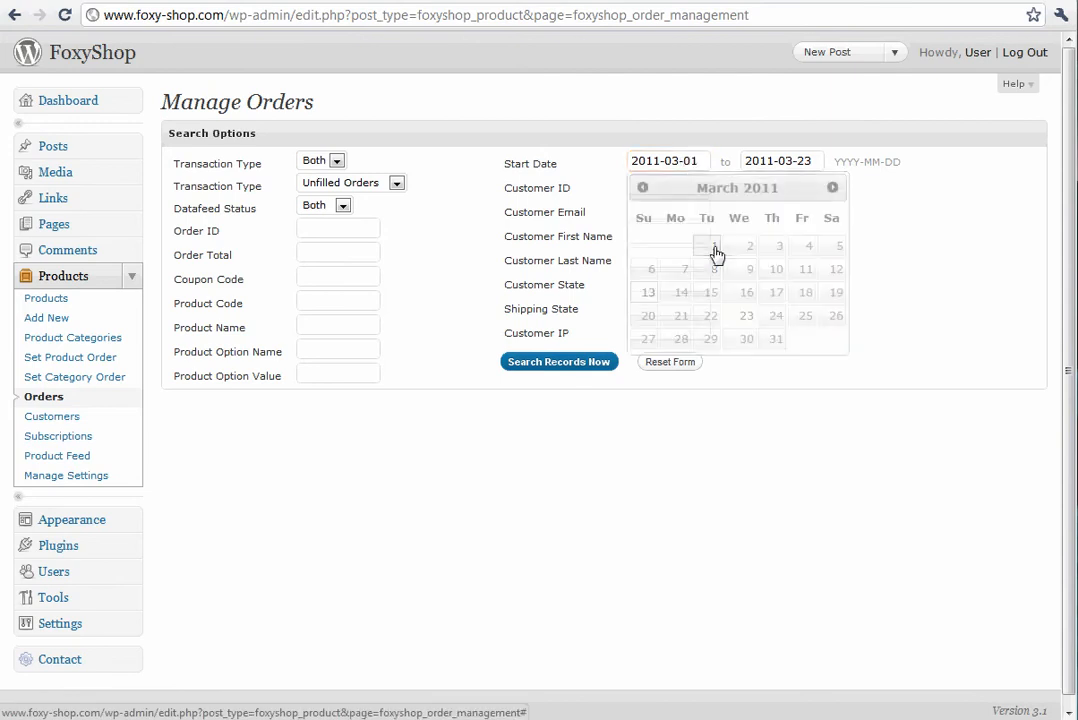
{"action": "left_click", "coordinate": [558, 361]}
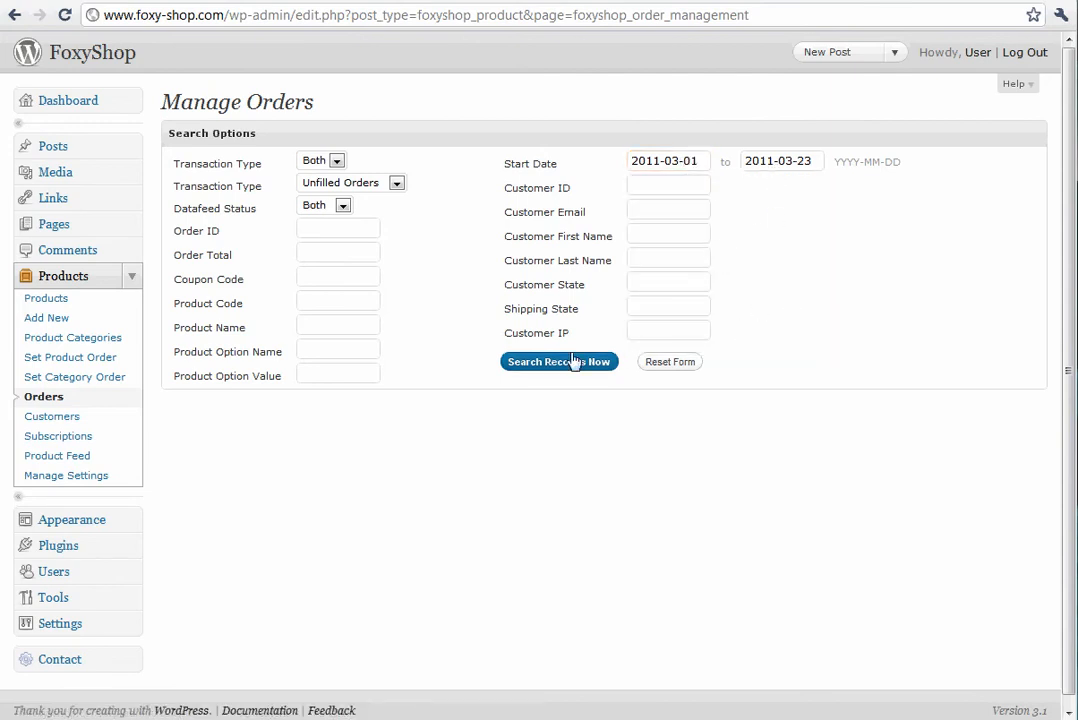
Search orders from 2011-03-01 to 2011-03-23 and scroll to the 14 results.
{"action": "left_click", "coordinate": [559, 362]}
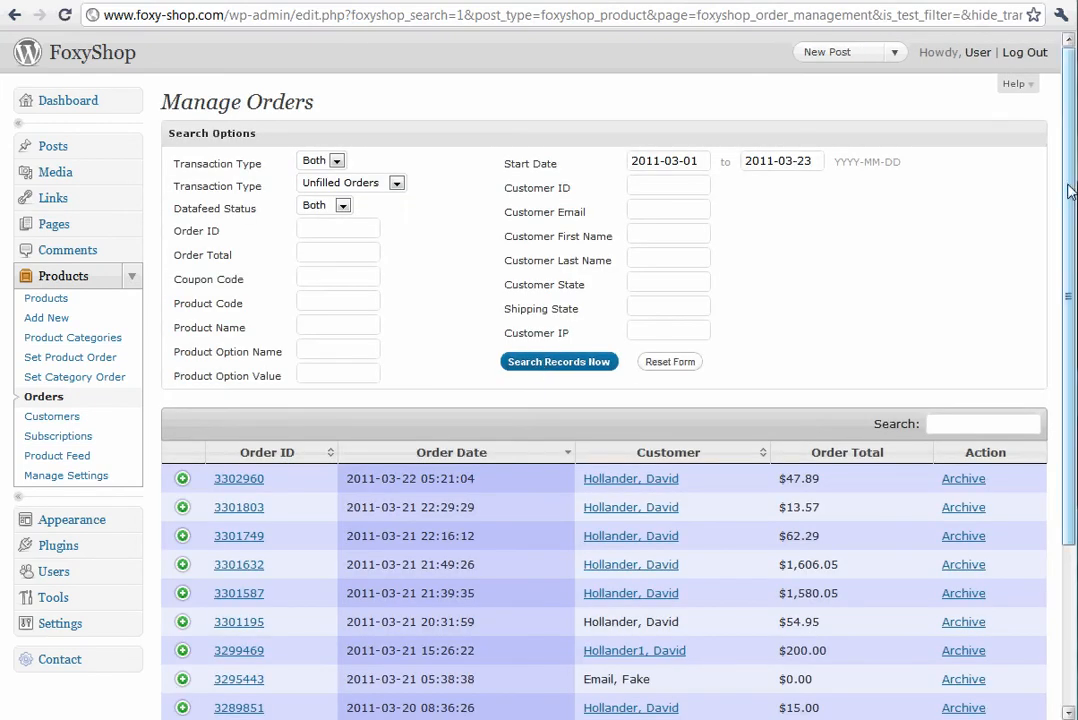
{"action": "scroll", "scroll_direction": "down", "scroll_amount": 3}
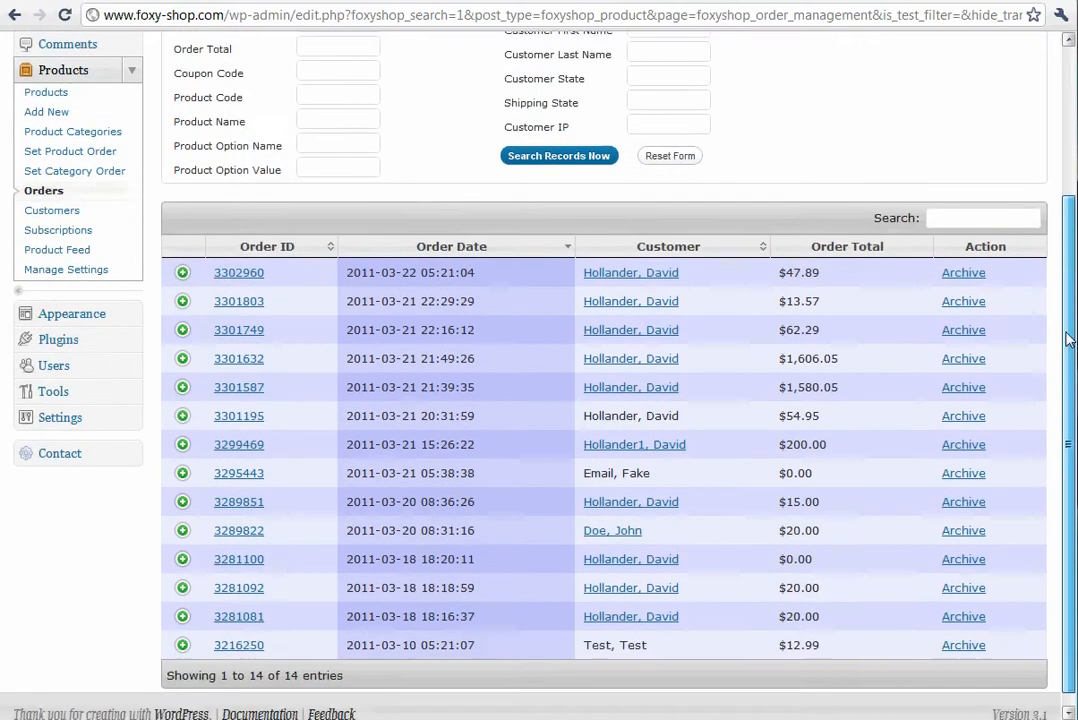
{"action": "scroll", "scroll_direction": "down", "scroll_amount": 3}
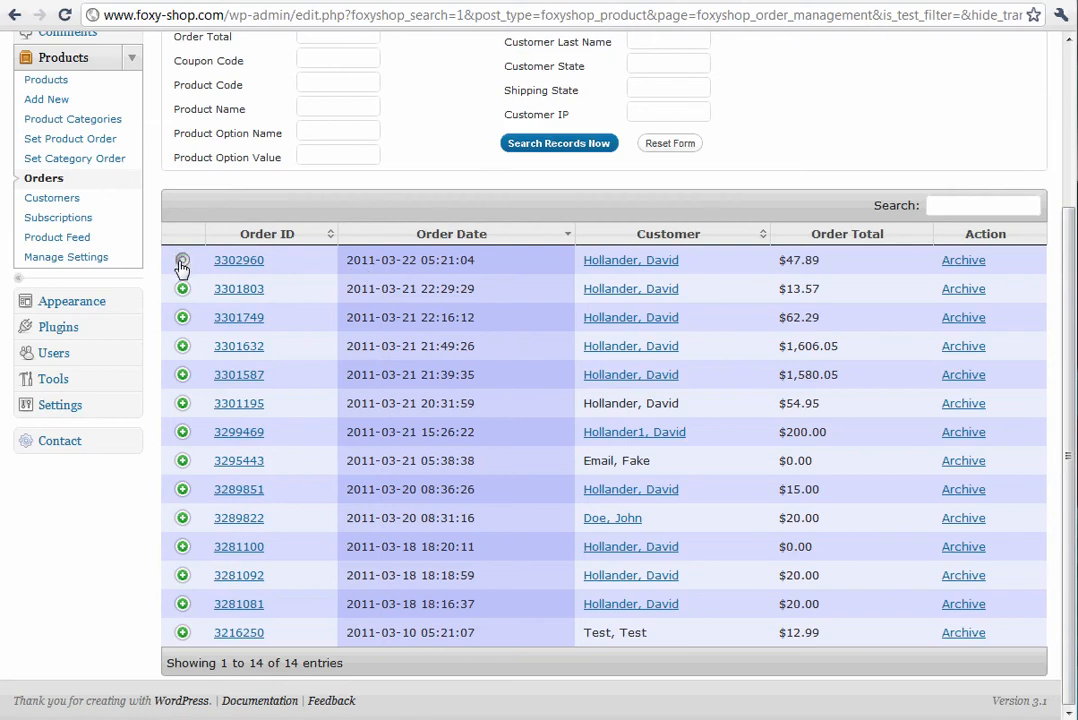
{"action": "left_click", "coordinate": [182, 260]}
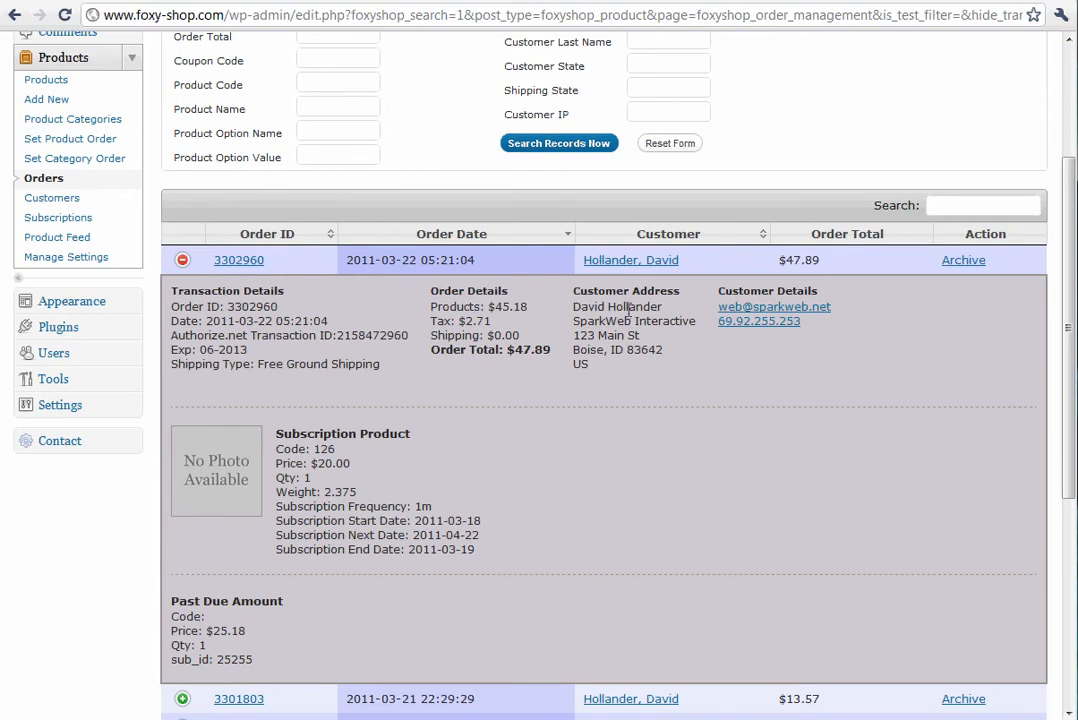
{"action": "mouse_move", "coordinate": [687, 345]}
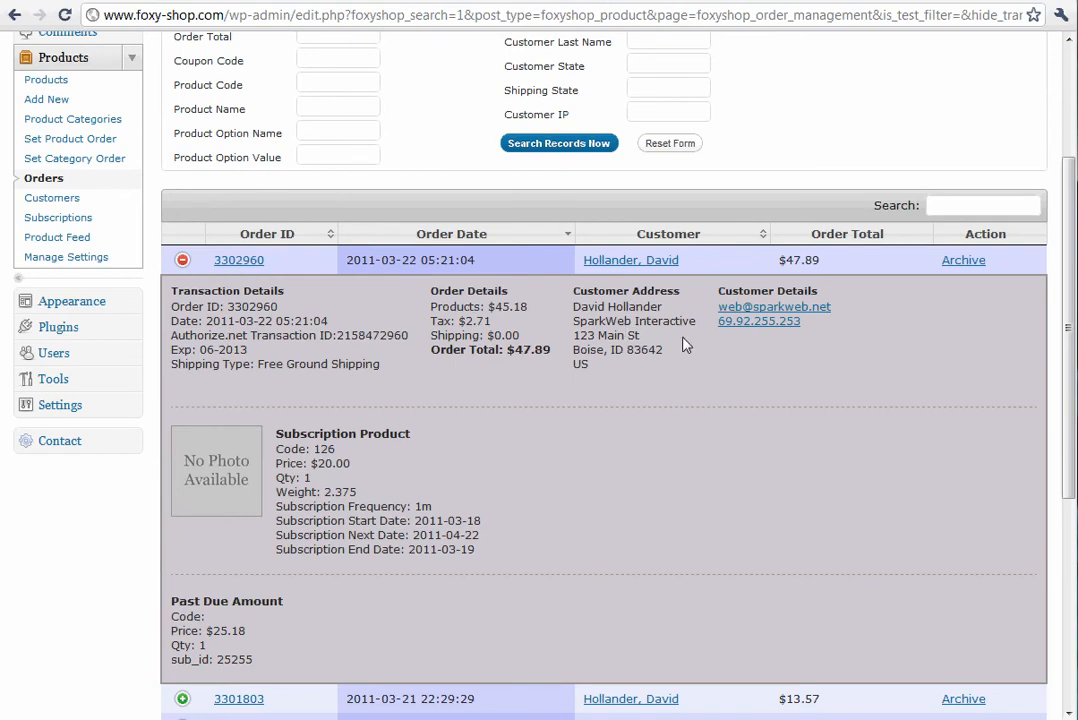
{"action": "mouse_move", "coordinate": [701, 362]}
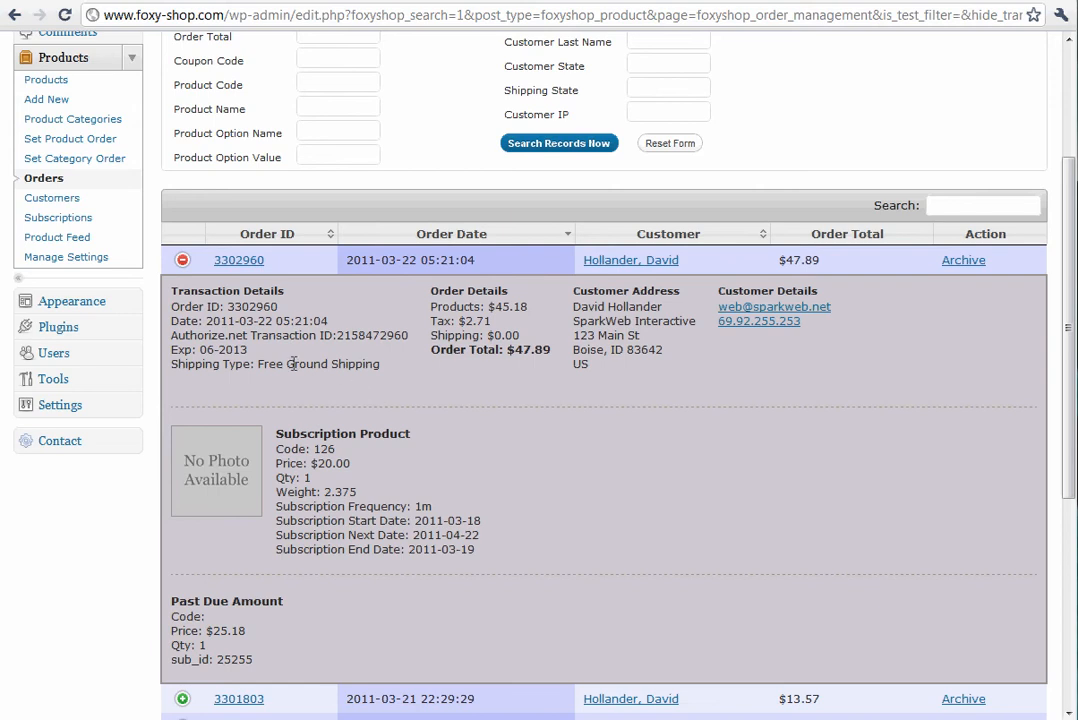
{"action": "mouse_move", "coordinate": [371, 391]}
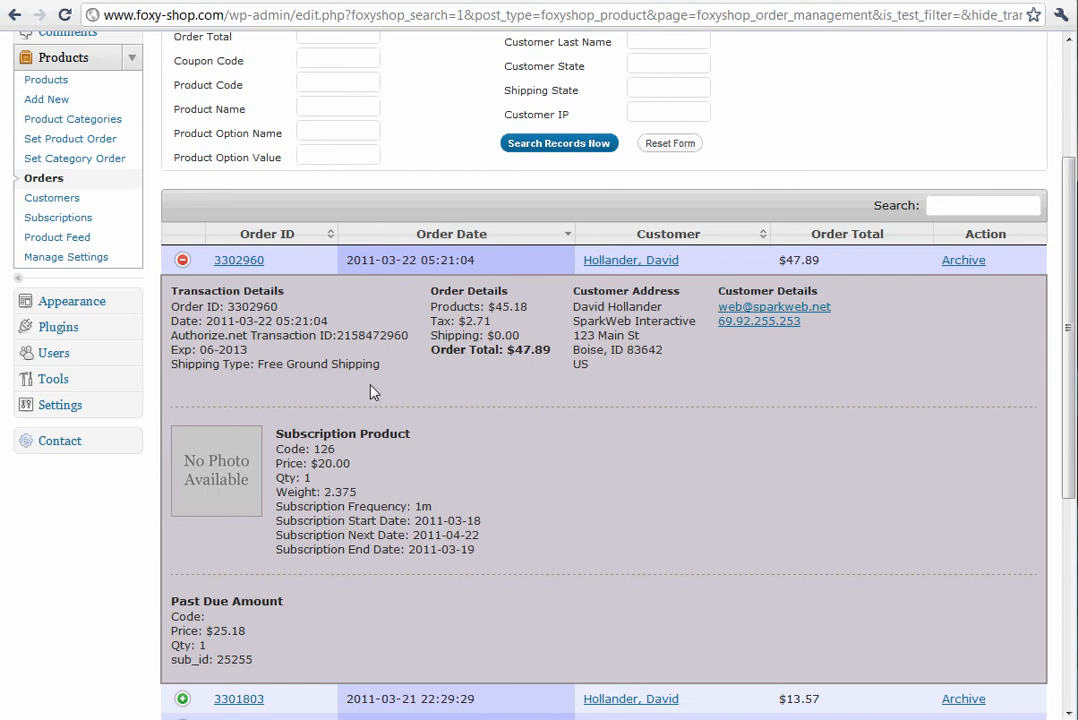
{"action": "mouse_move", "coordinate": [785, 340]}
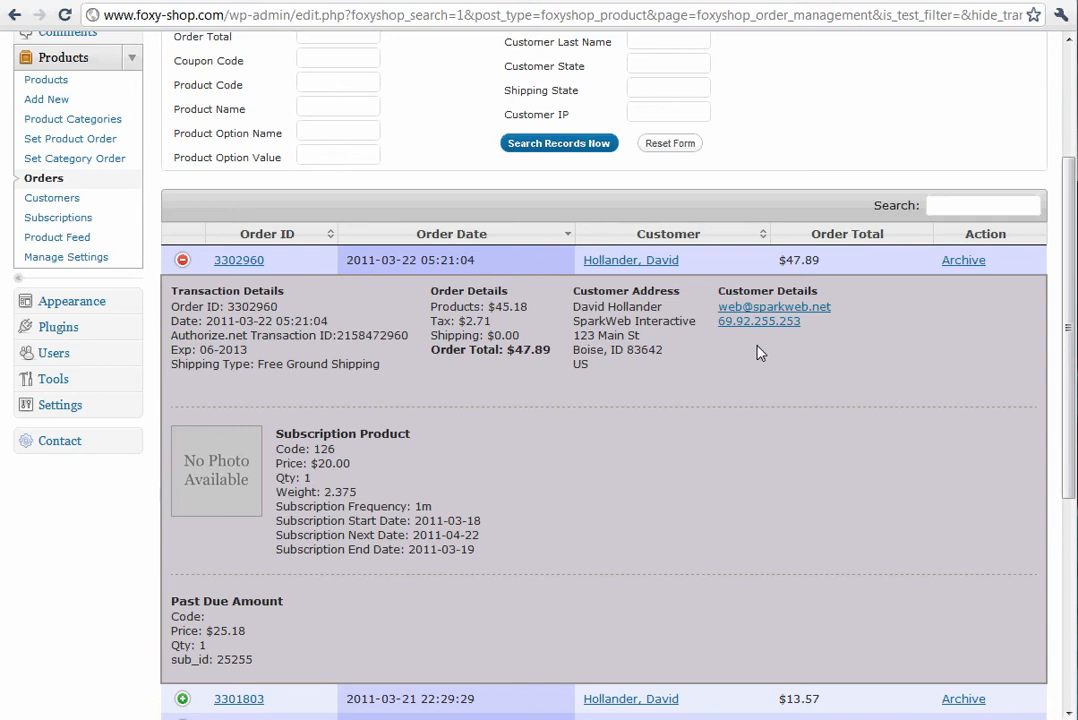
{"action": "mouse_move", "coordinate": [480, 537]}
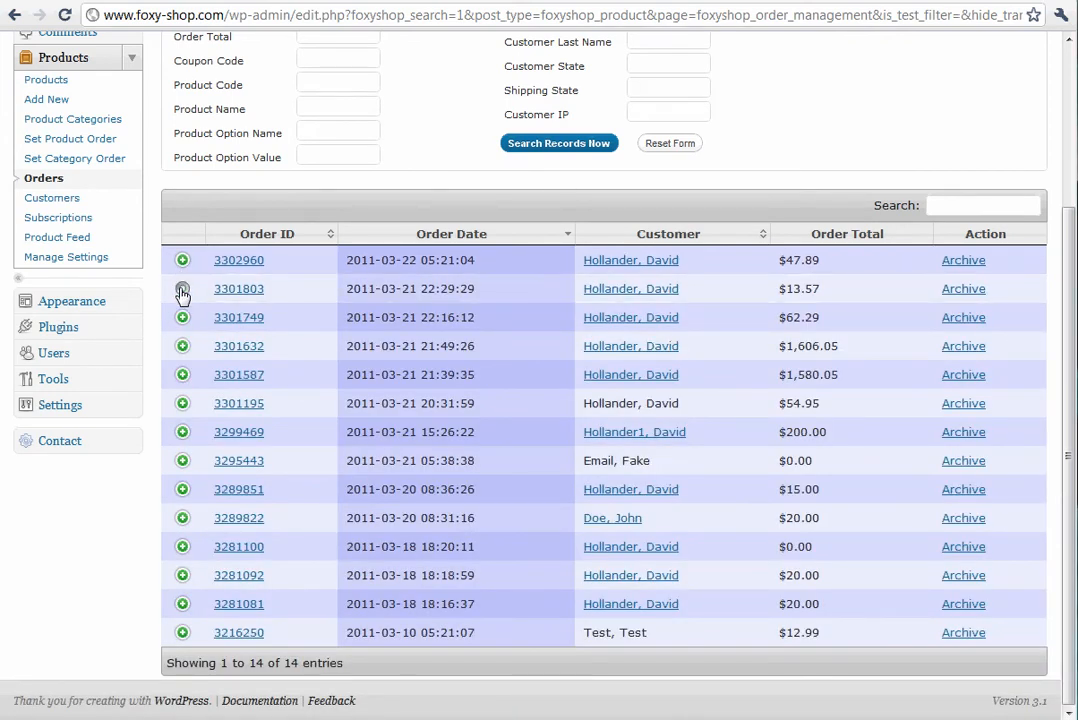
{"action": "left_click", "coordinate": [183, 289]}
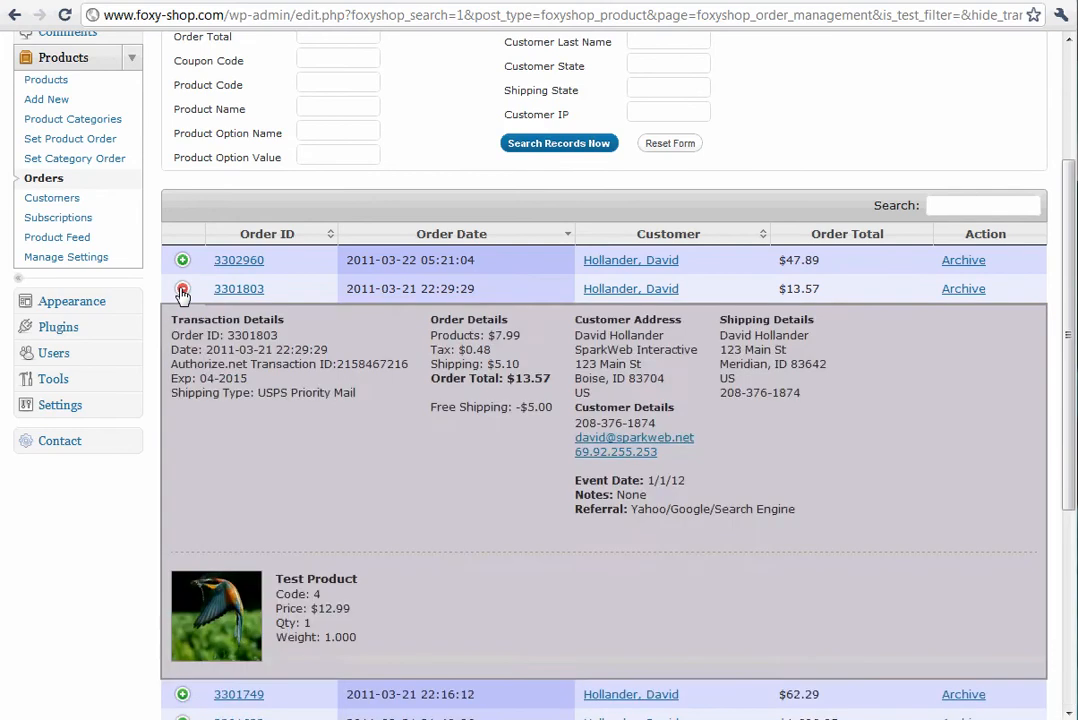
{"action": "left_click", "coordinate": [183, 289]}
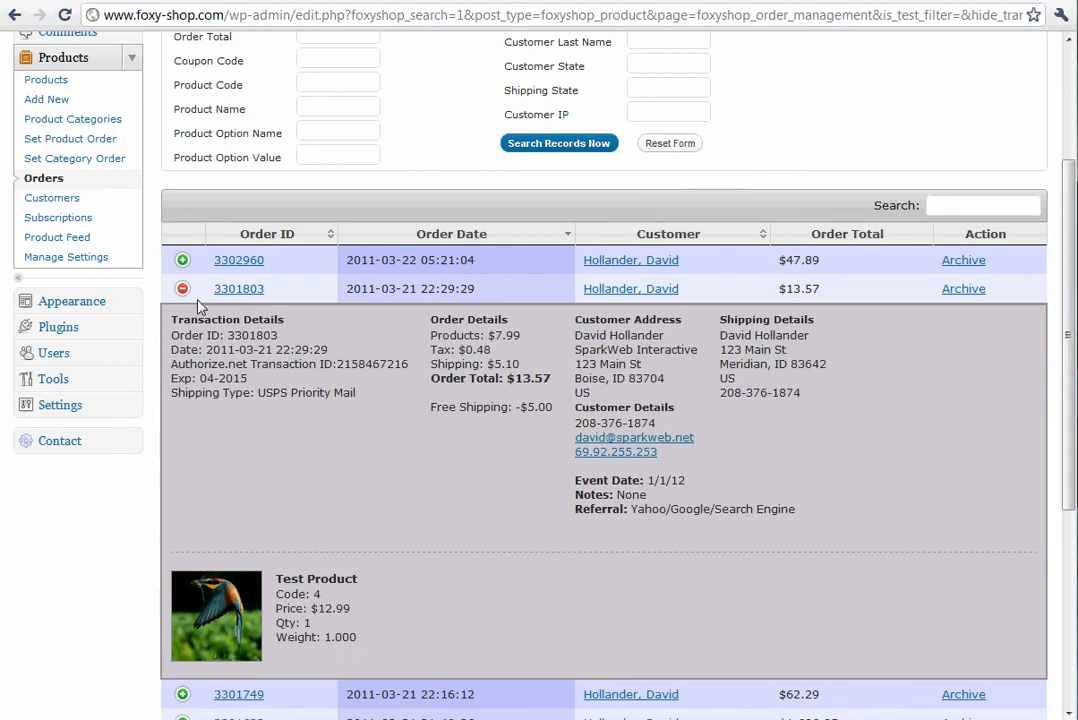
{"action": "left_click", "coordinate": [183, 289]}
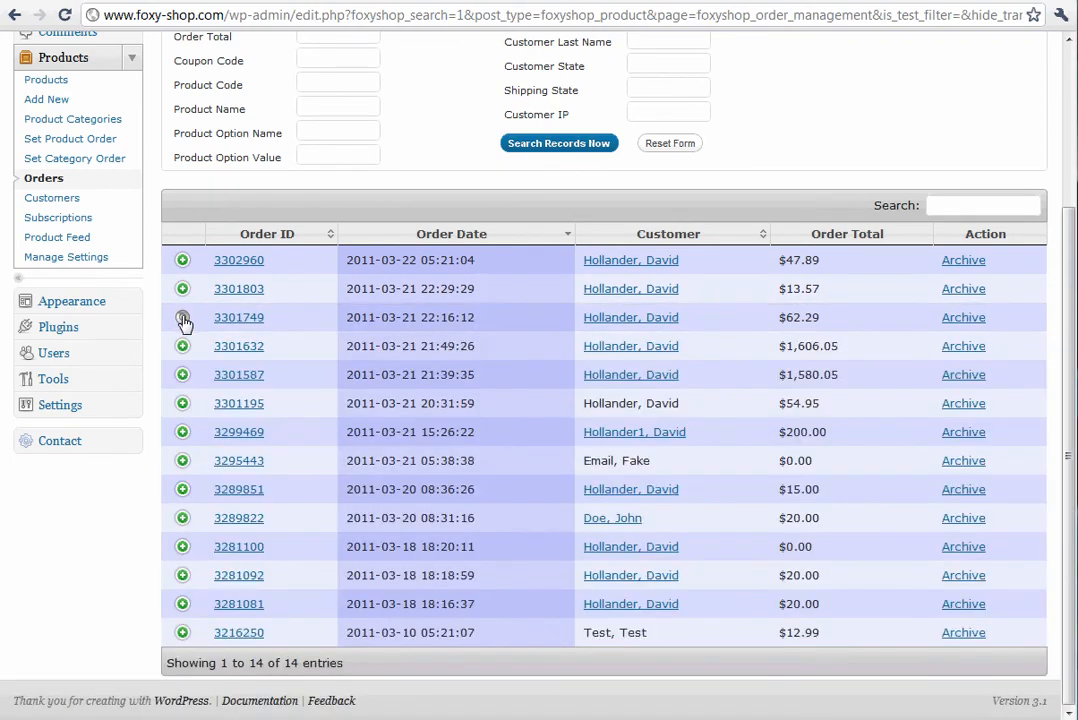
{"action": "mouse_move", "coordinate": [196, 344]}
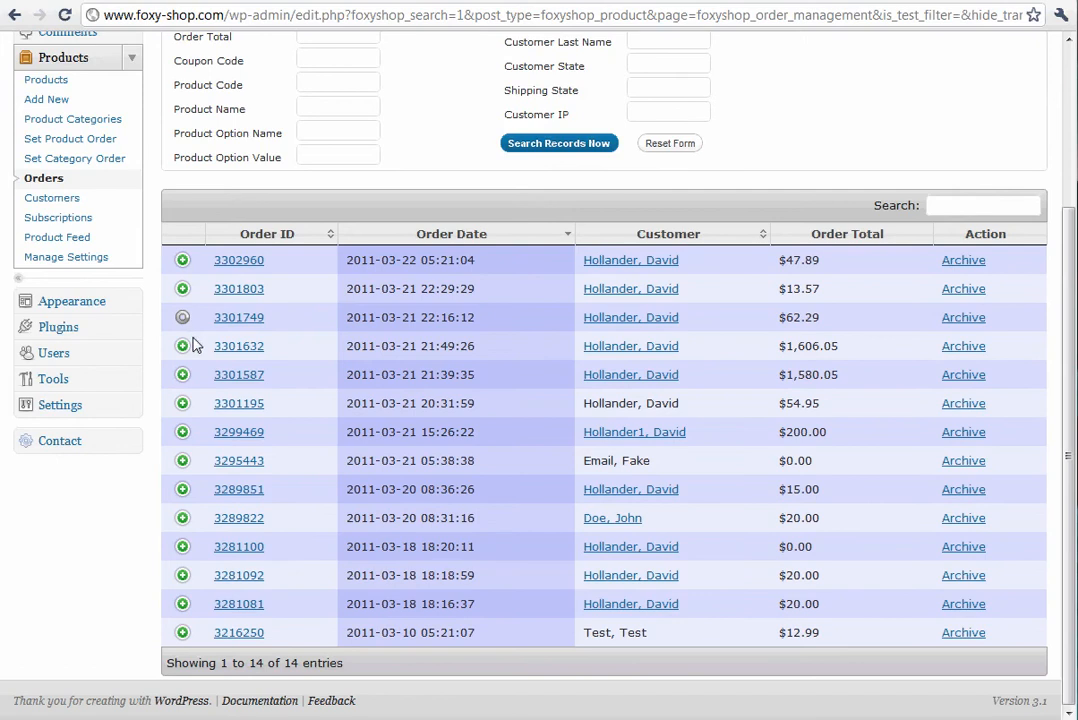
{"action": "left_click", "coordinate": [182, 317]}
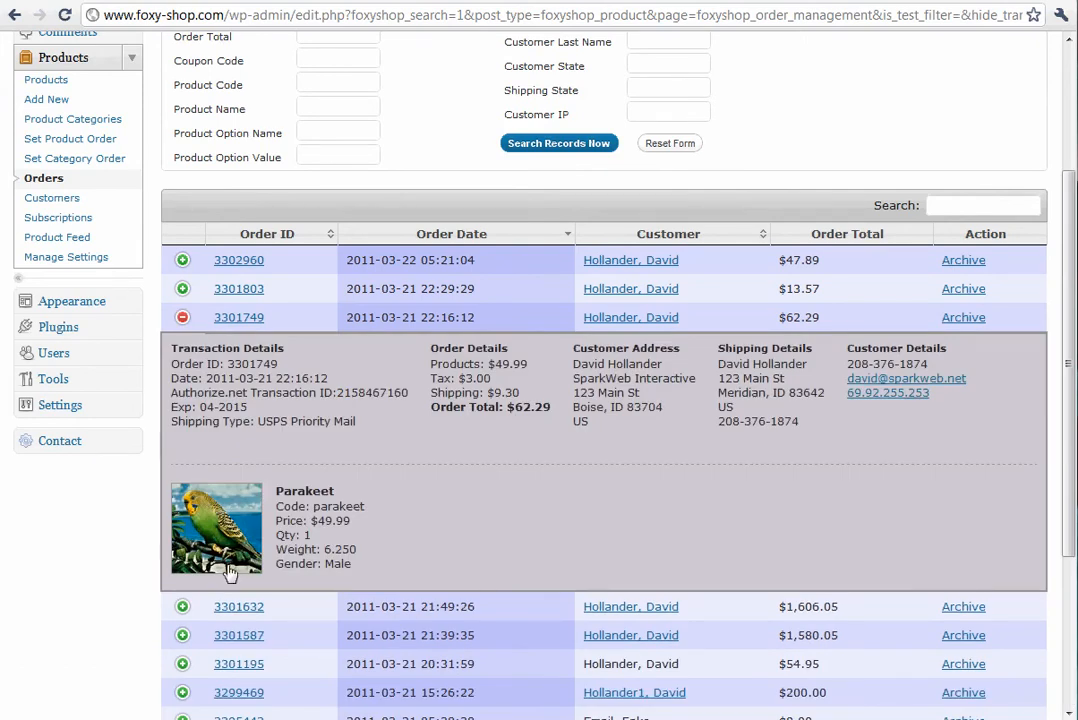
{"action": "mouse_move", "coordinate": [183, 317]}
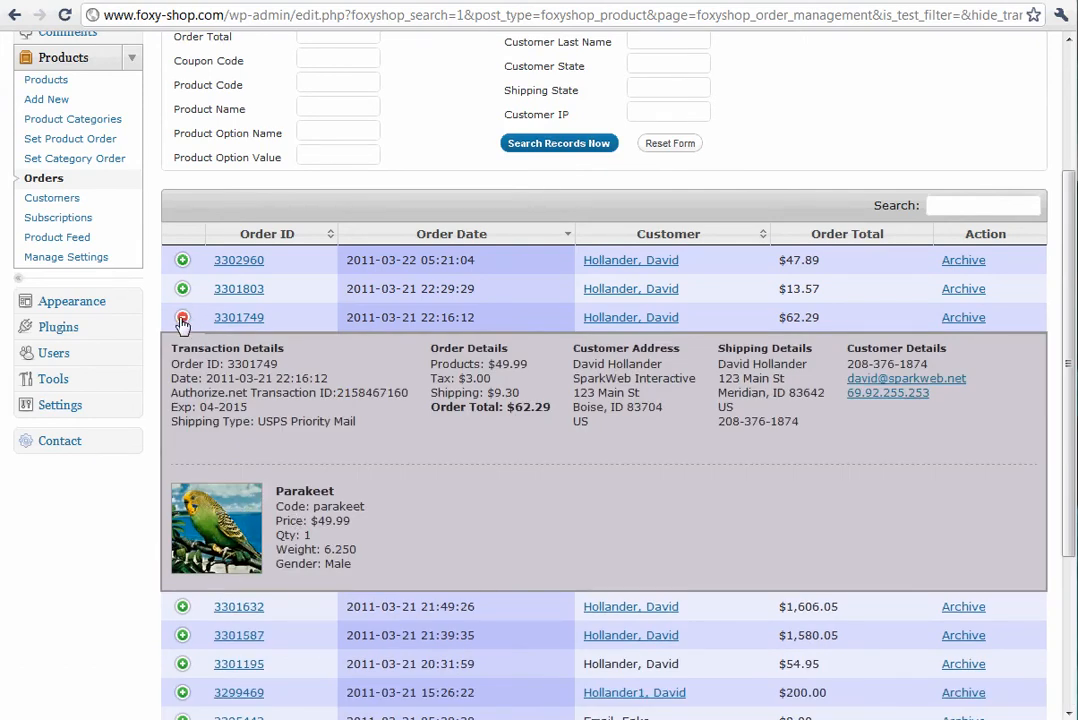
{"action": "left_click", "coordinate": [182, 317]}
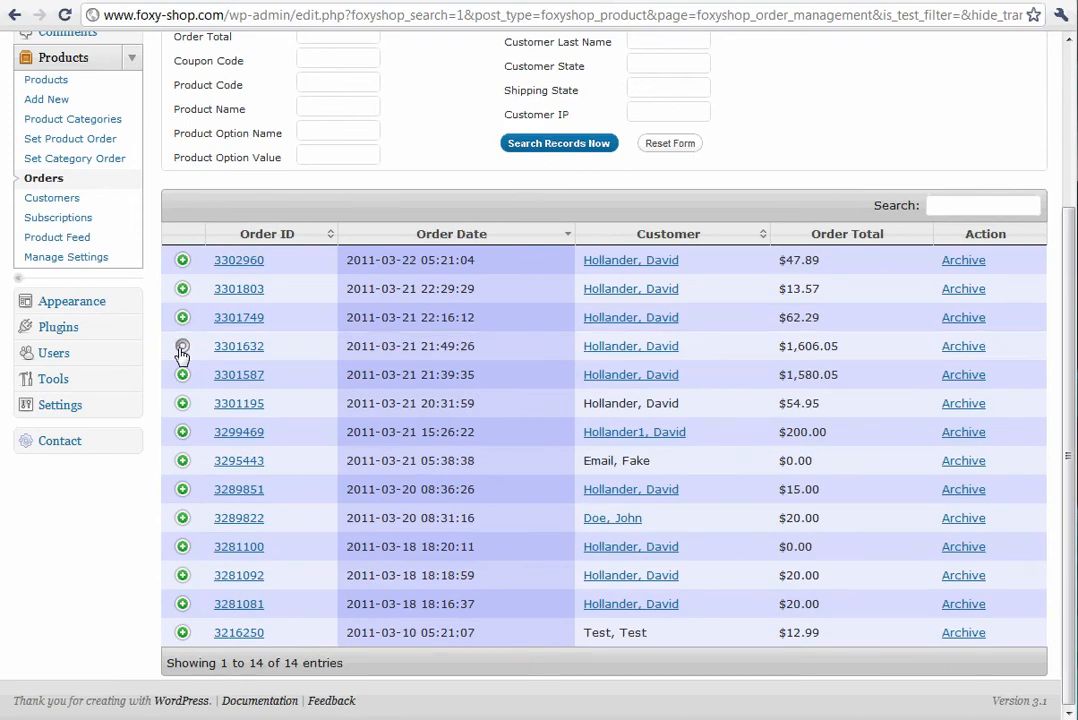
{"action": "left_click", "coordinate": [182, 346]}
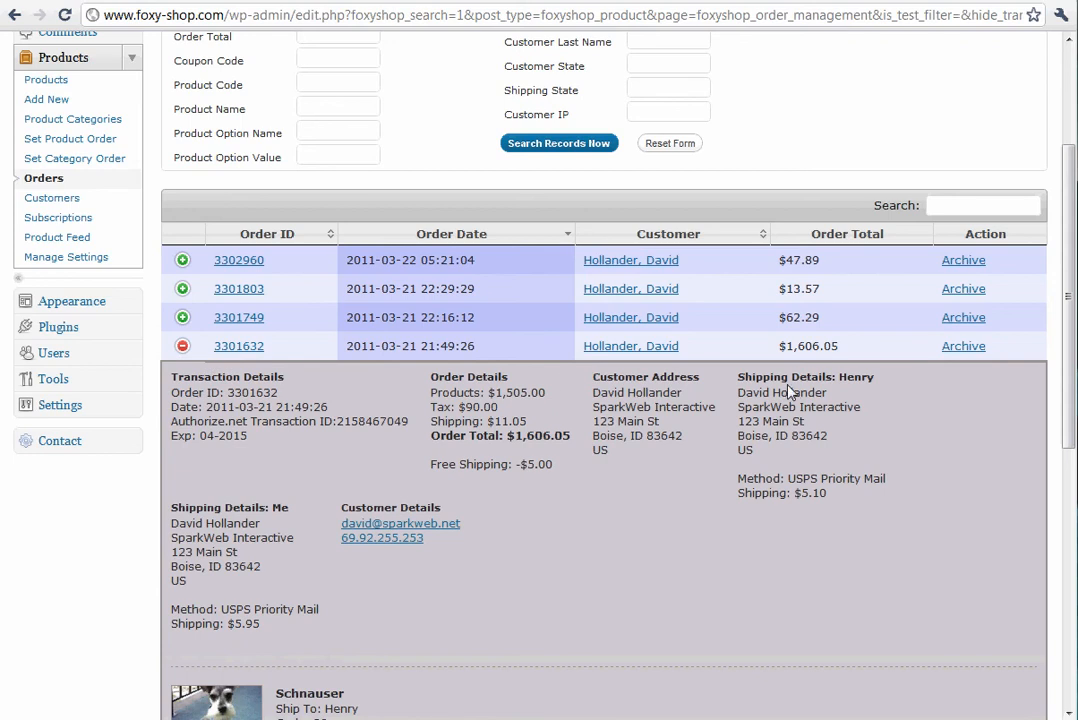
{"action": "mouse_move", "coordinate": [790, 390]}
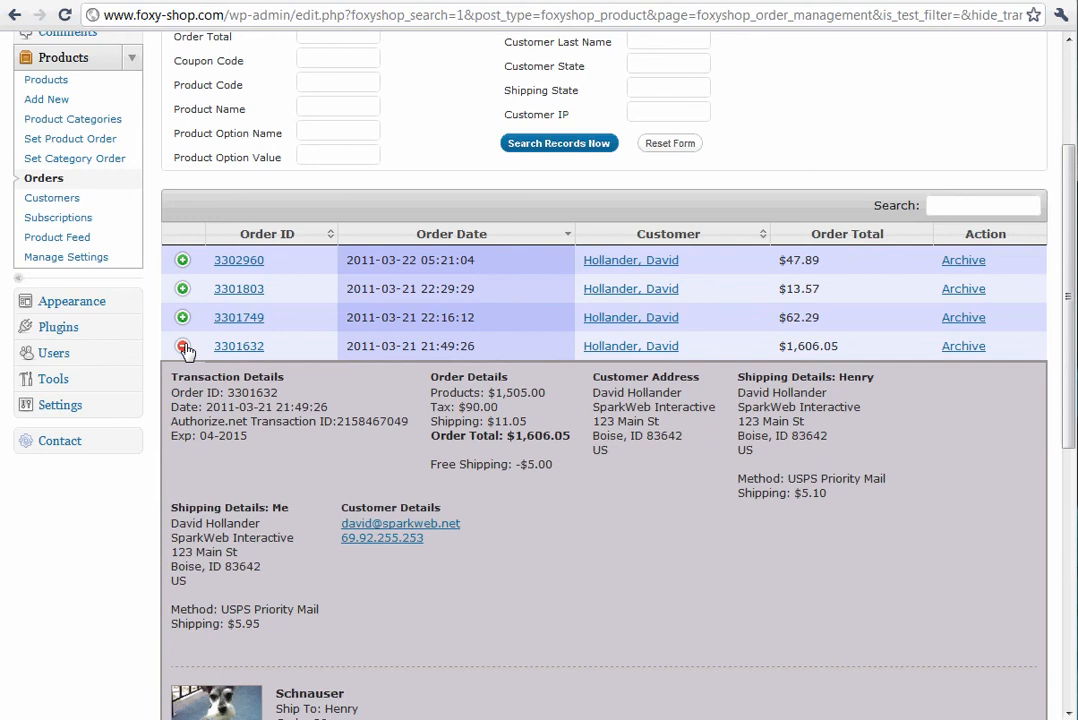
{"action": "left_click", "coordinate": [182, 346]}
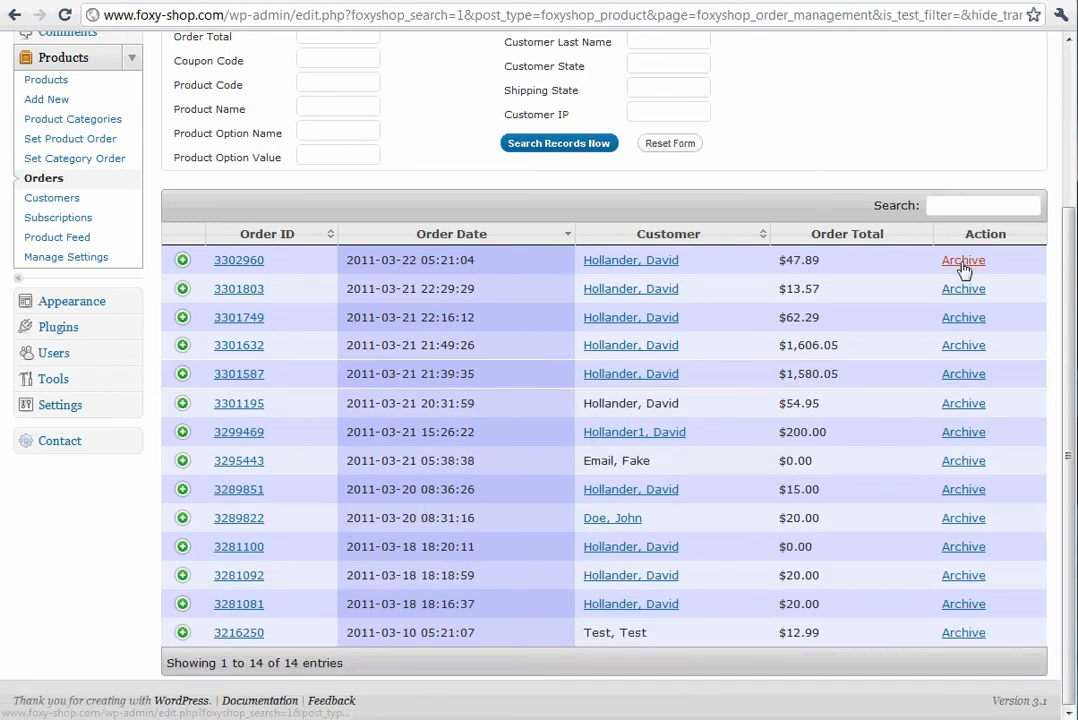
{"action": "mouse_move", "coordinate": [897, 309]}
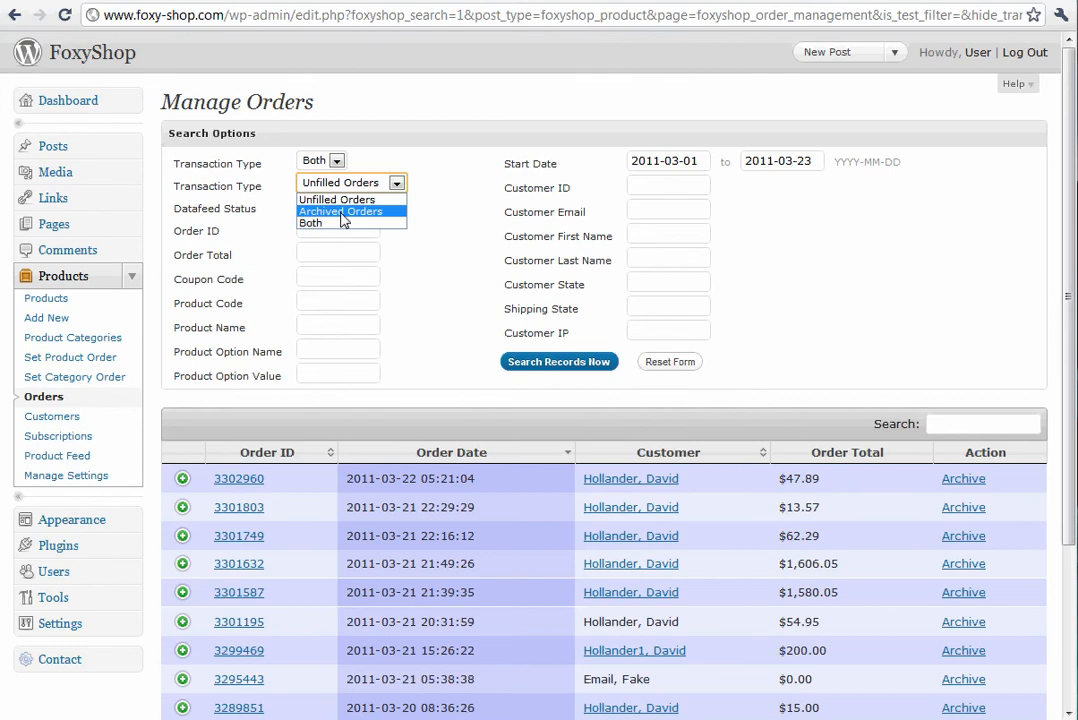
{"action": "left_click", "coordinate": [325, 205]}
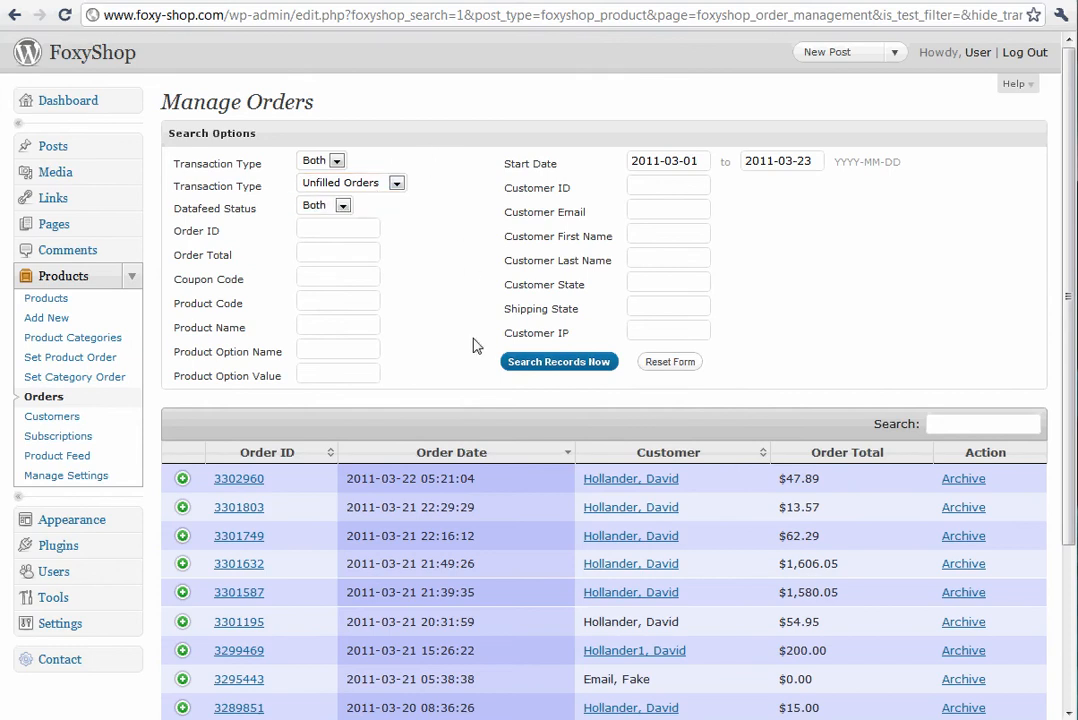
{"action": "scroll", "scroll_direction": "down", "scroll_amount": 3}
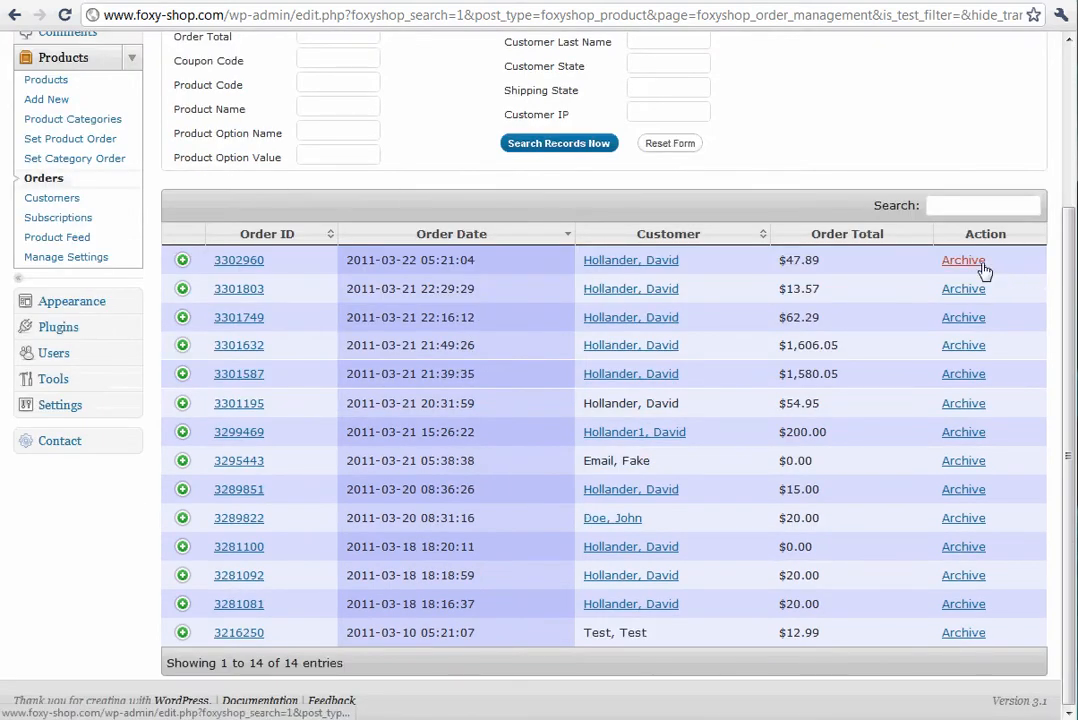
{"action": "mouse_move", "coordinate": [963, 260]}
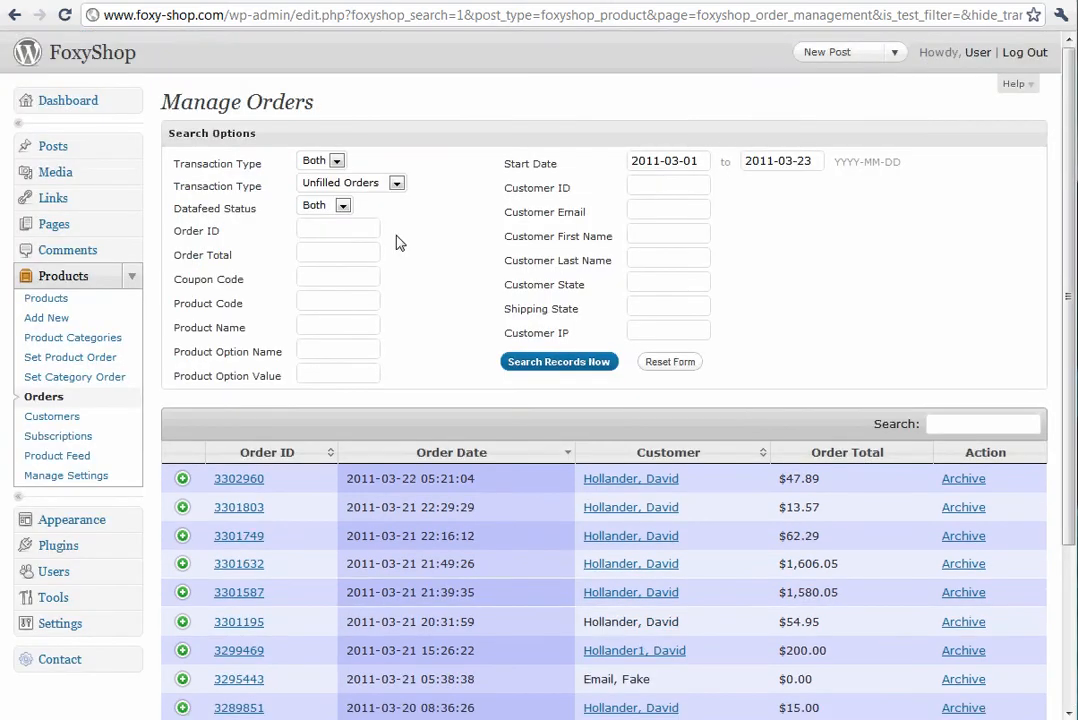
{"action": "mouse_move", "coordinate": [414, 338]}
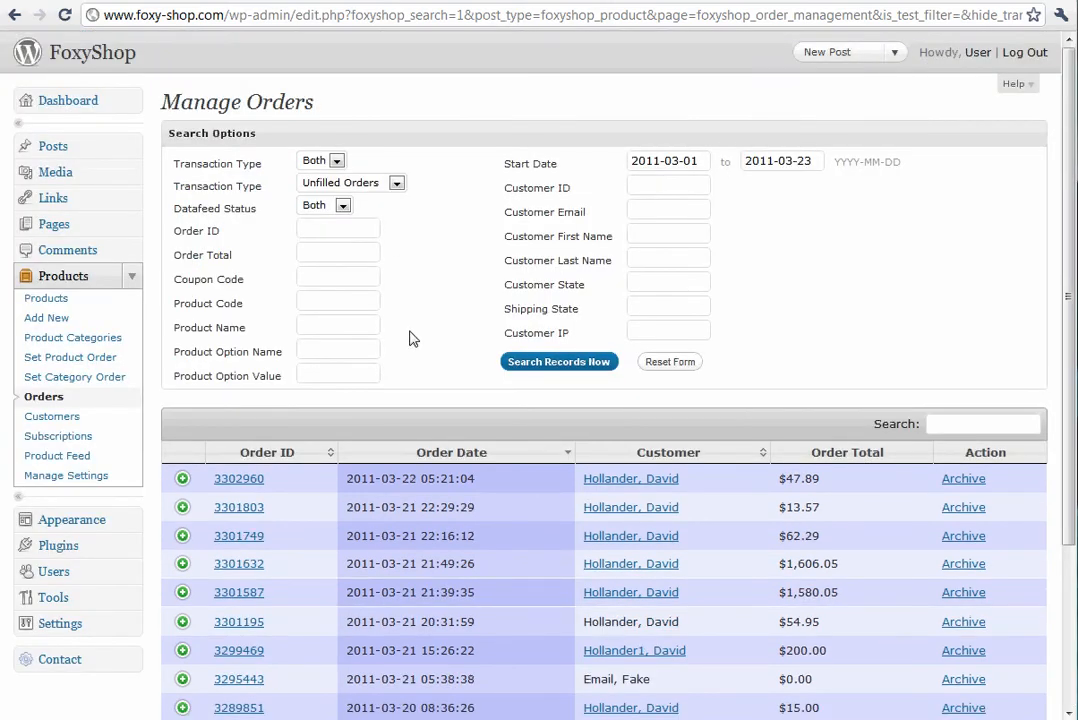
{"action": "mouse_move", "coordinate": [434, 476]}
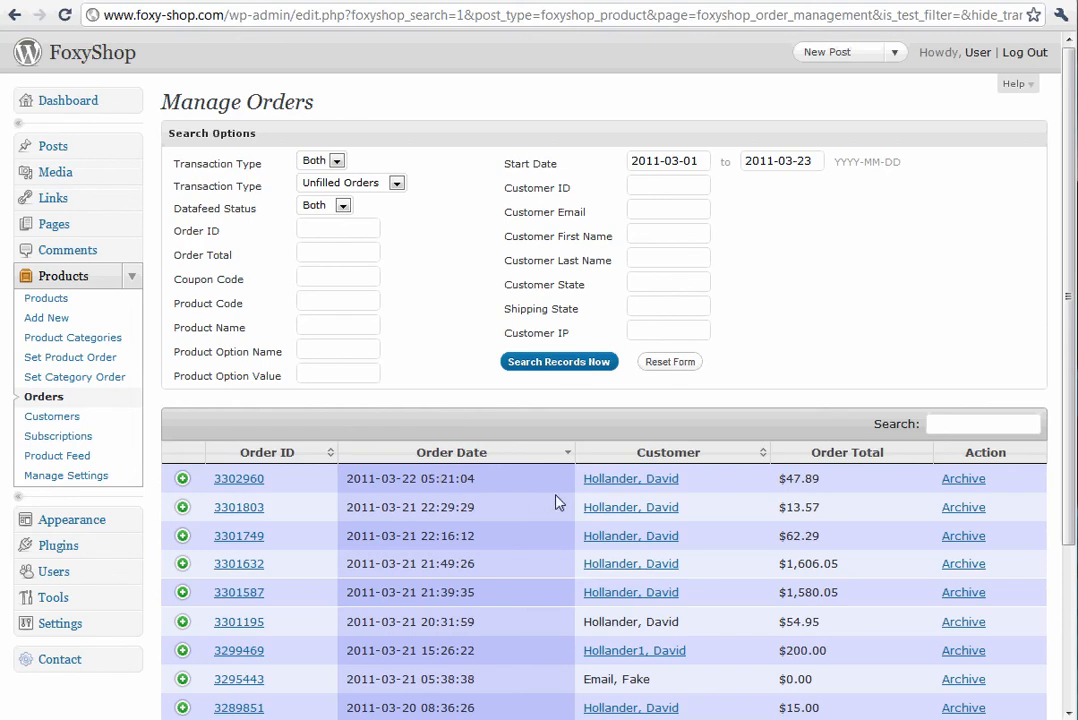
{"action": "left_click", "coordinate": [52, 416]}
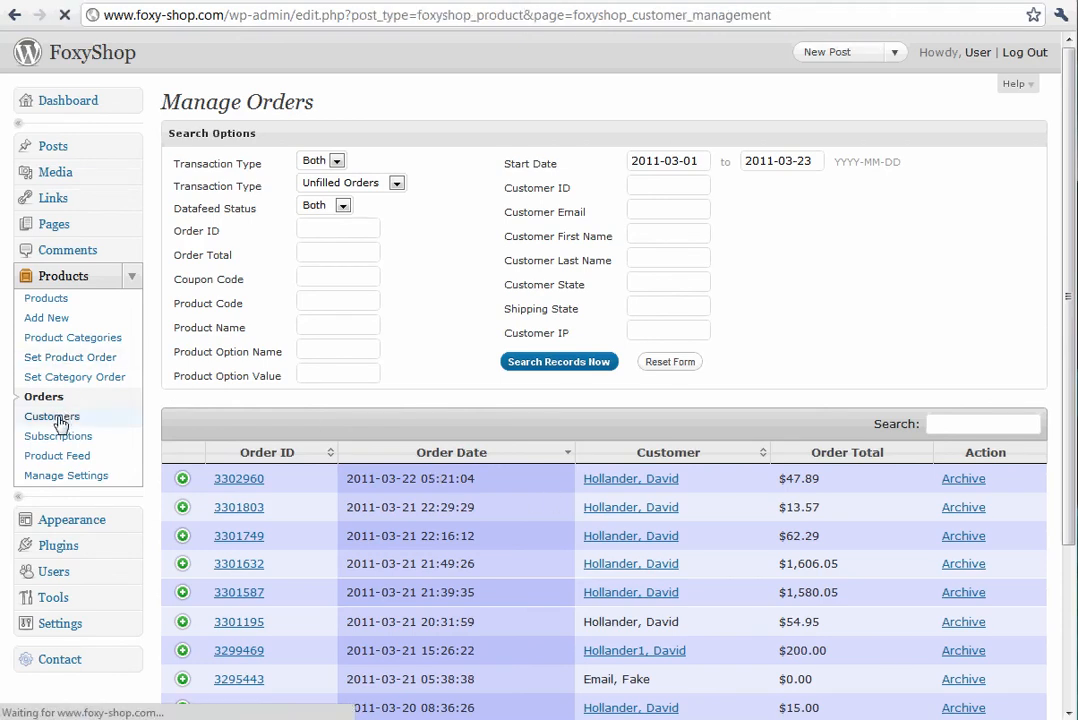
{"action": "left_click", "coordinate": [52, 416]}
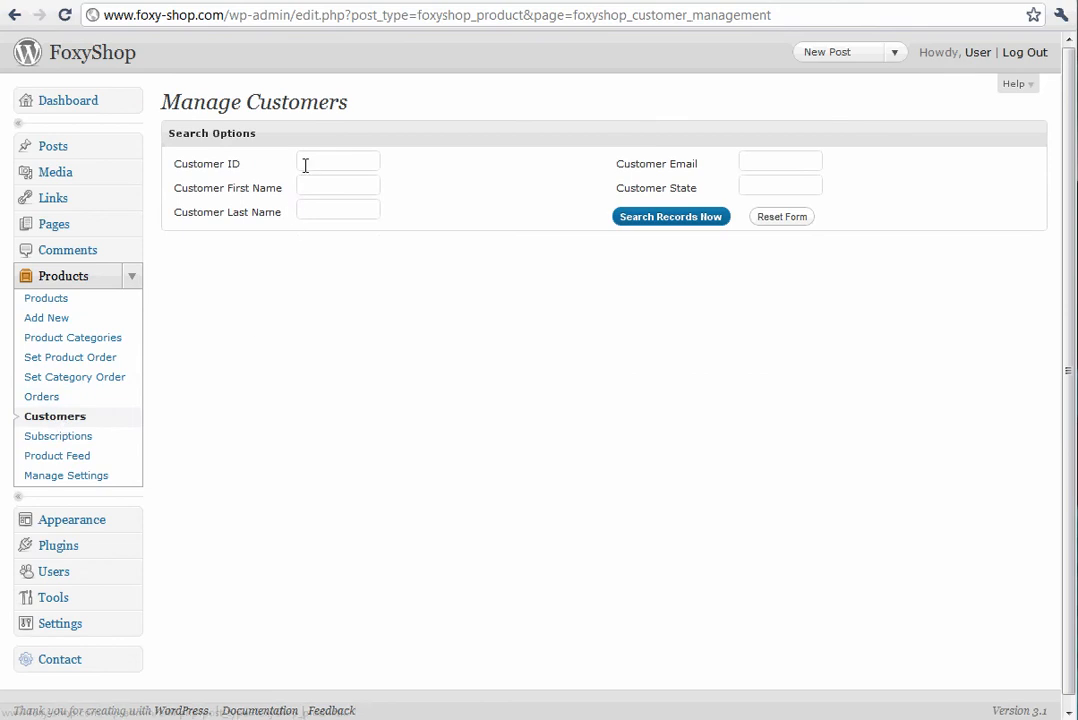
{"action": "mouse_move", "coordinate": [388, 196]}
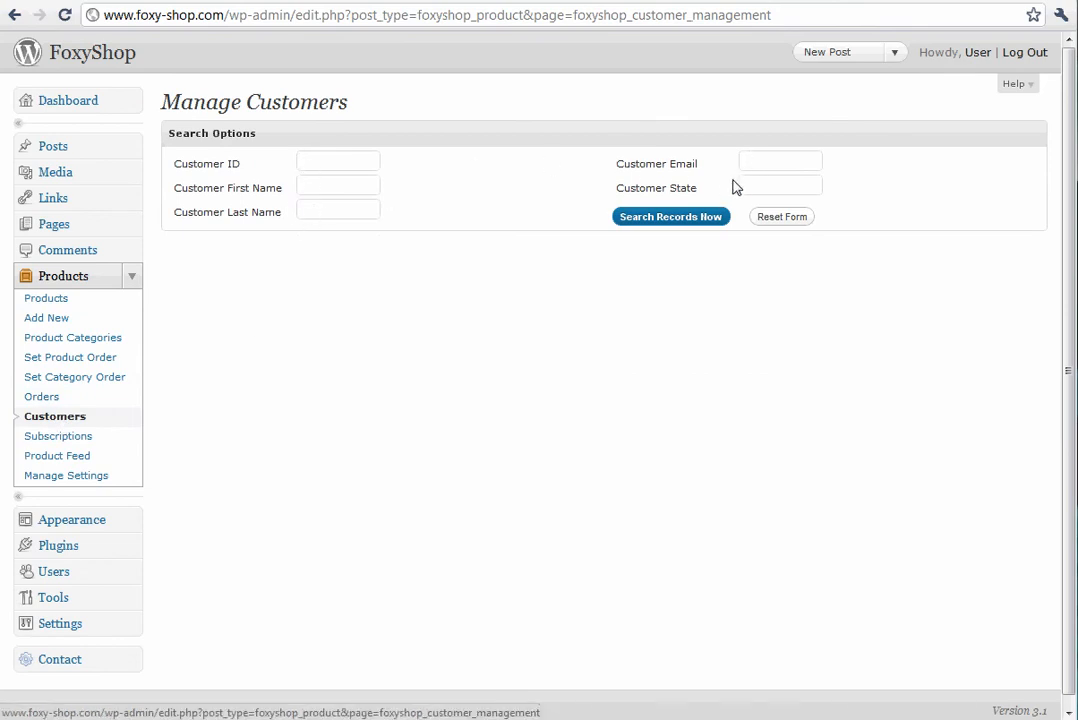
{"action": "left_click", "coordinate": [670, 216]}
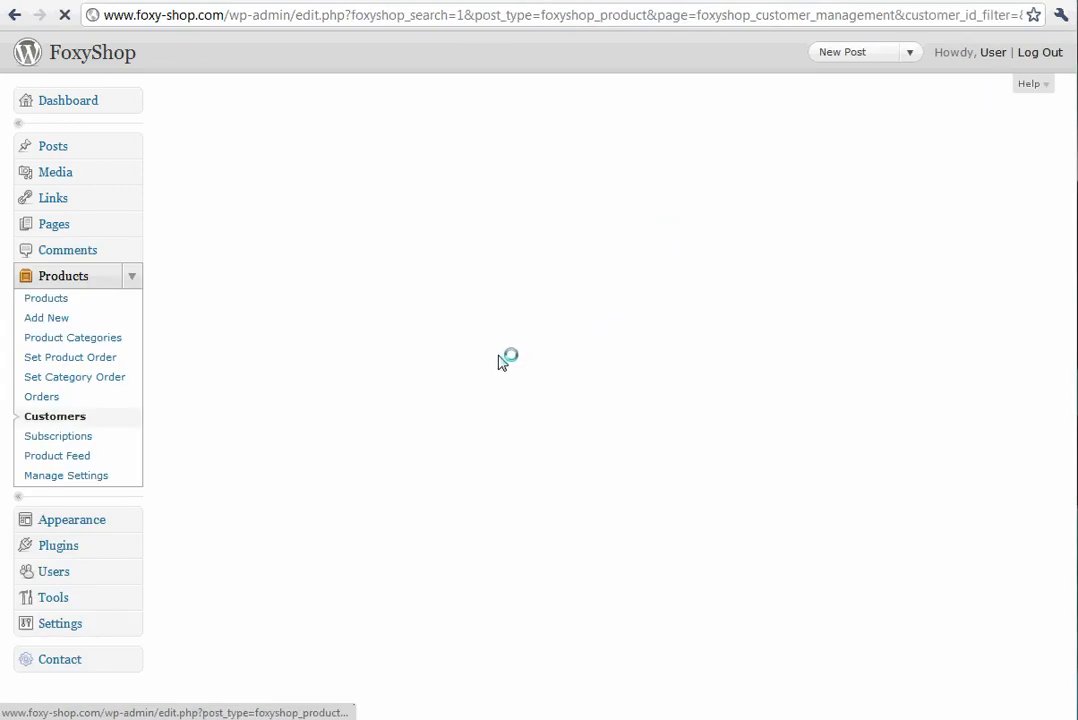
{"action": "left_click", "coordinate": [55, 416]}
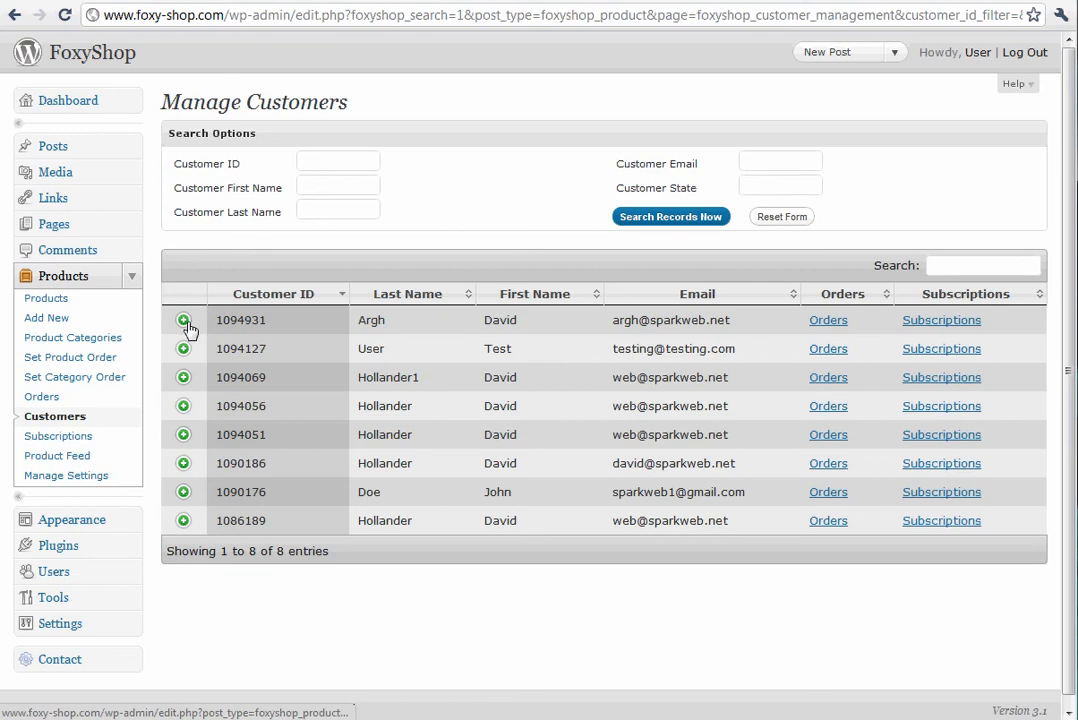
{"action": "mouse_move", "coordinate": [184, 383]}
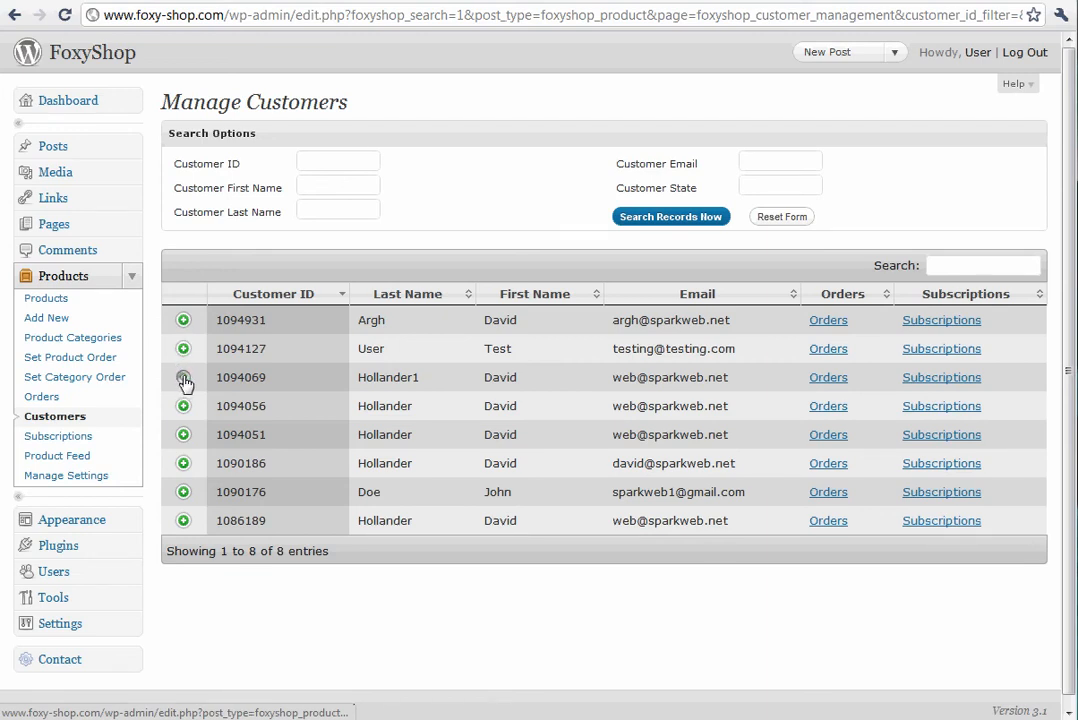
{"action": "left_click", "coordinate": [184, 377]}
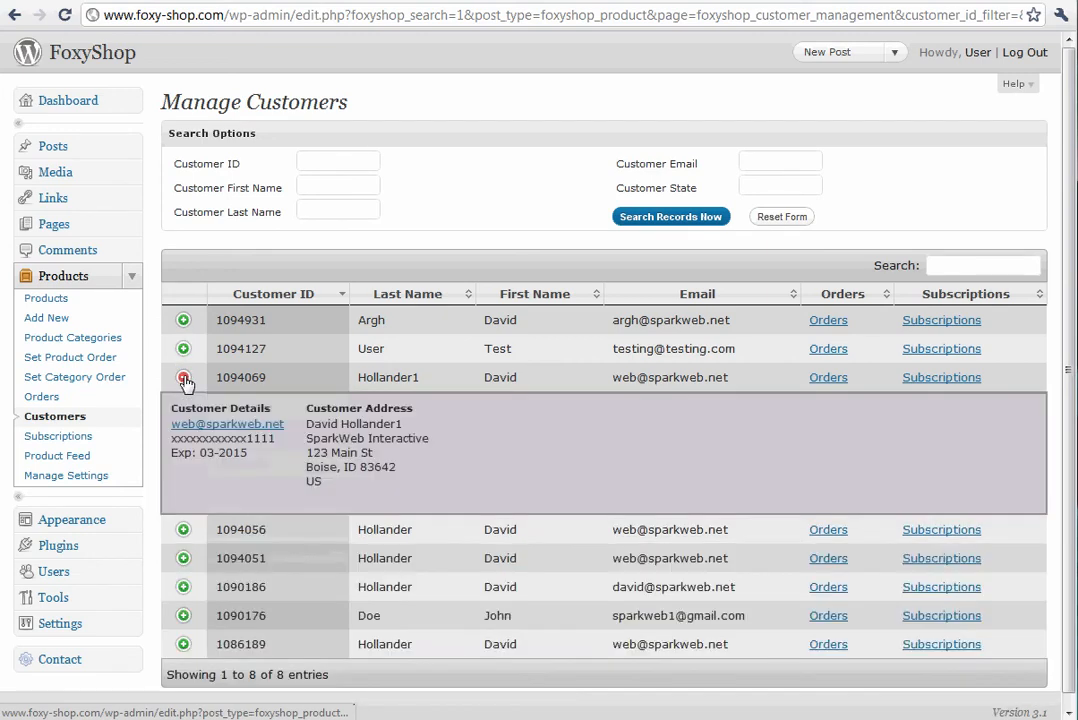
{"action": "left_click", "coordinate": [183, 377]}
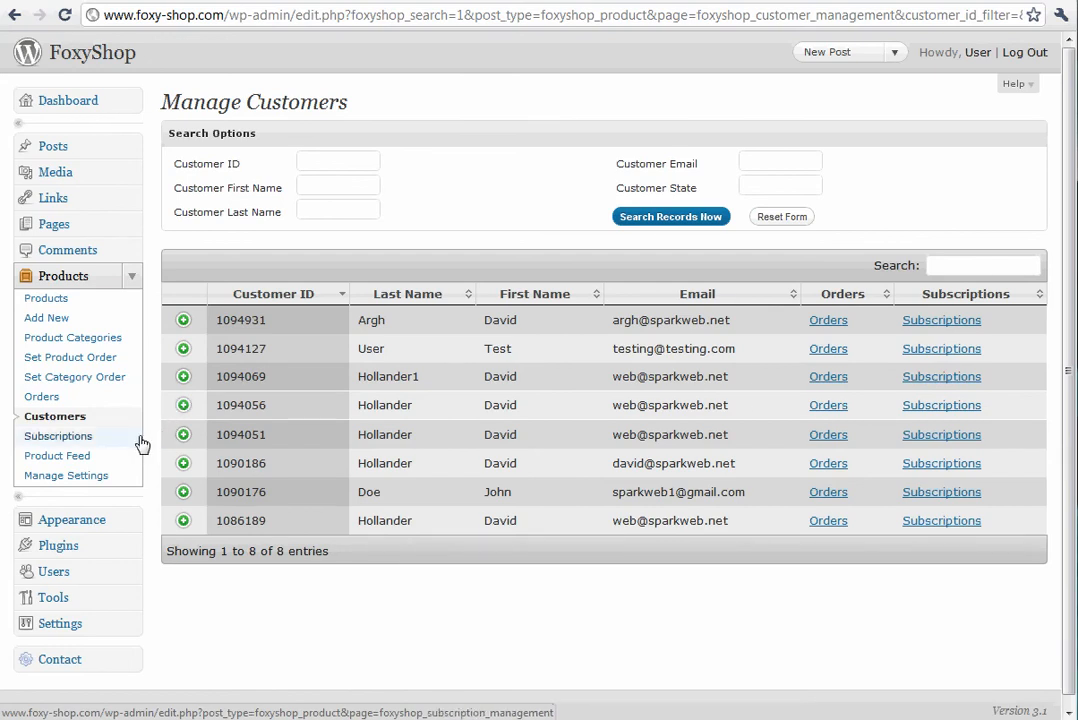
Open Manage Subscriptions, keeping the type and past-due filters showing all subscriptions.
{"action": "left_click", "coordinate": [58, 435]}
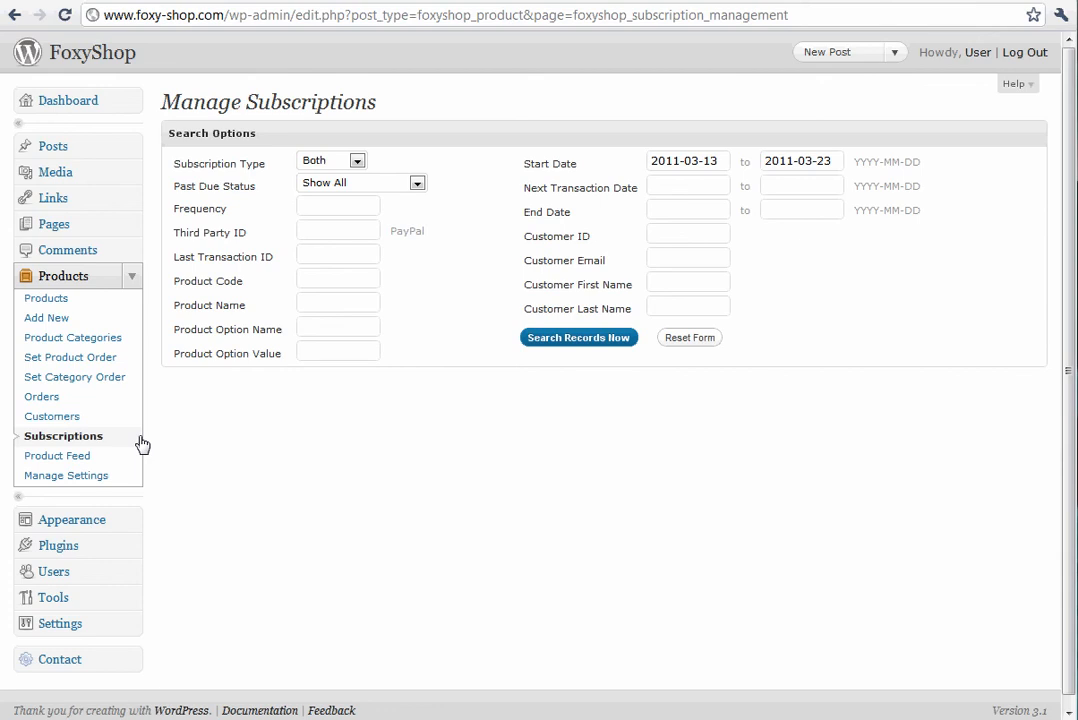
{"action": "mouse_move", "coordinate": [224, 443]}
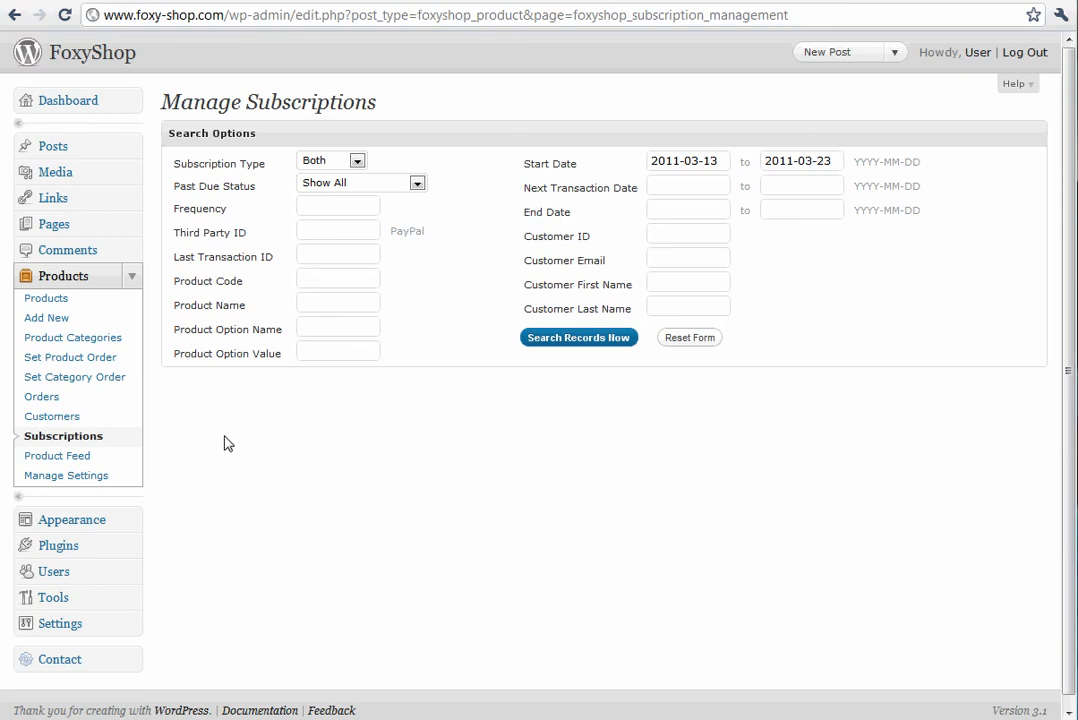
{"action": "mouse_move", "coordinate": [255, 460]}
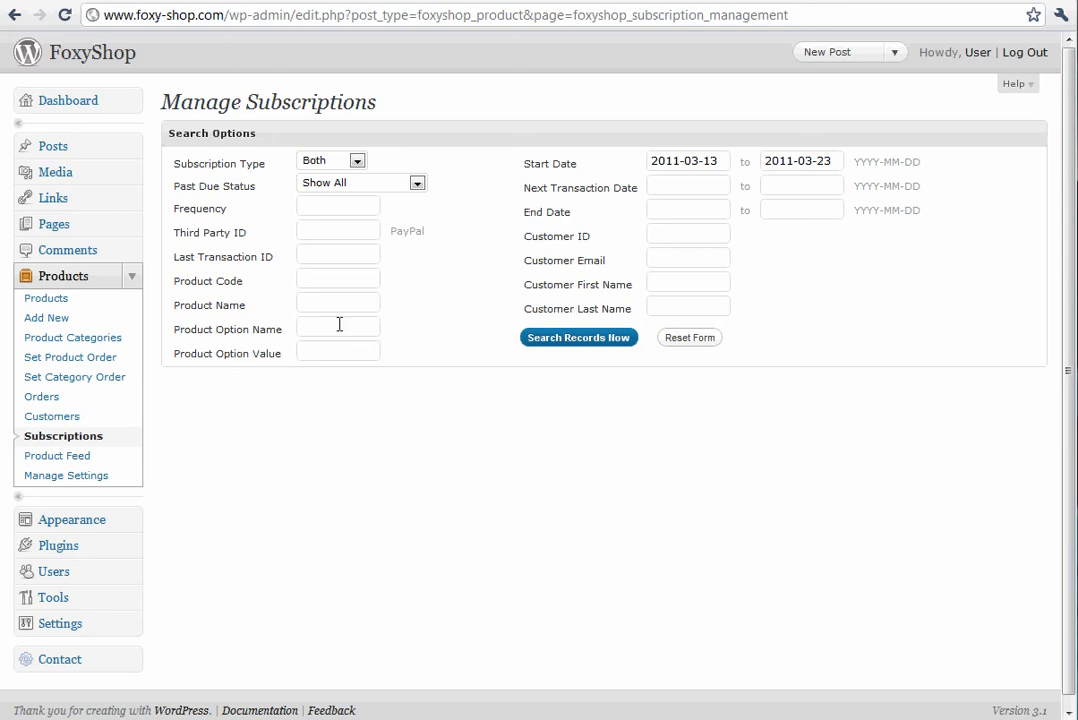
{"action": "left_click", "coordinate": [330, 160]}
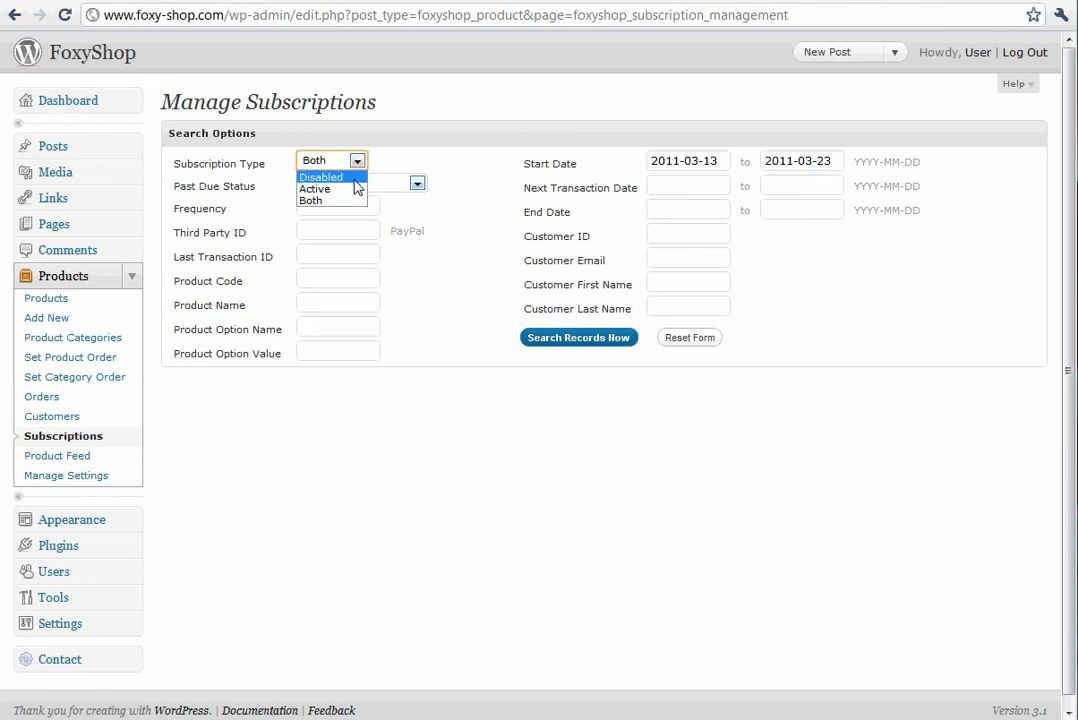
{"action": "left_click", "coordinate": [416, 182]}
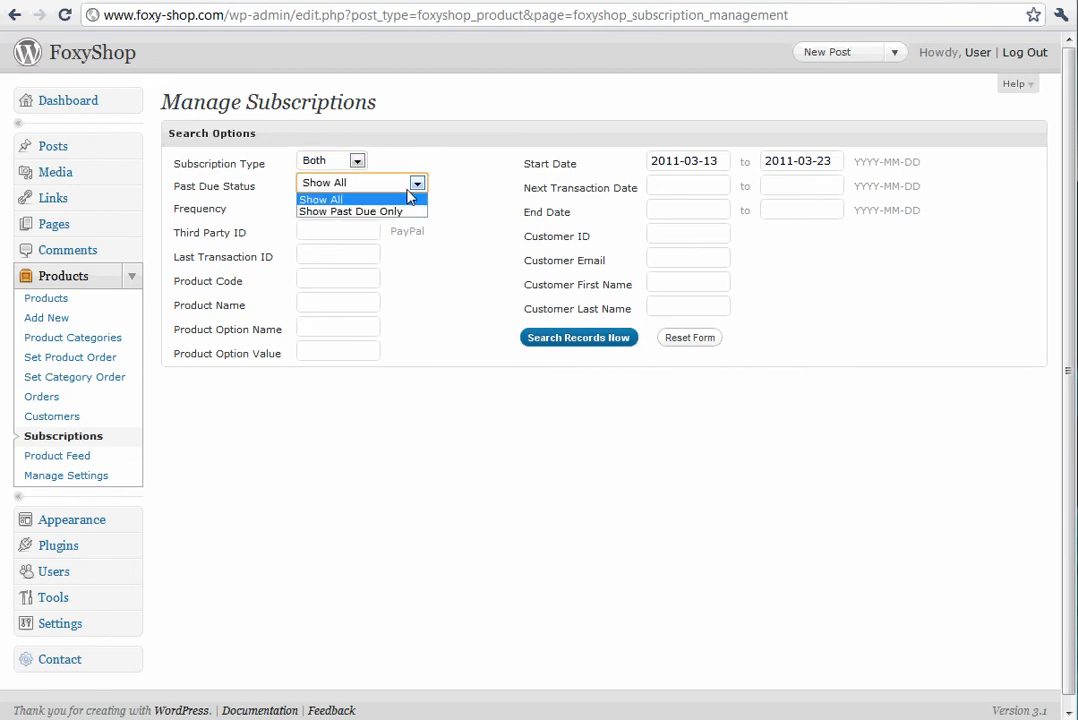
{"action": "left_click", "coordinate": [320, 198]}
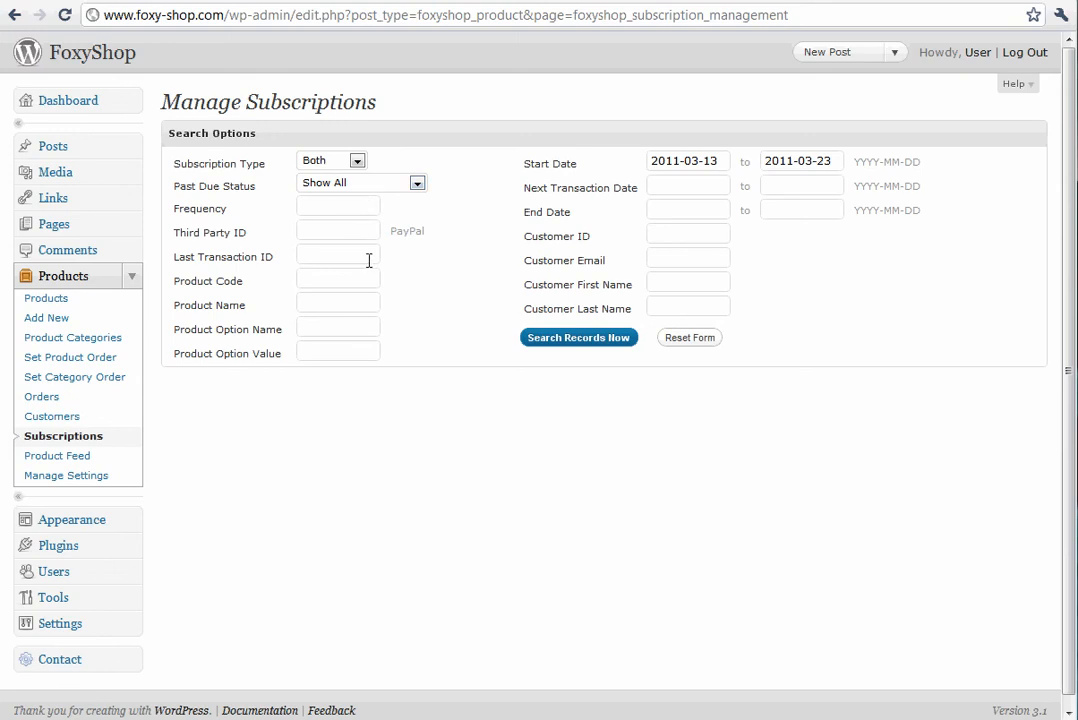
{"action": "mouse_move", "coordinate": [360, 205]}
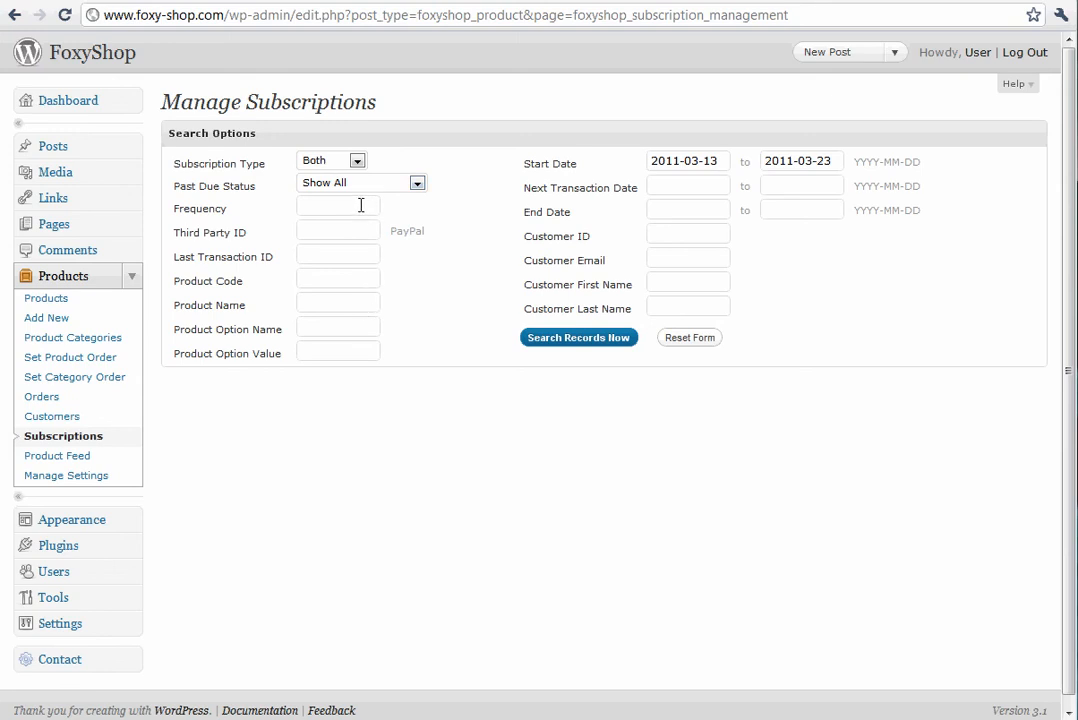
{"action": "mouse_move", "coordinate": [715, 161]}
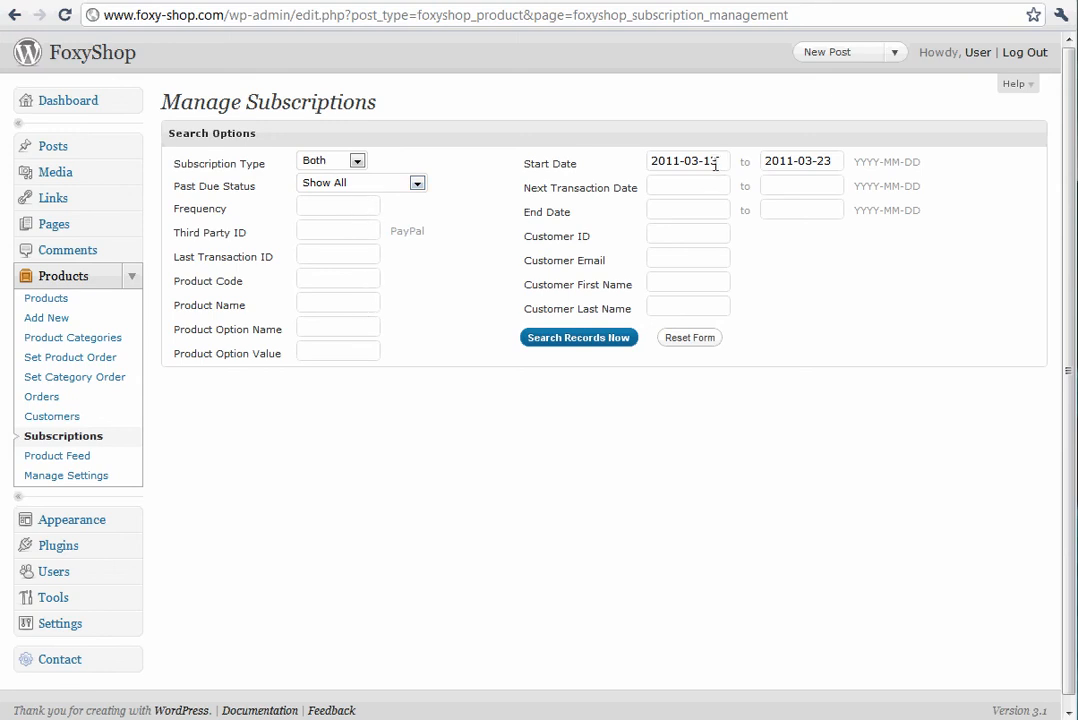
Set the start-date range to 2011-03-01 through 2011-03-31.
{"action": "left_click", "coordinate": [688, 161]}
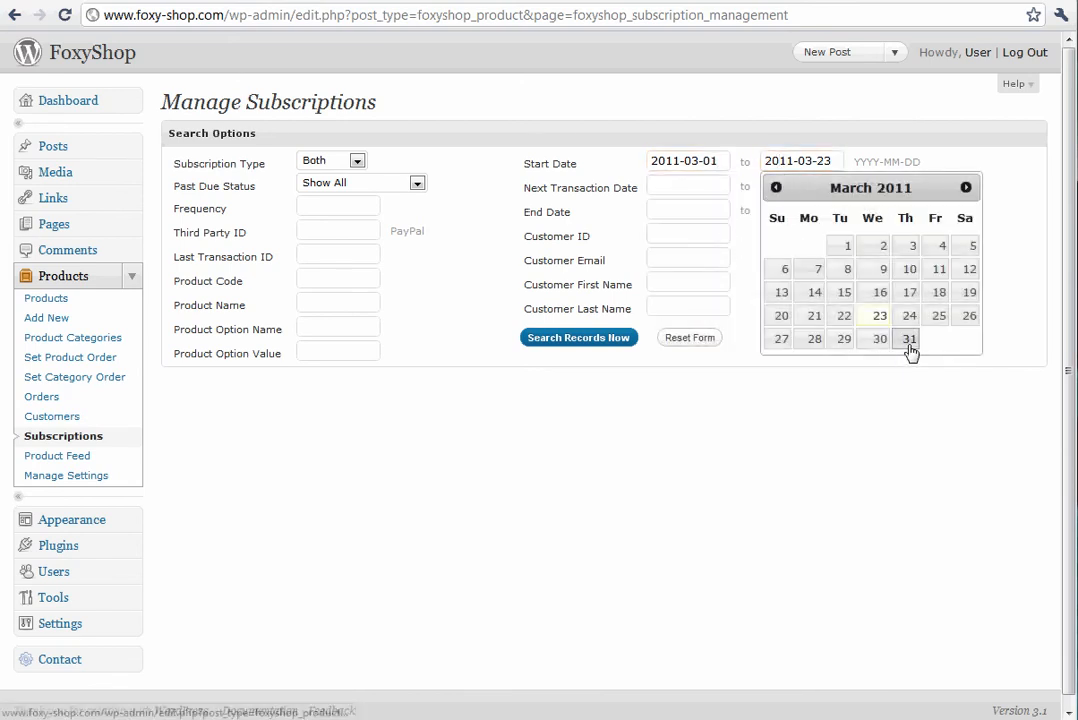
{"action": "left_click", "coordinate": [908, 338]}
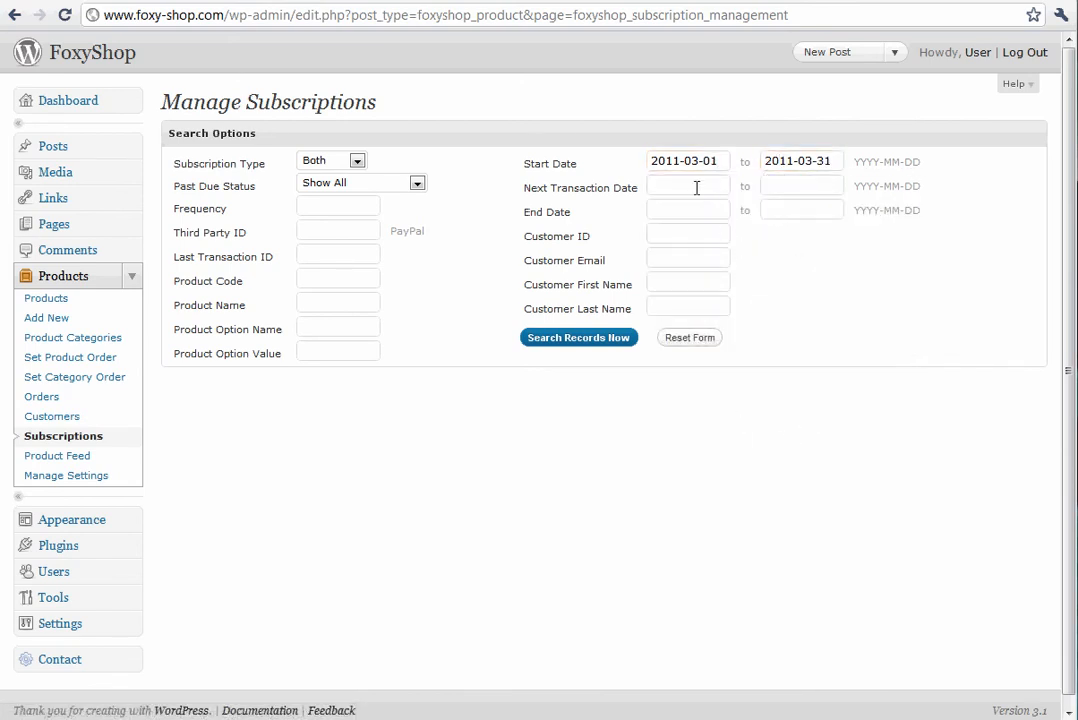
{"action": "left_click", "coordinate": [688, 186]}
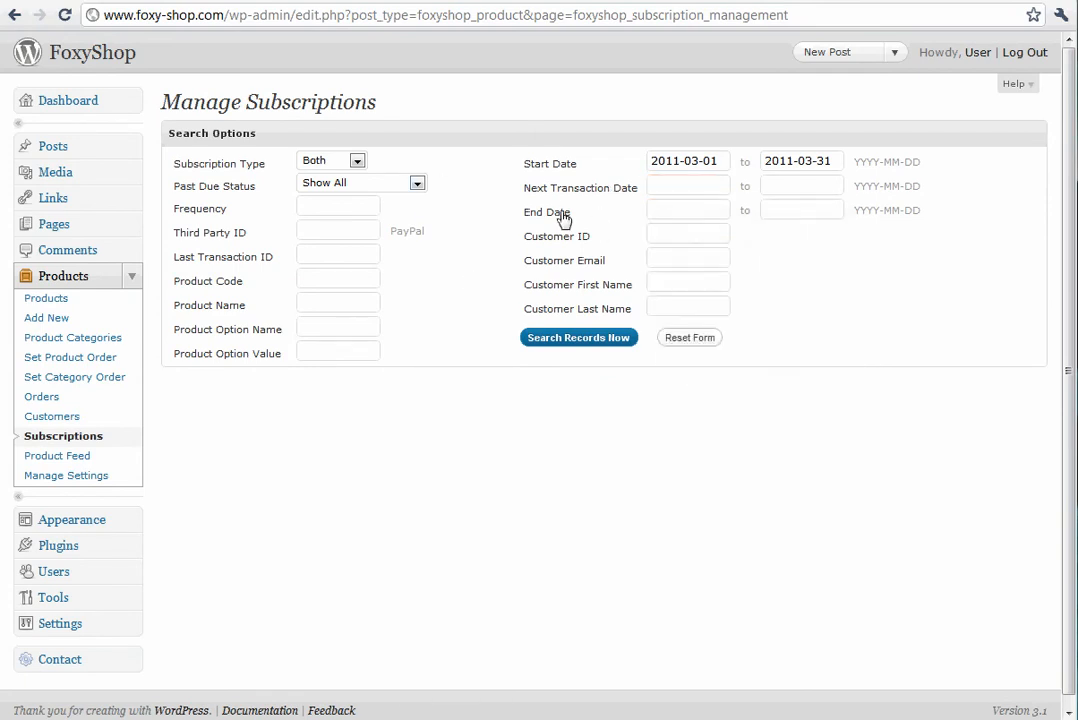
{"action": "mouse_move", "coordinate": [829, 502]}
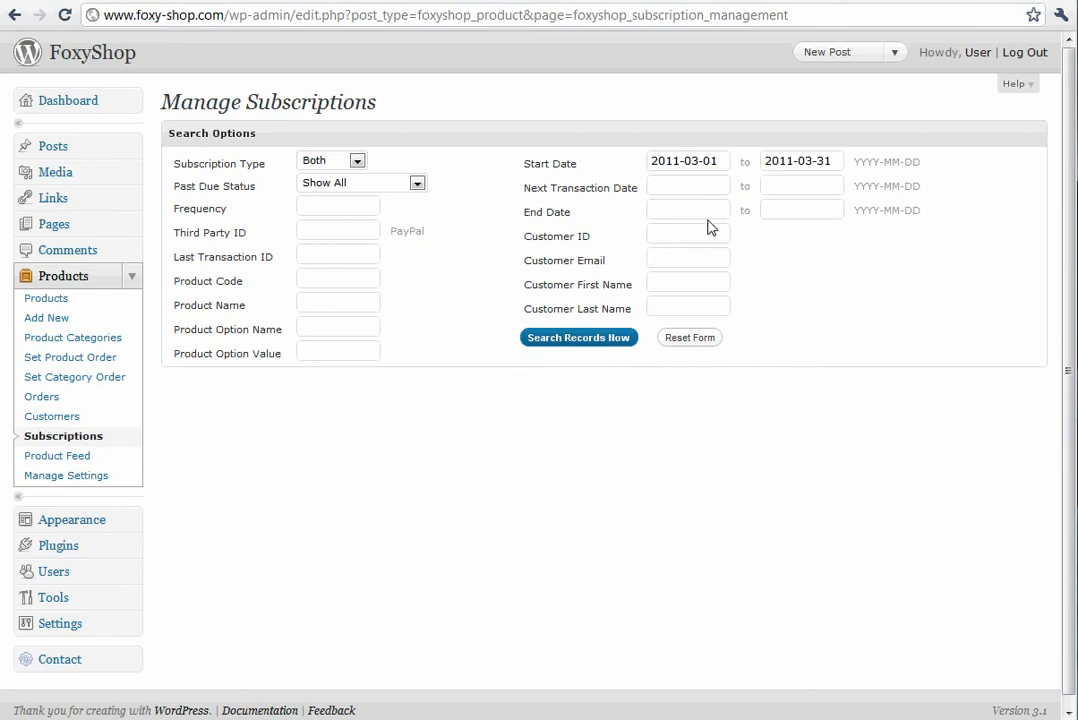
{"action": "mouse_move", "coordinate": [710, 325]}
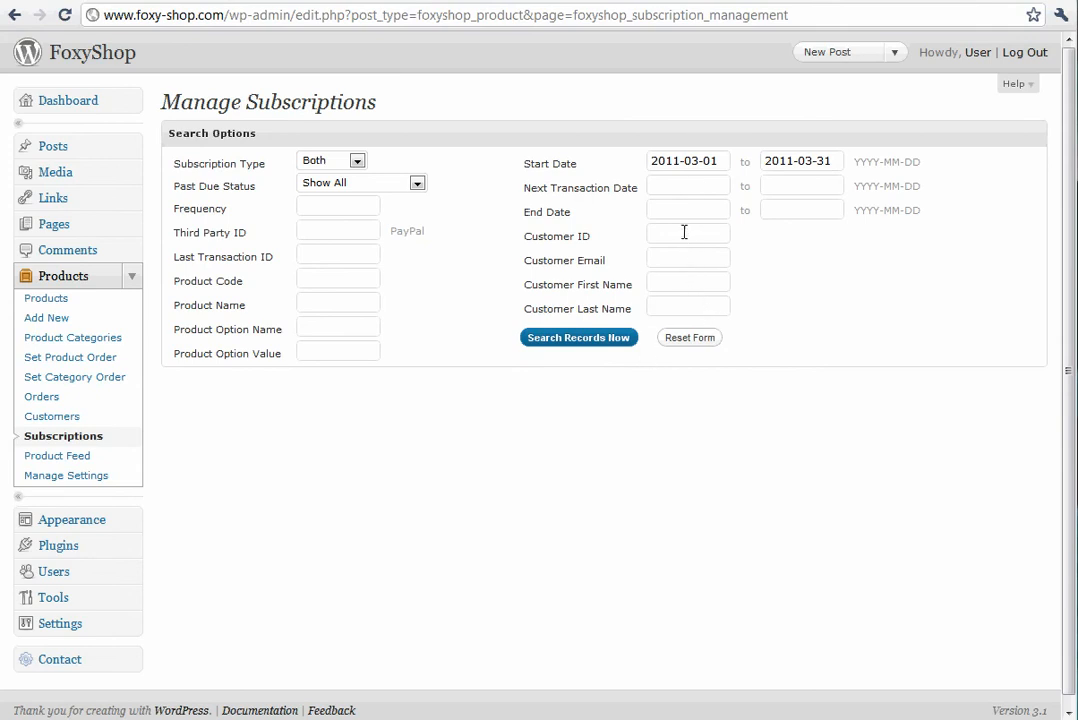
{"action": "left_click", "coordinate": [578, 337]}
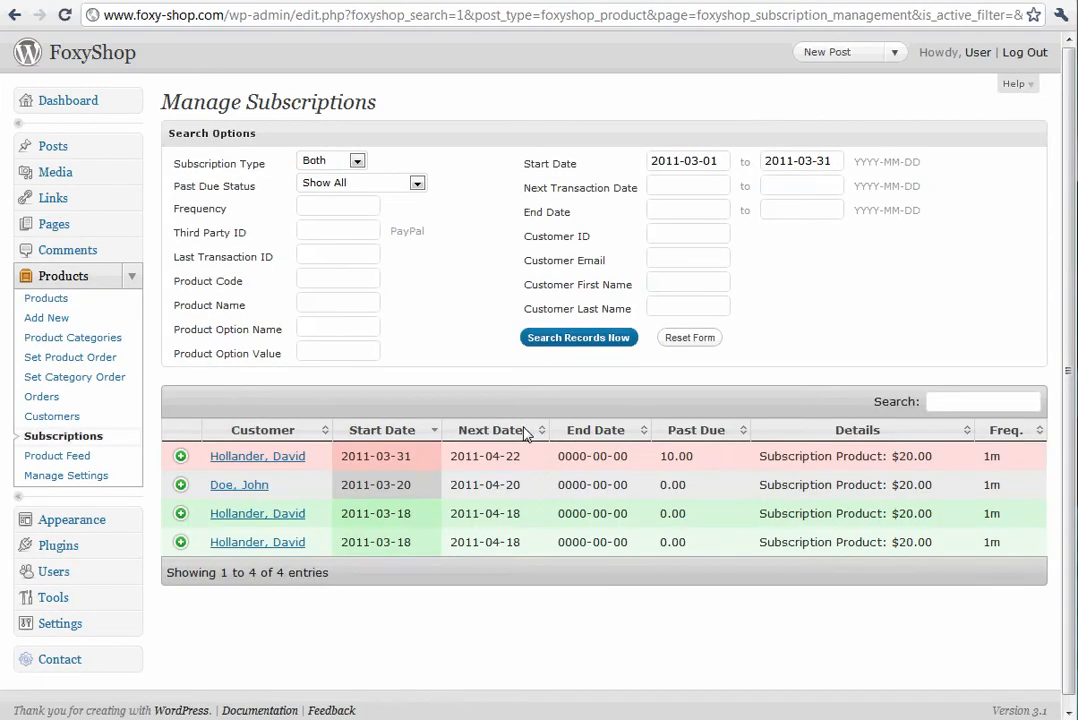
{"action": "mouse_move", "coordinate": [436, 443]}
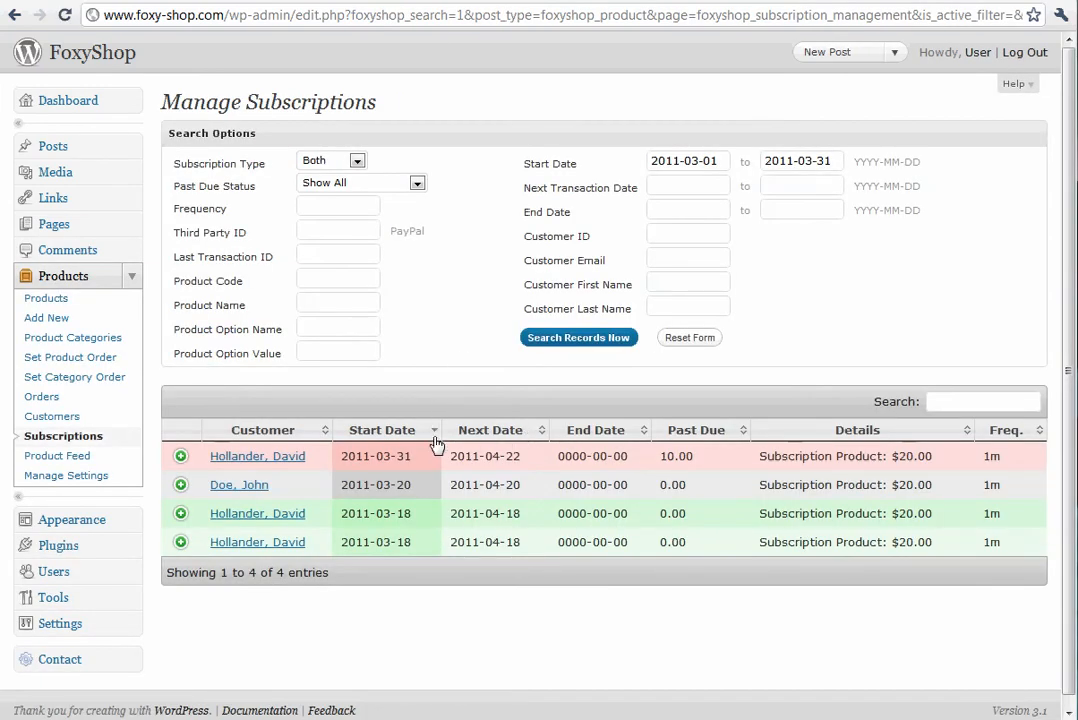
{"action": "mouse_move", "coordinate": [450, 463]}
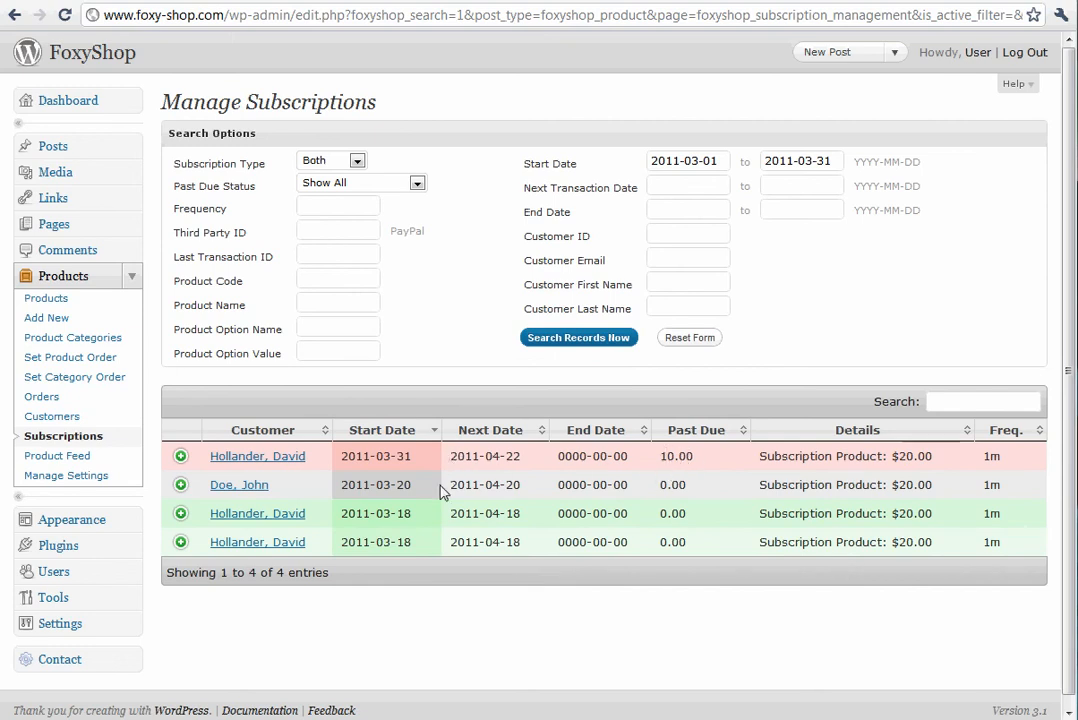
{"action": "mouse_move", "coordinate": [535, 497]}
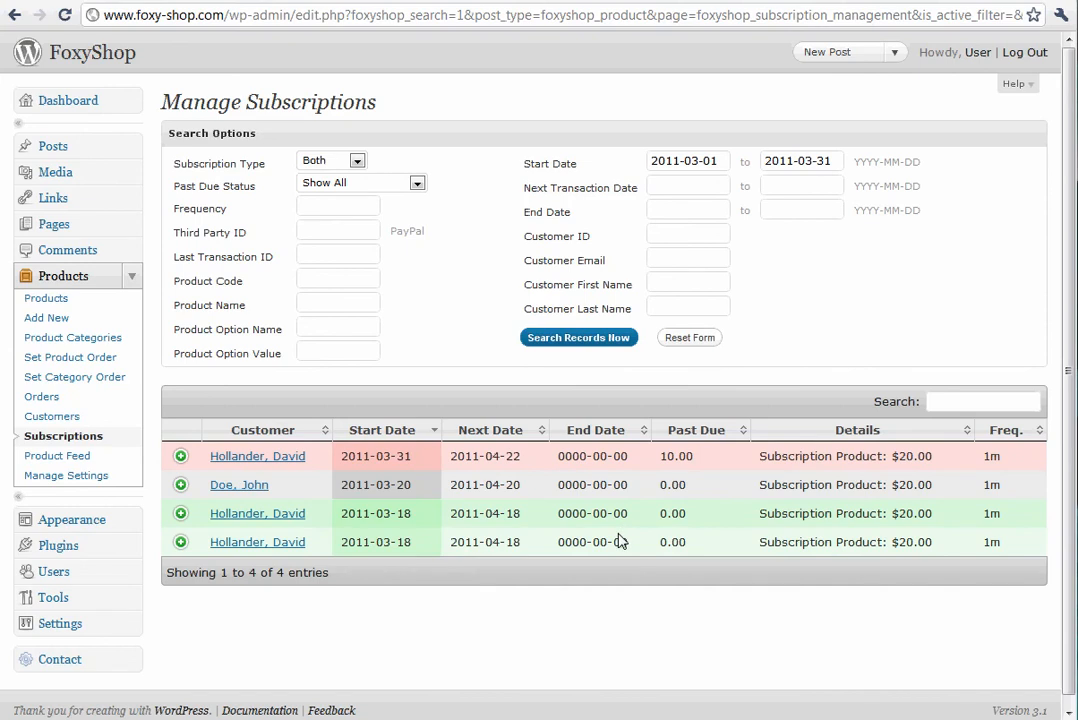
{"action": "mouse_move", "coordinate": [1005, 513]}
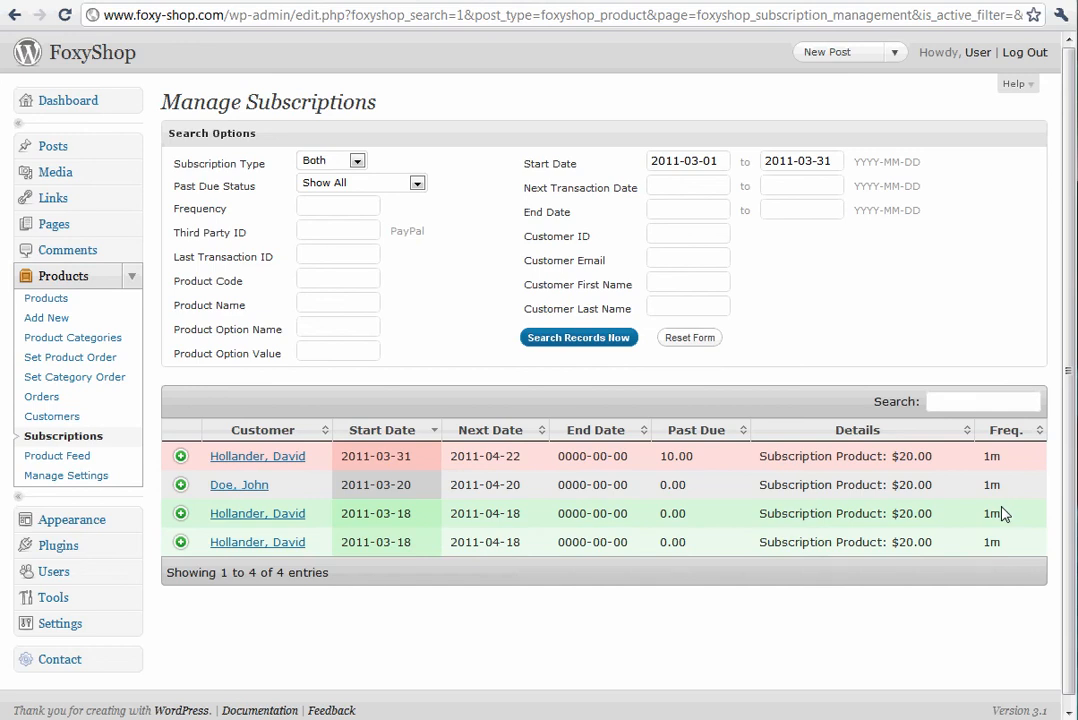
{"action": "mouse_move", "coordinate": [841, 538]}
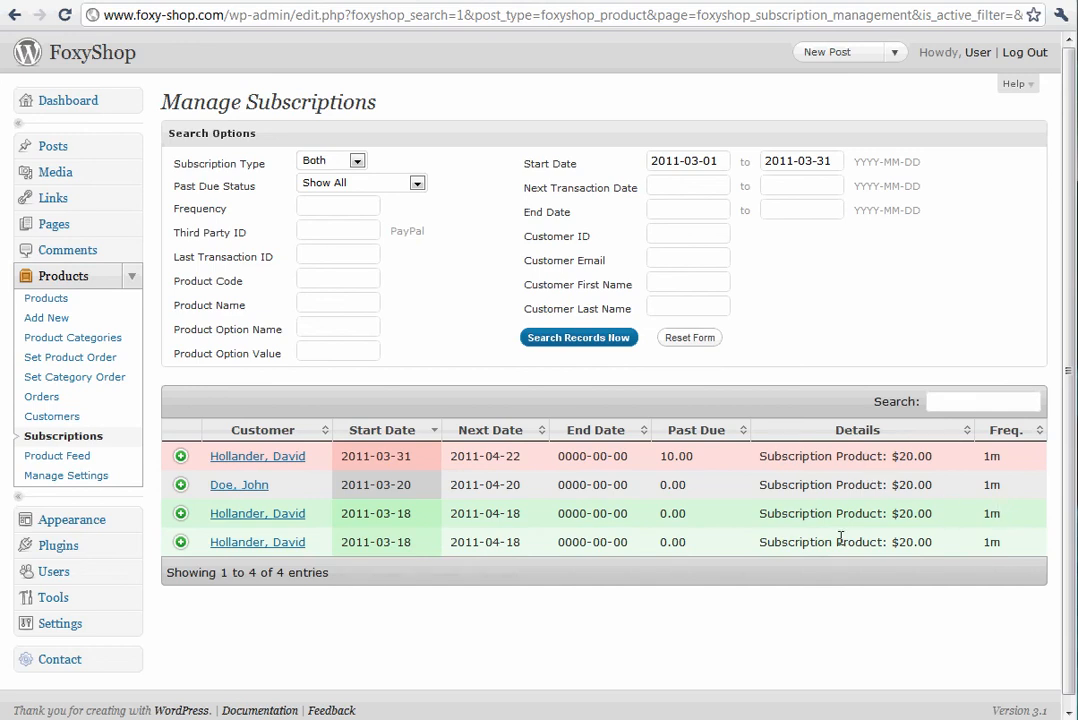
{"action": "mouse_move", "coordinate": [789, 507]}
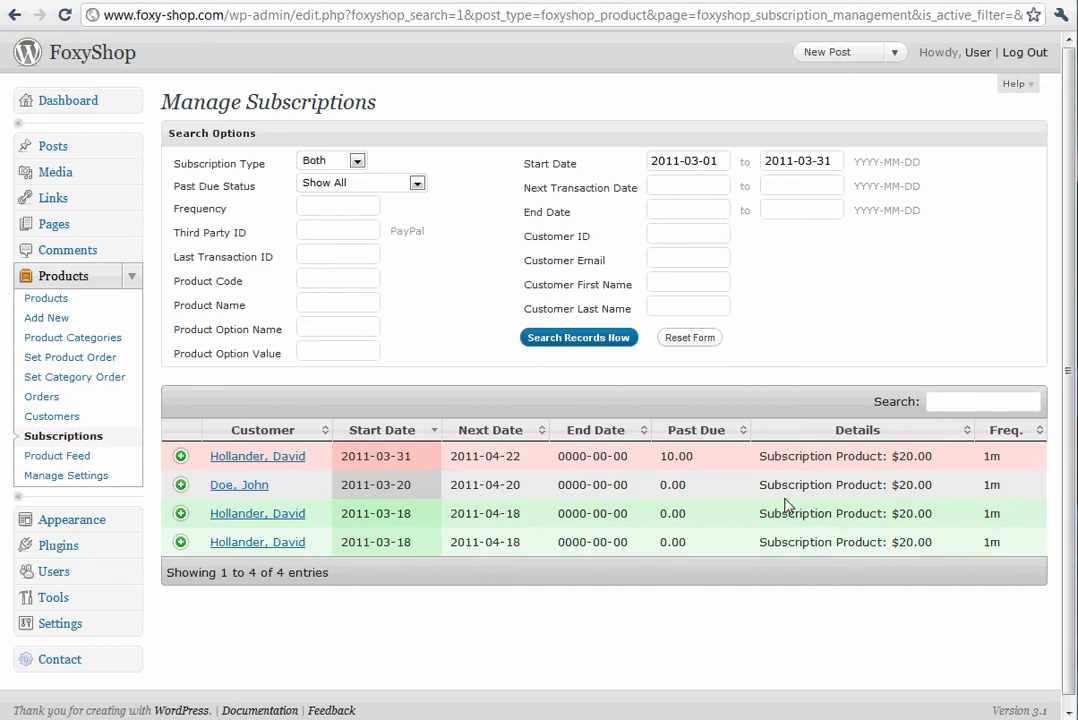
{"action": "left_click", "coordinate": [181, 542]}
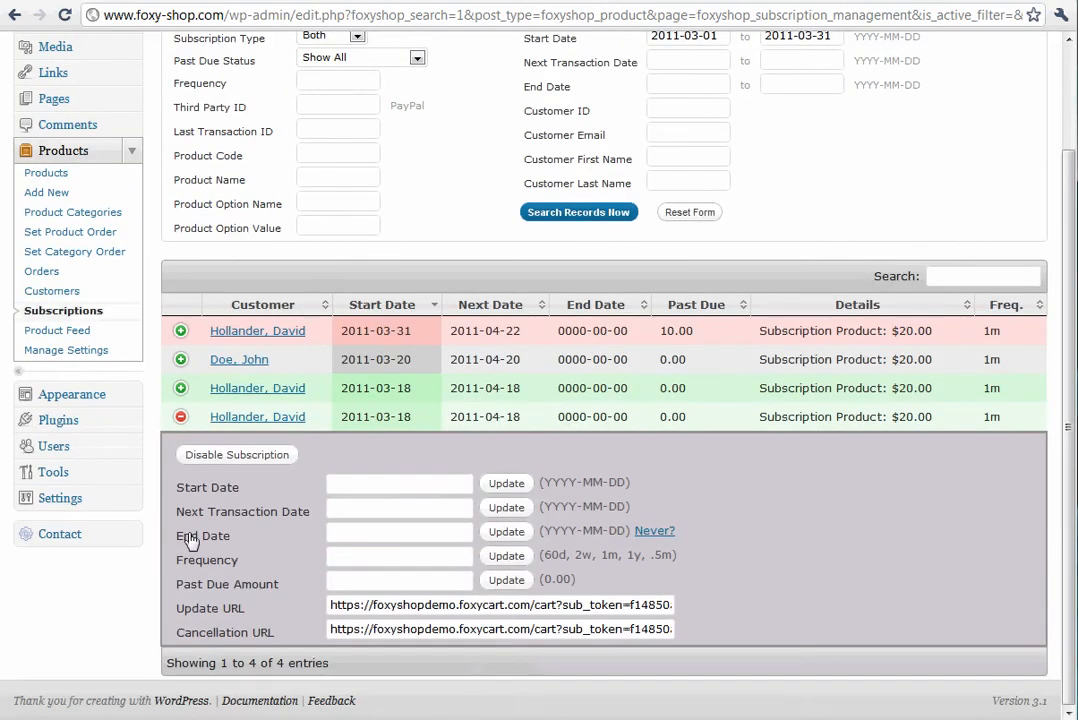
Change the subscription's billing frequency to 1y and update it.
{"action": "triple_click", "coordinate": [500, 604]}
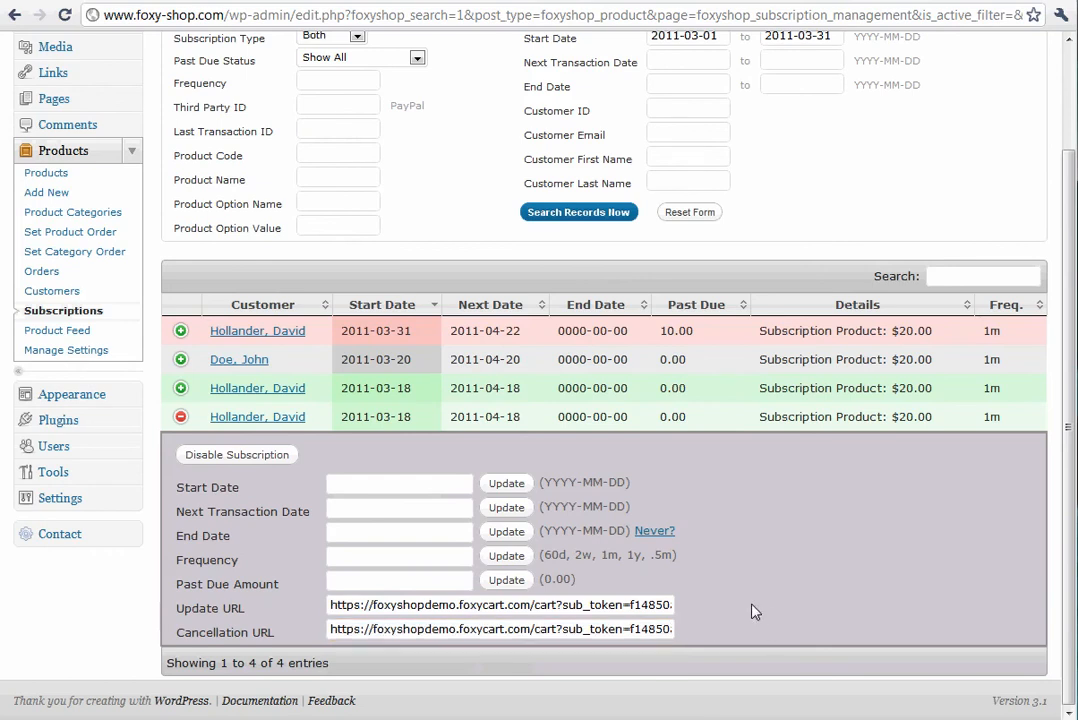
{"action": "left_click", "coordinate": [399, 556]}
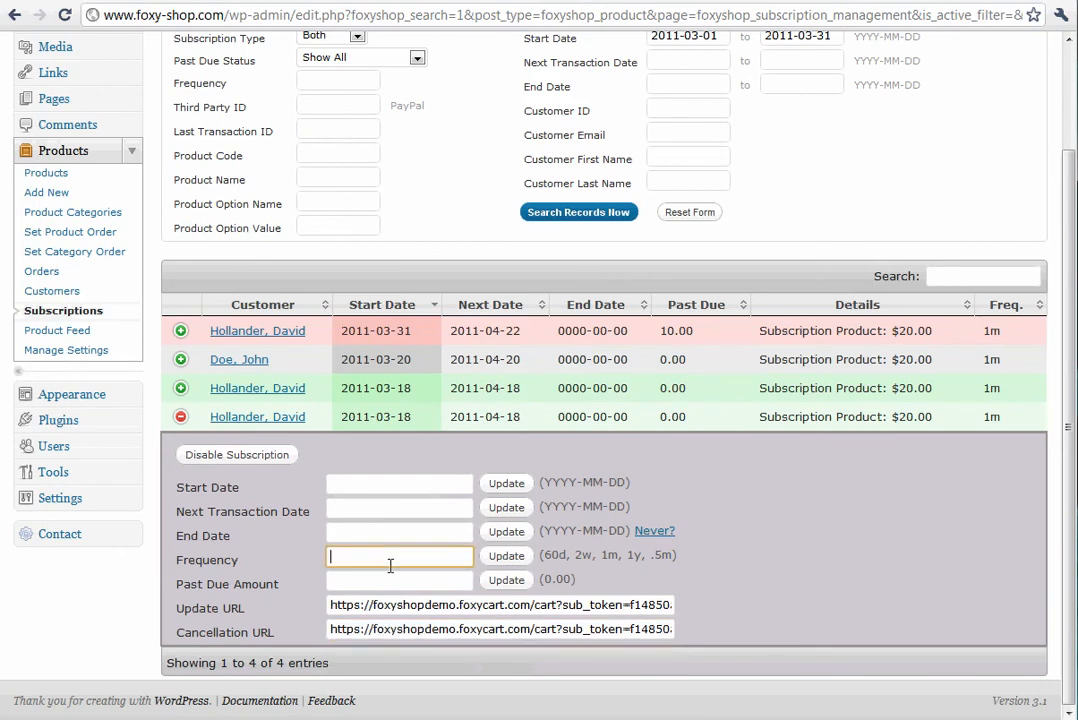
{"action": "type", "text": "1y"}
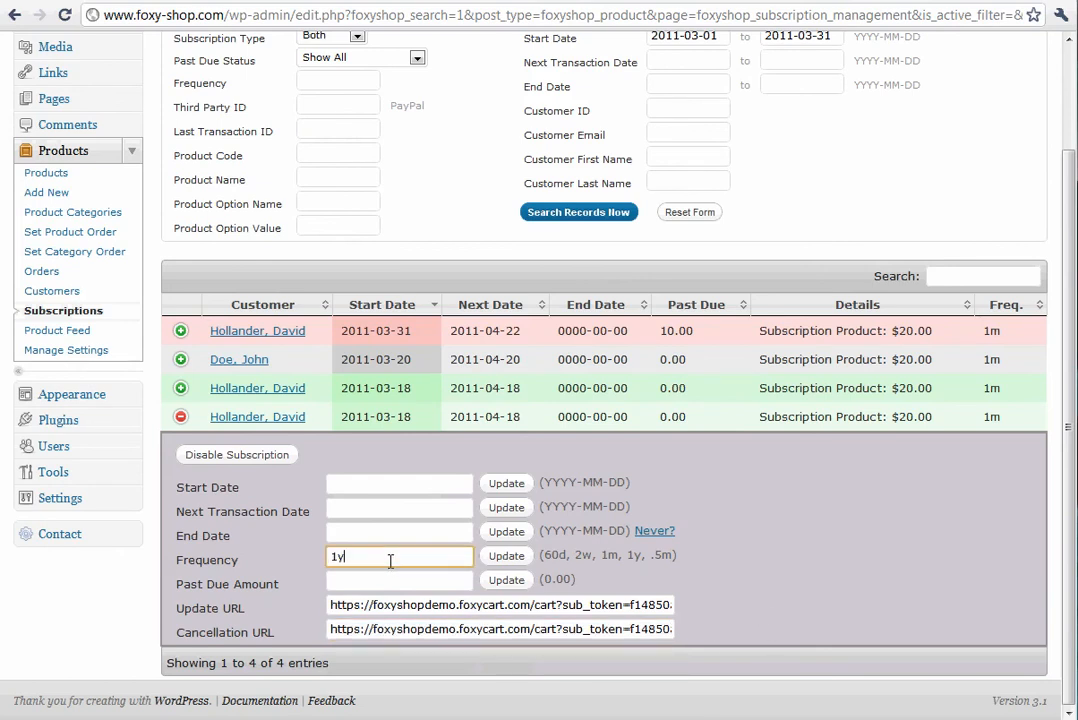
{"action": "left_click", "coordinate": [506, 556]}
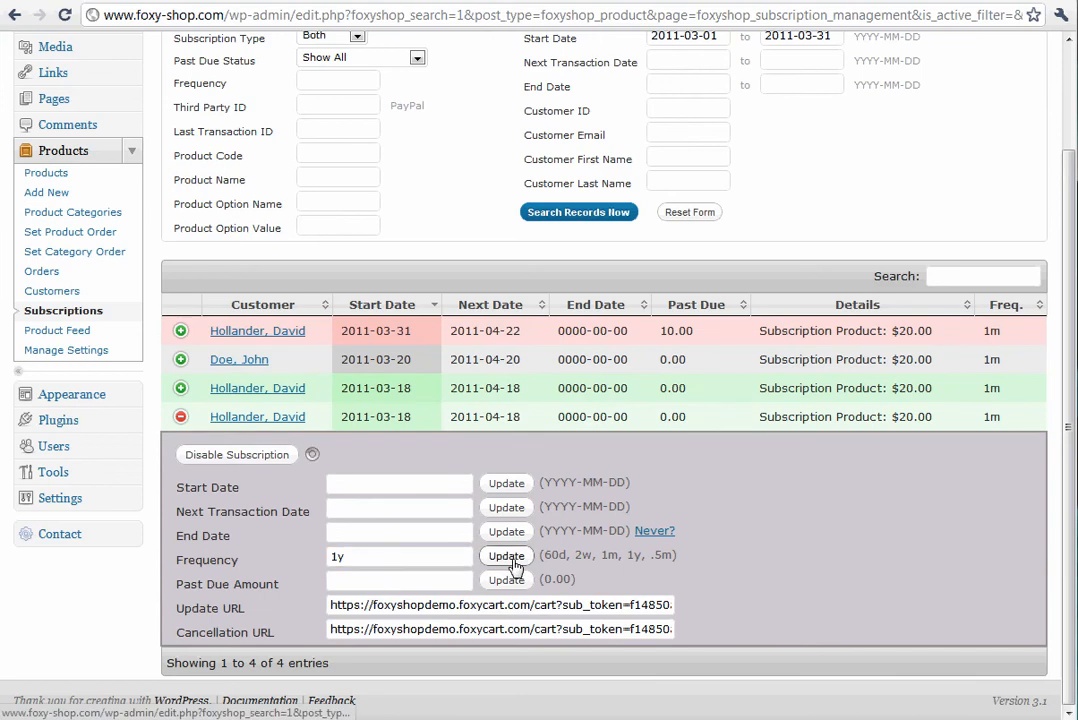
{"action": "left_click", "coordinate": [506, 556]}
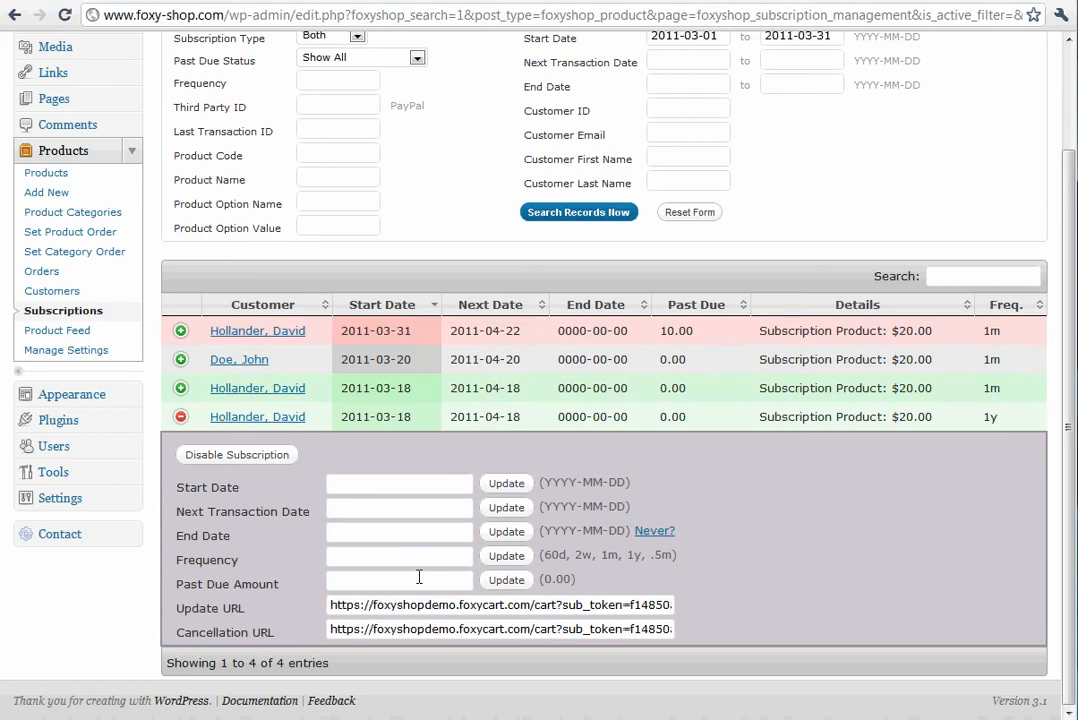
Leave the start and next-transaction dates unchanged and disable the subscription.
{"action": "left_click", "coordinate": [398, 484]}
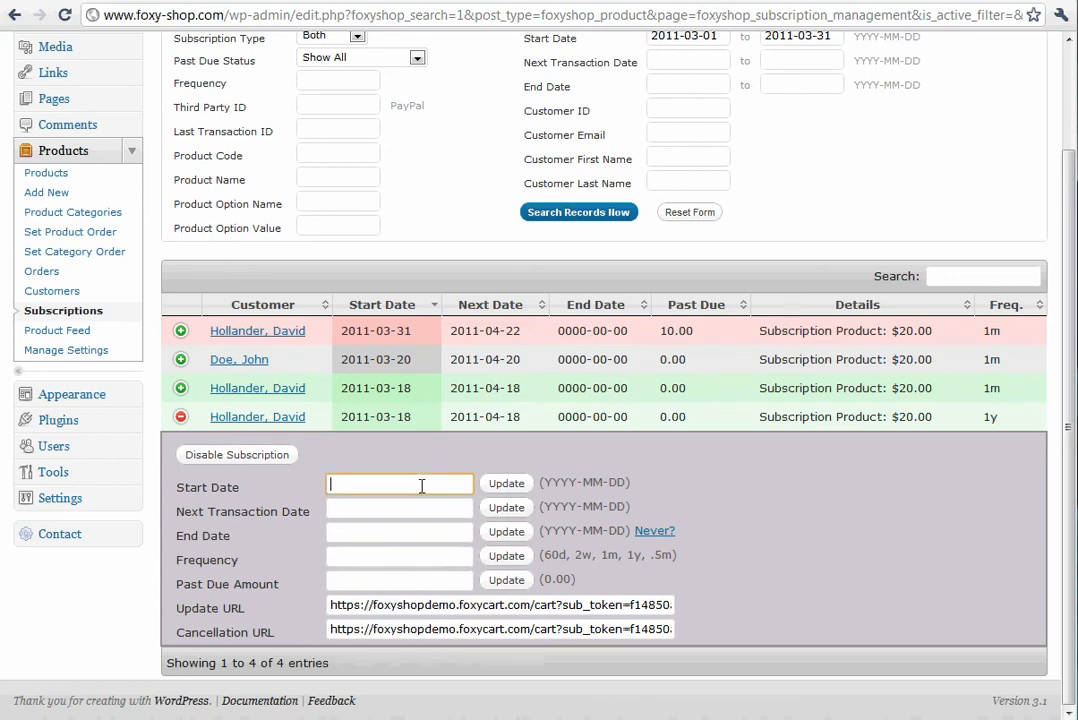
{"action": "left_click", "coordinate": [399, 507]}
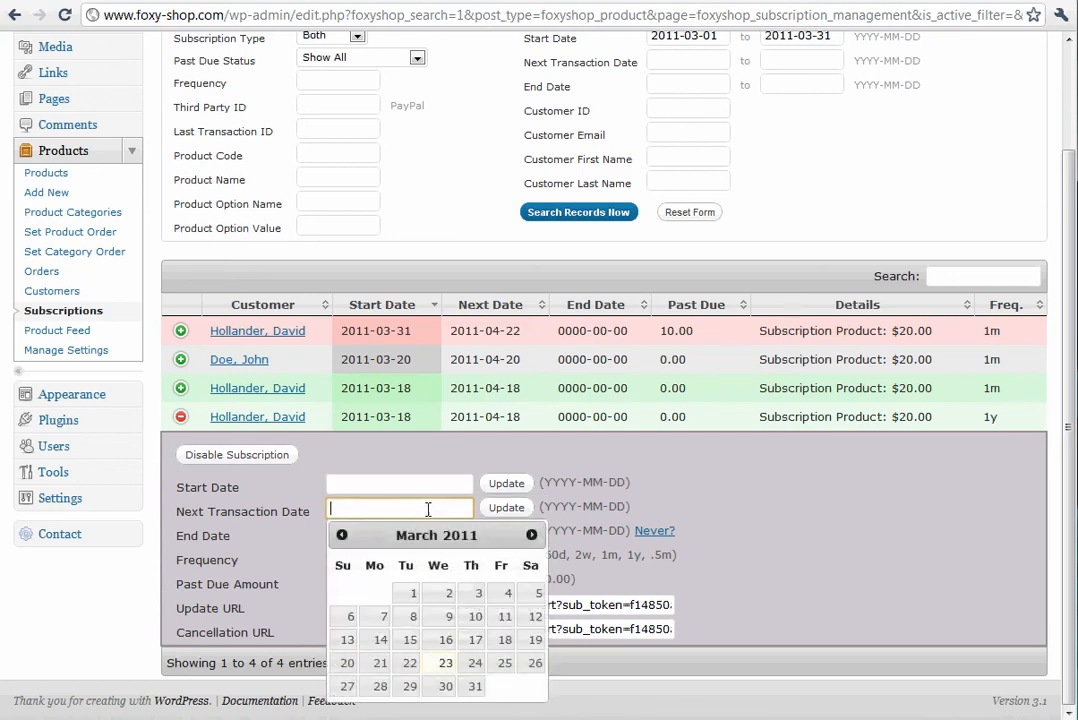
{"action": "left_click", "coordinate": [399, 482]}
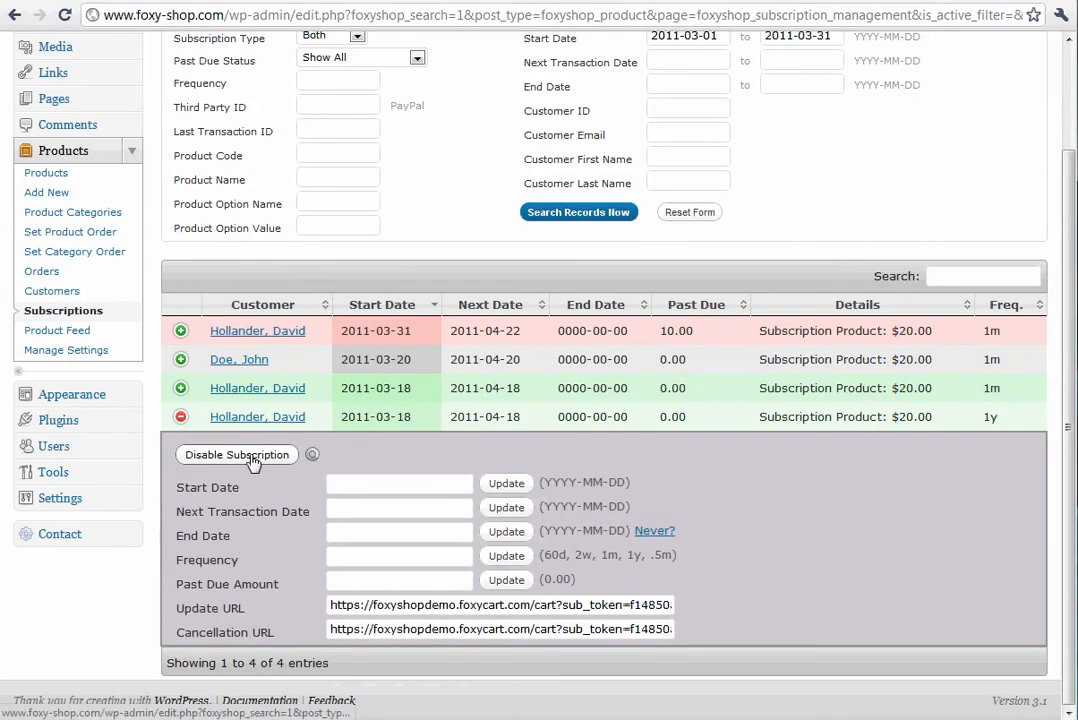
{"action": "left_click", "coordinate": [237, 454]}
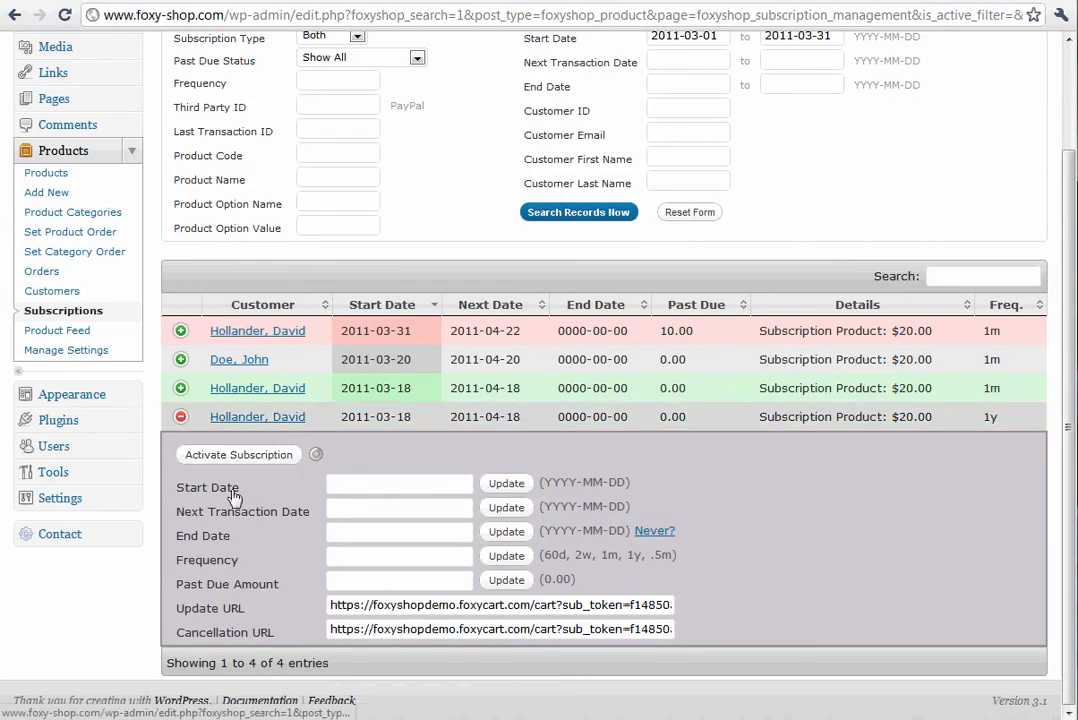
{"action": "left_click", "coordinate": [238, 454]}
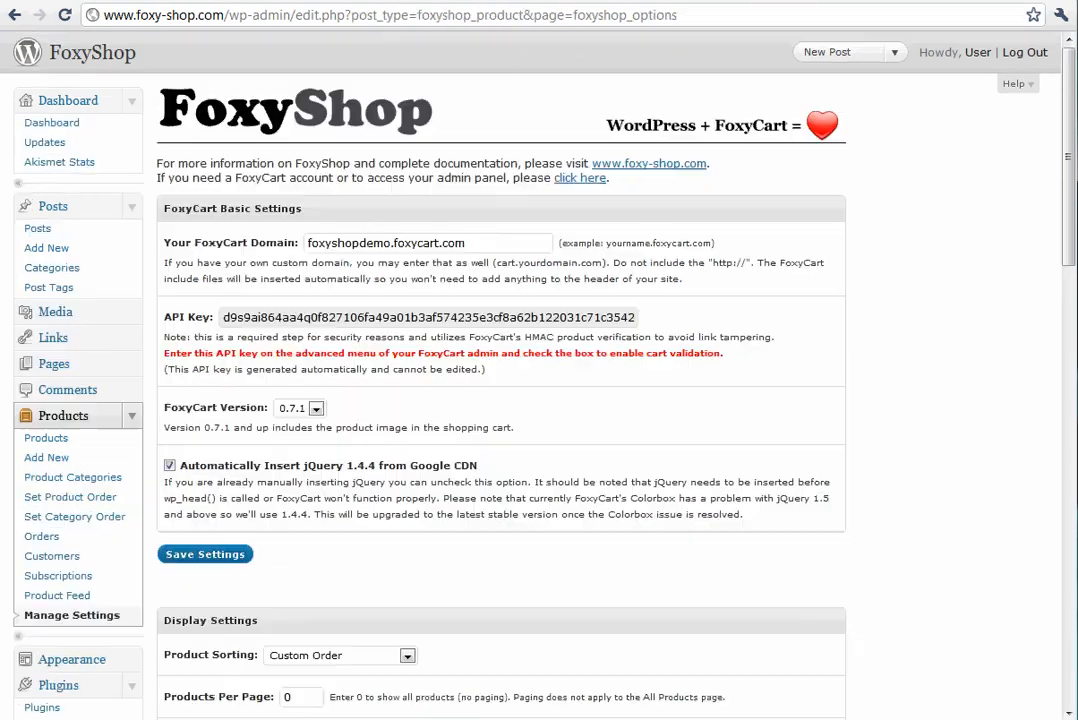
{"action": "mouse_move", "coordinate": [918, 143]}
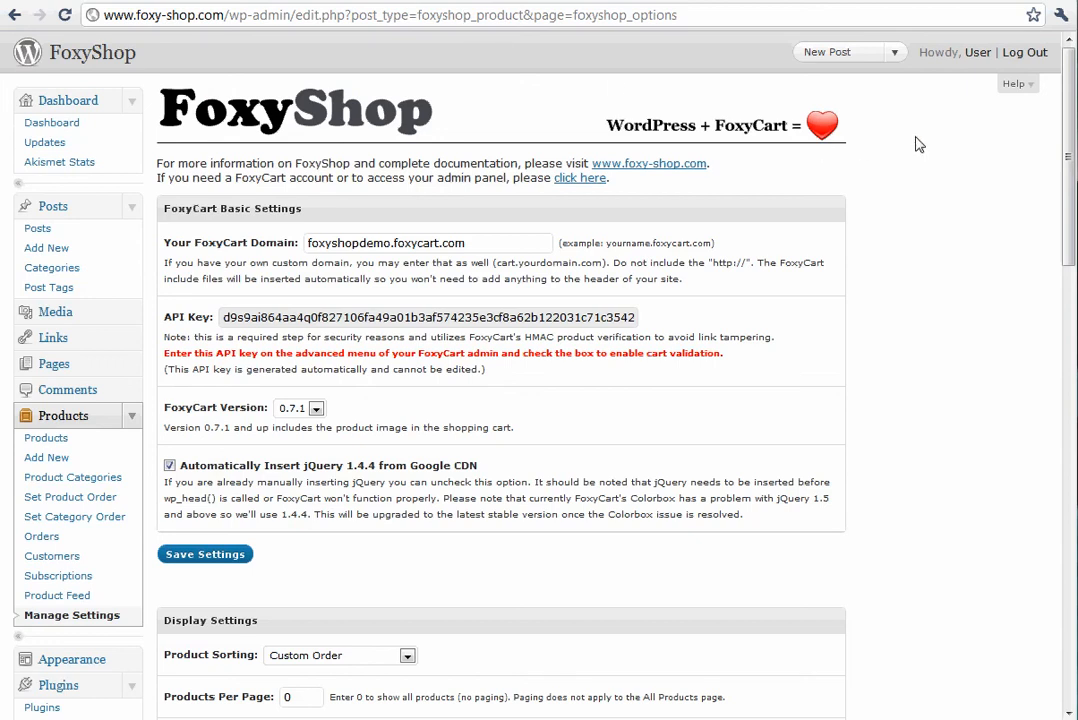
{"action": "scroll", "scroll_direction": "down", "scroll_amount": 3}
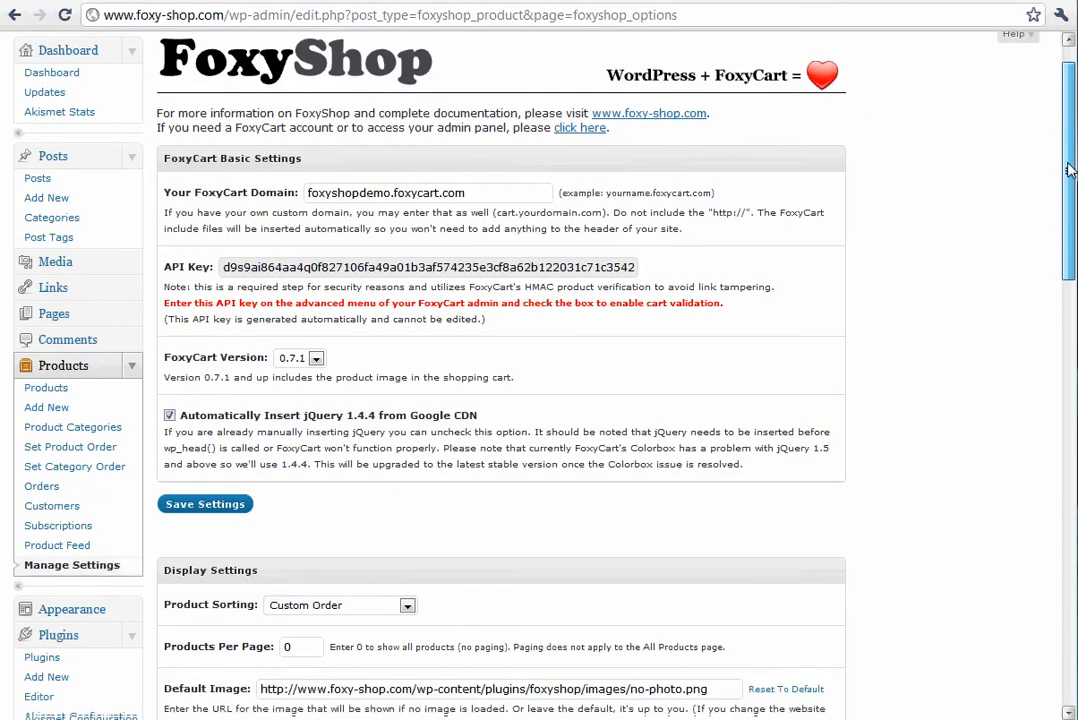
{"action": "scroll", "scroll_direction": "down", "scroll_amount": 3}
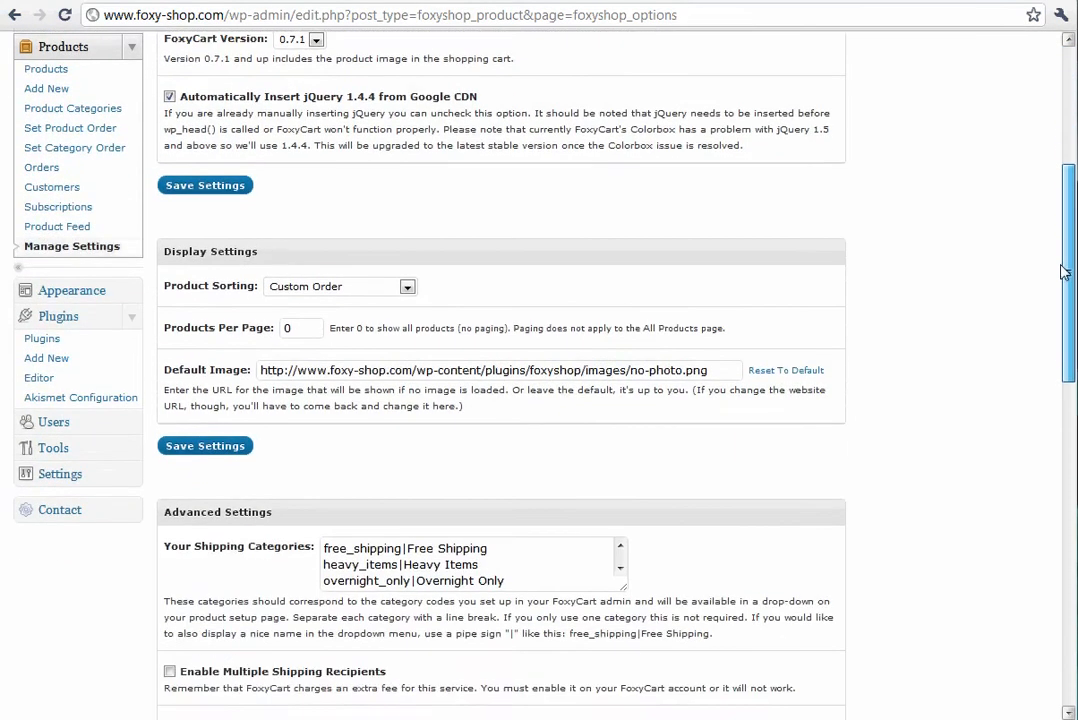
{"action": "scroll", "scroll_direction": "down", "scroll_amount": 3}
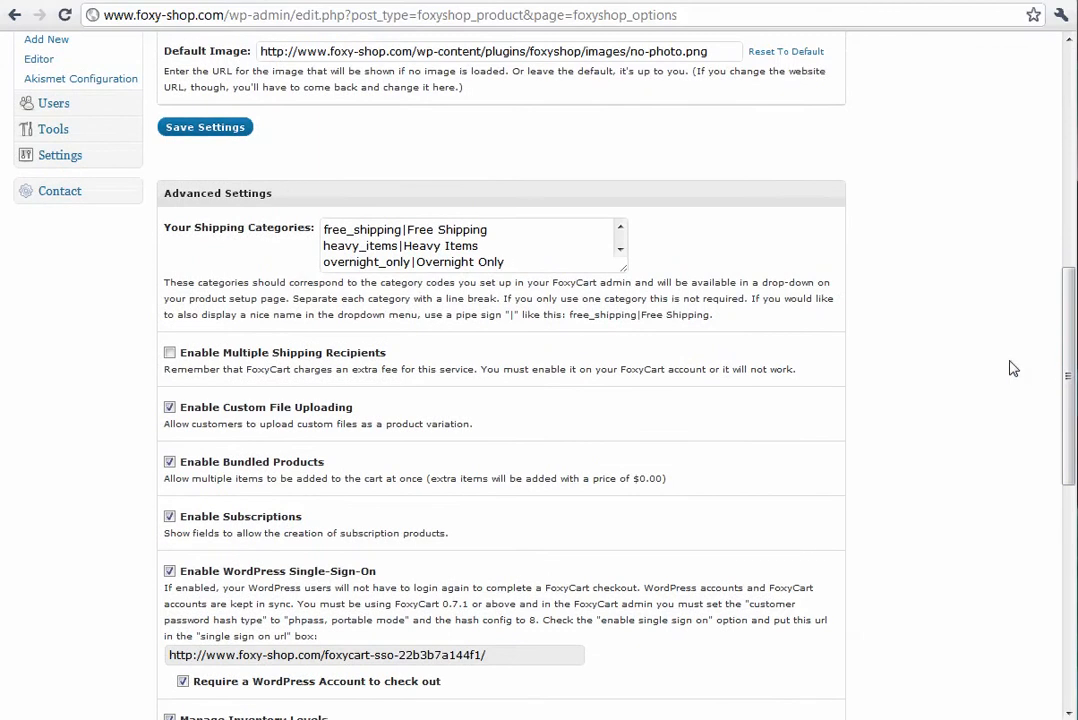
{"action": "mouse_move", "coordinate": [789, 264]}
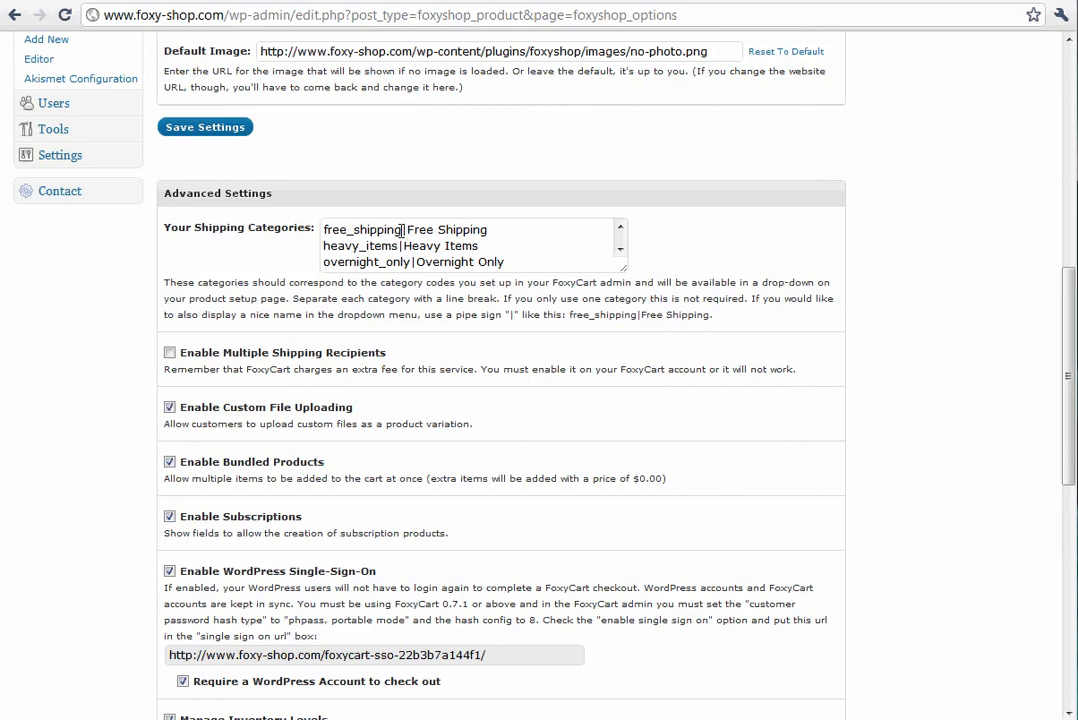
{"action": "mouse_move", "coordinate": [464, 186]}
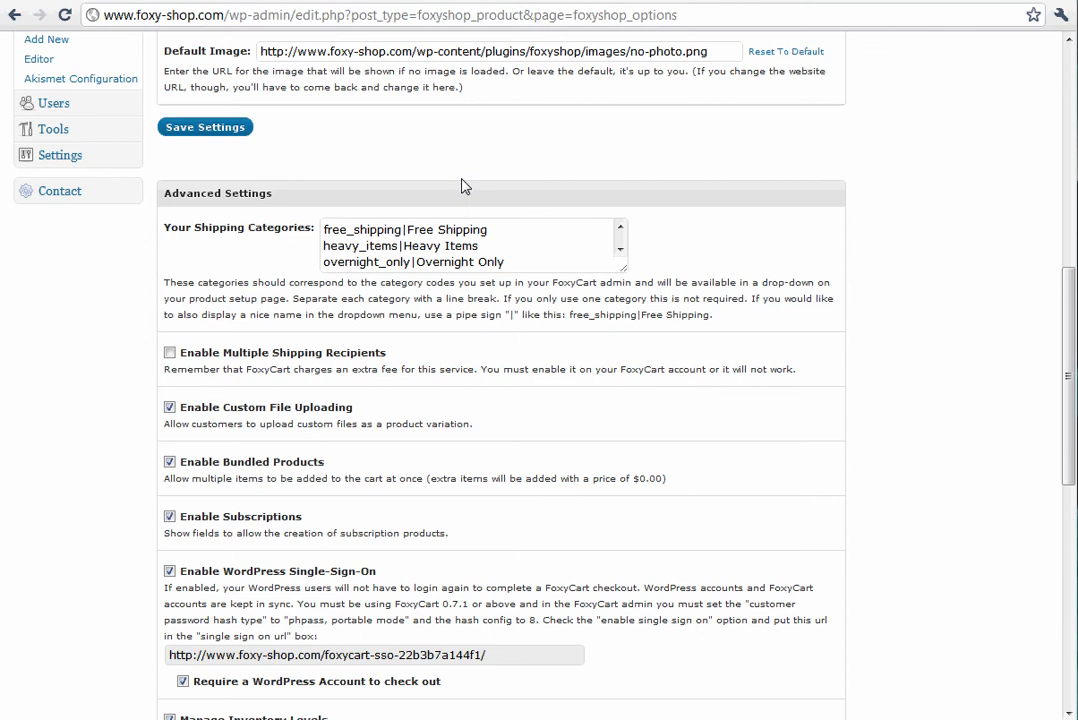
{"action": "mouse_move", "coordinate": [447, 218]}
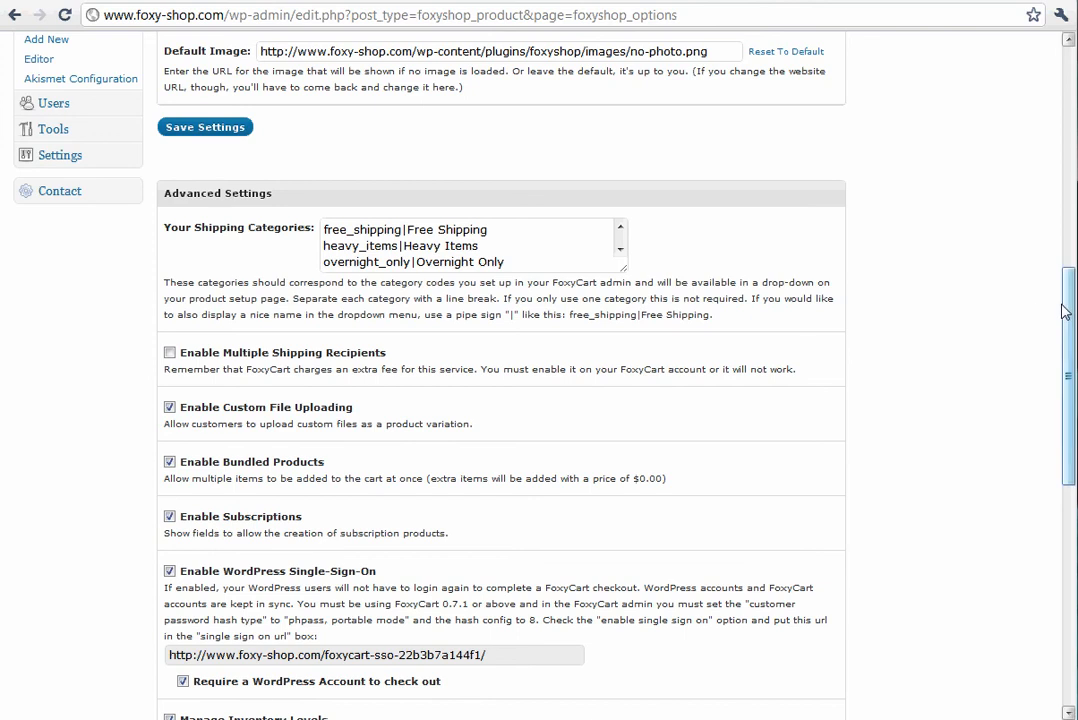
{"action": "scroll", "scroll_direction": "down", "scroll_amount": 3}
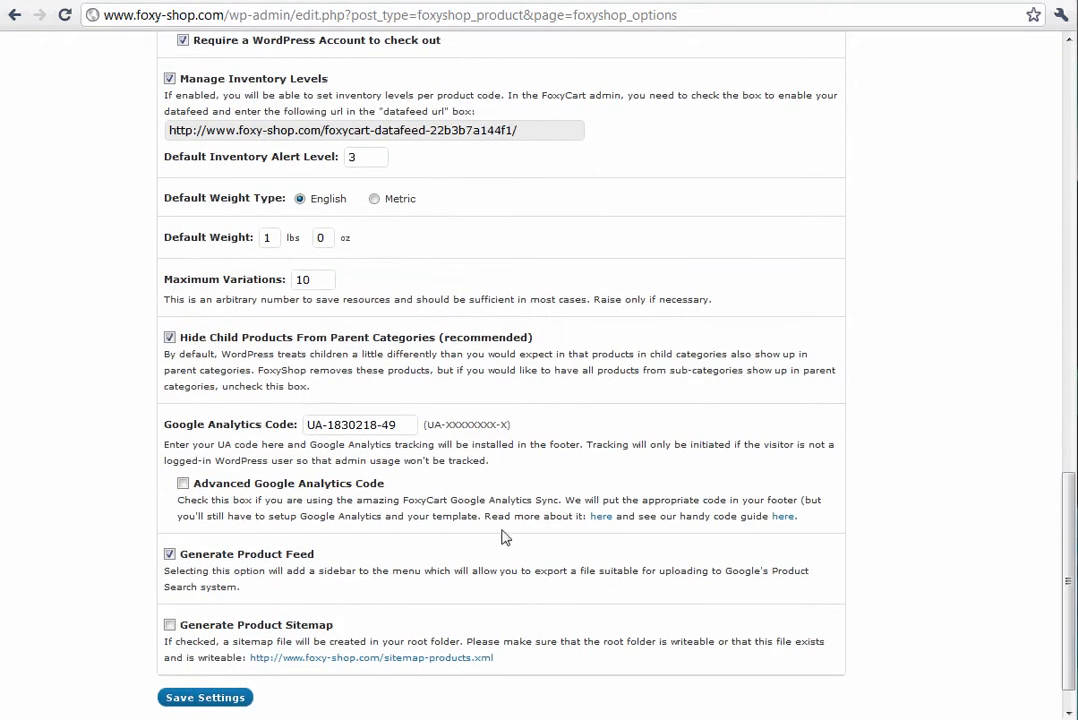
{"action": "mouse_move", "coordinate": [366, 505]}
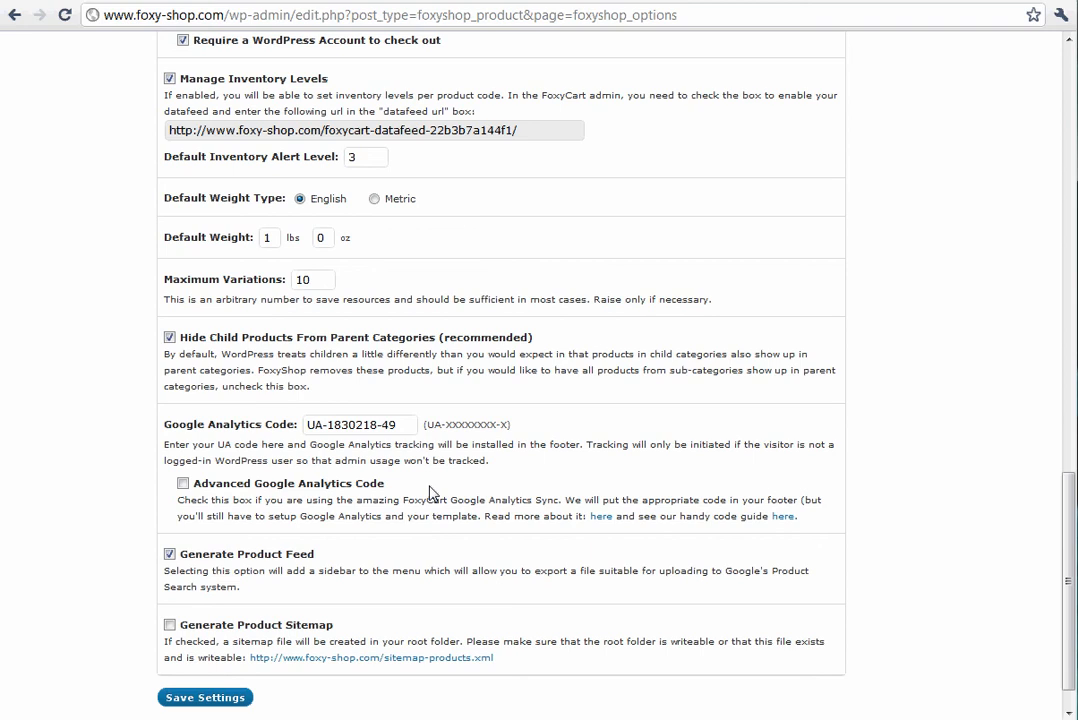
{"action": "mouse_move", "coordinate": [345, 490]}
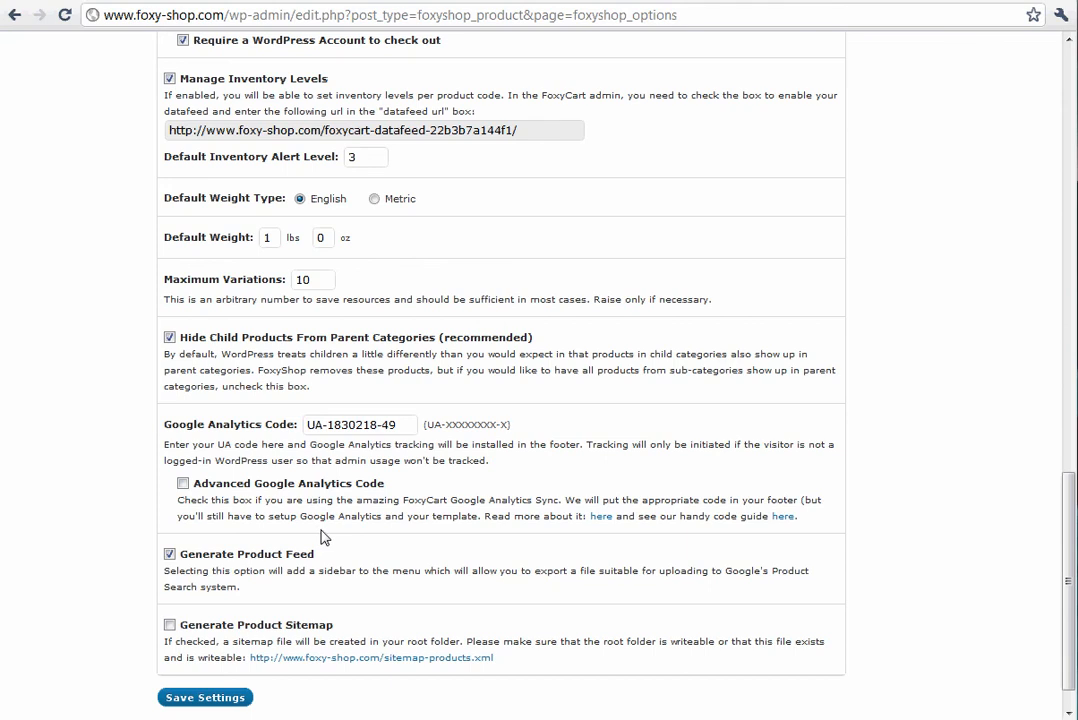
{"action": "scroll", "scroll_direction": "down", "scroll_amount": 3}
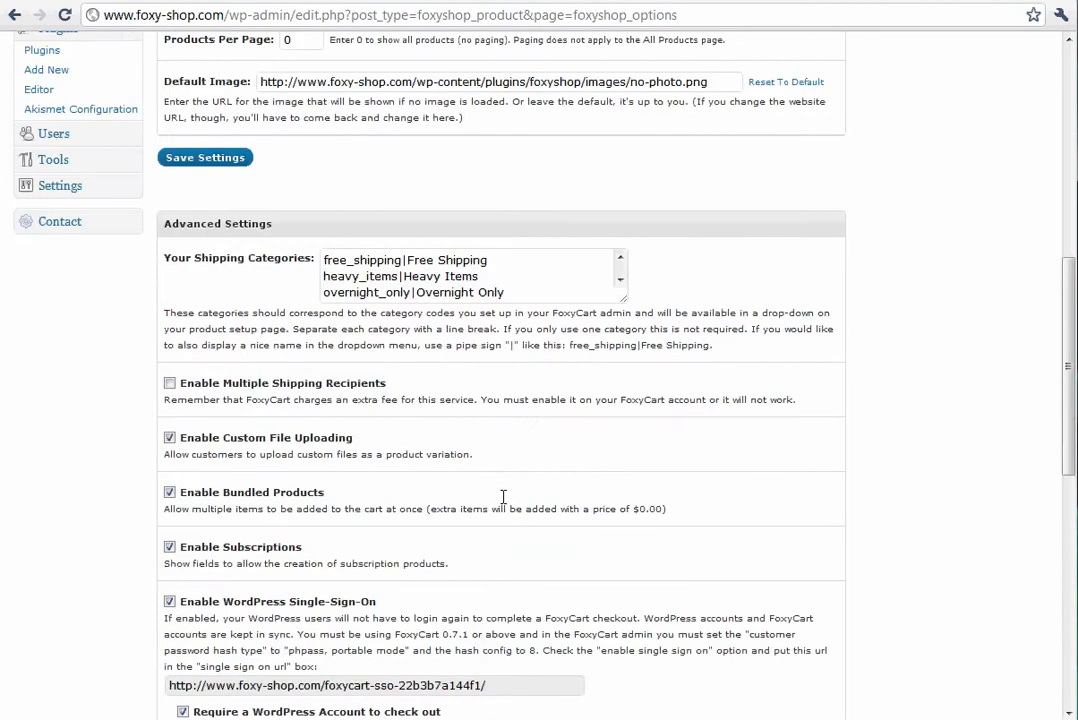
{"action": "scroll", "scroll_direction": "down", "scroll_amount": 3}
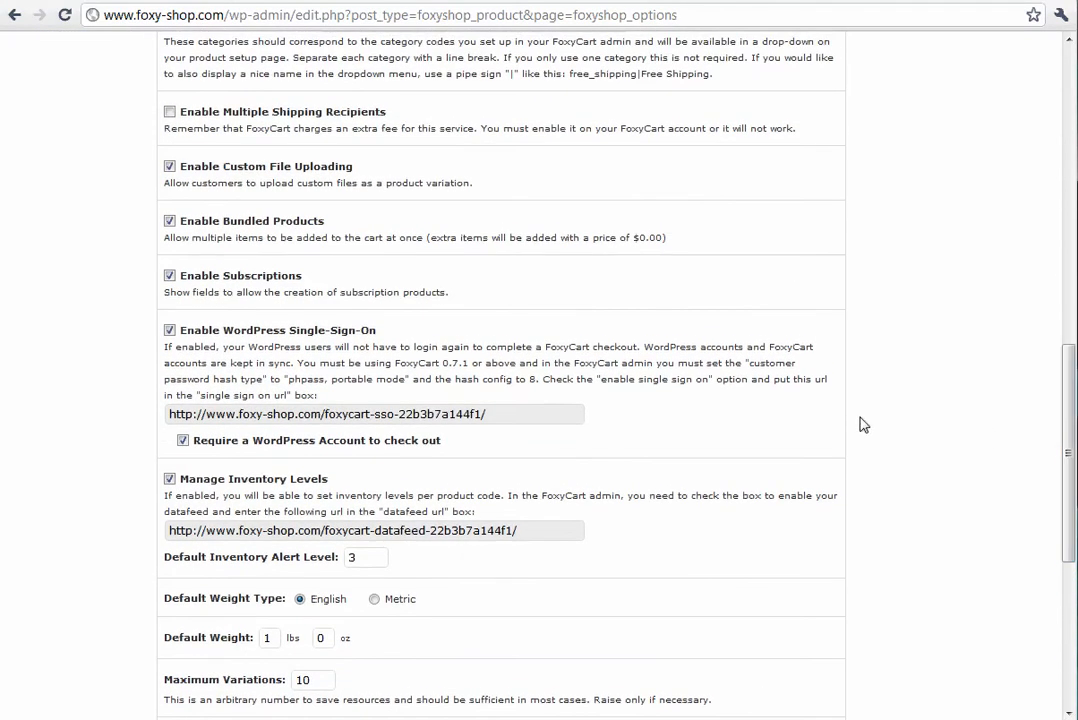
{"action": "mouse_move", "coordinate": [335, 350]}
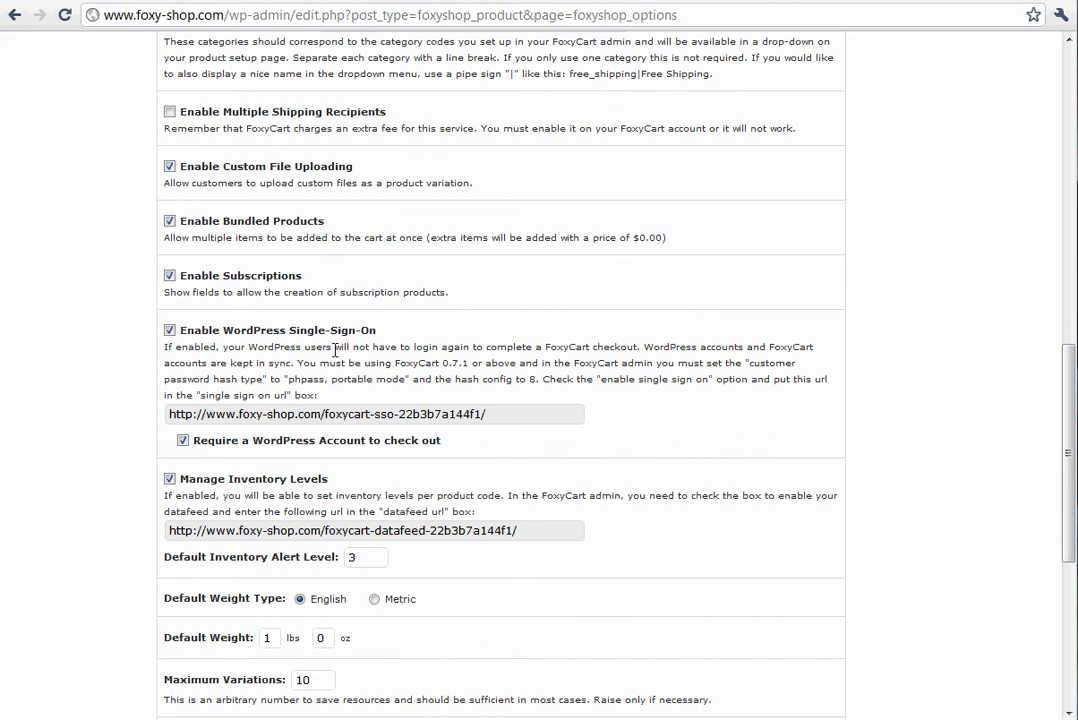
{"action": "mouse_move", "coordinate": [434, 358]}
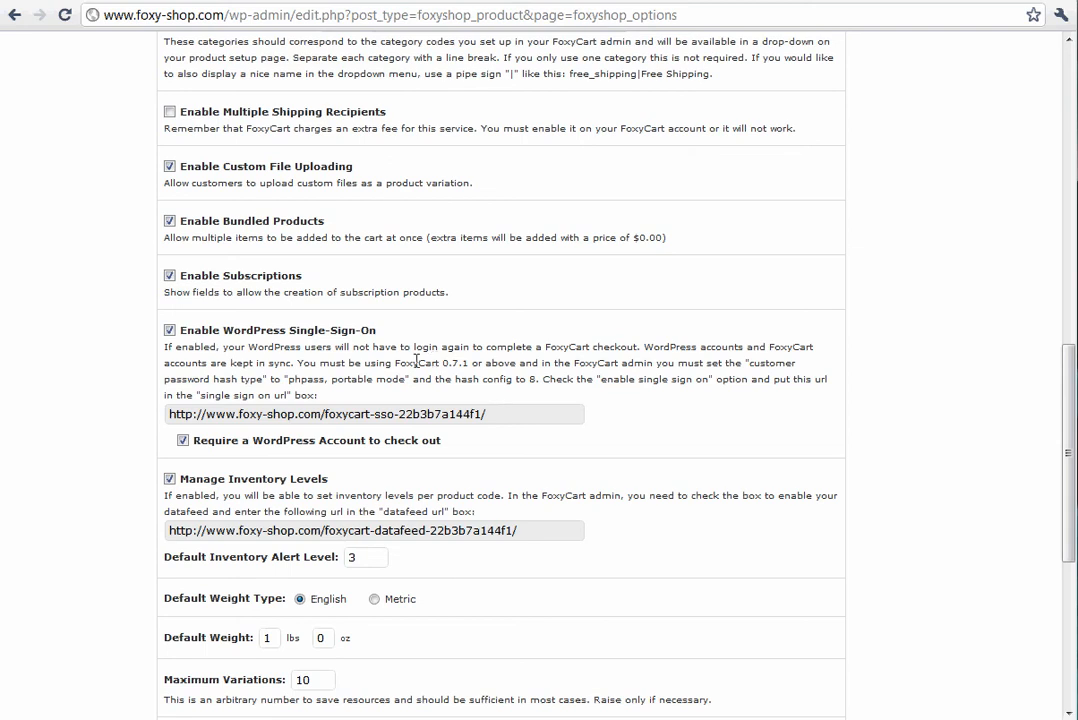
{"action": "mouse_move", "coordinate": [450, 447]}
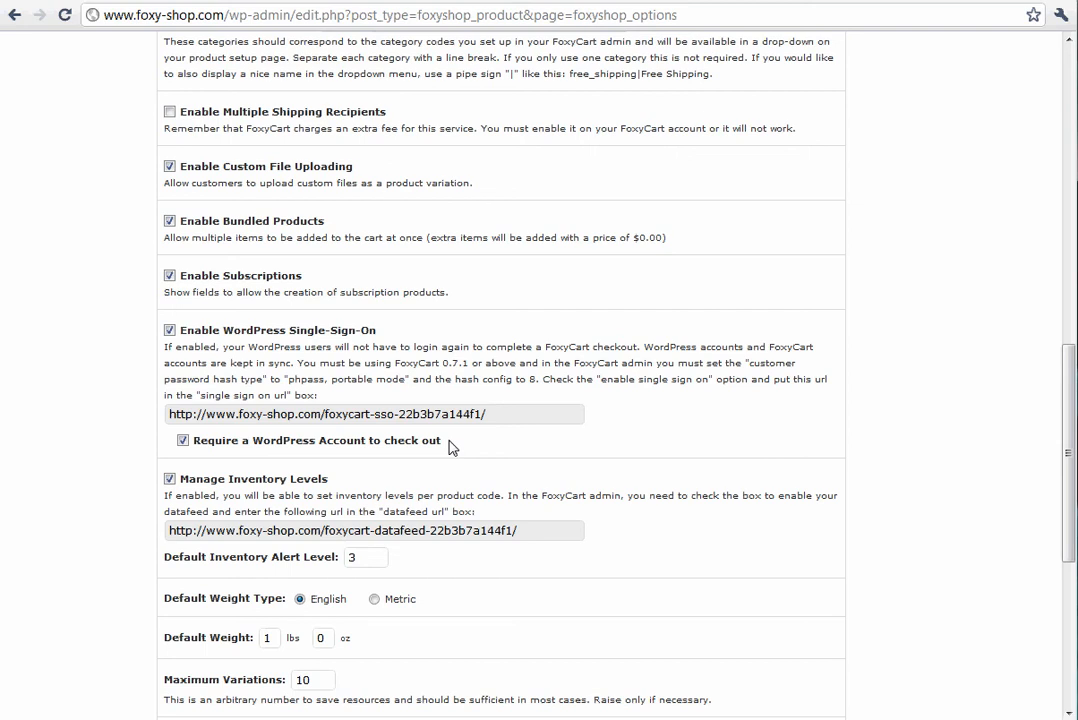
{"action": "mouse_move", "coordinate": [480, 420]}
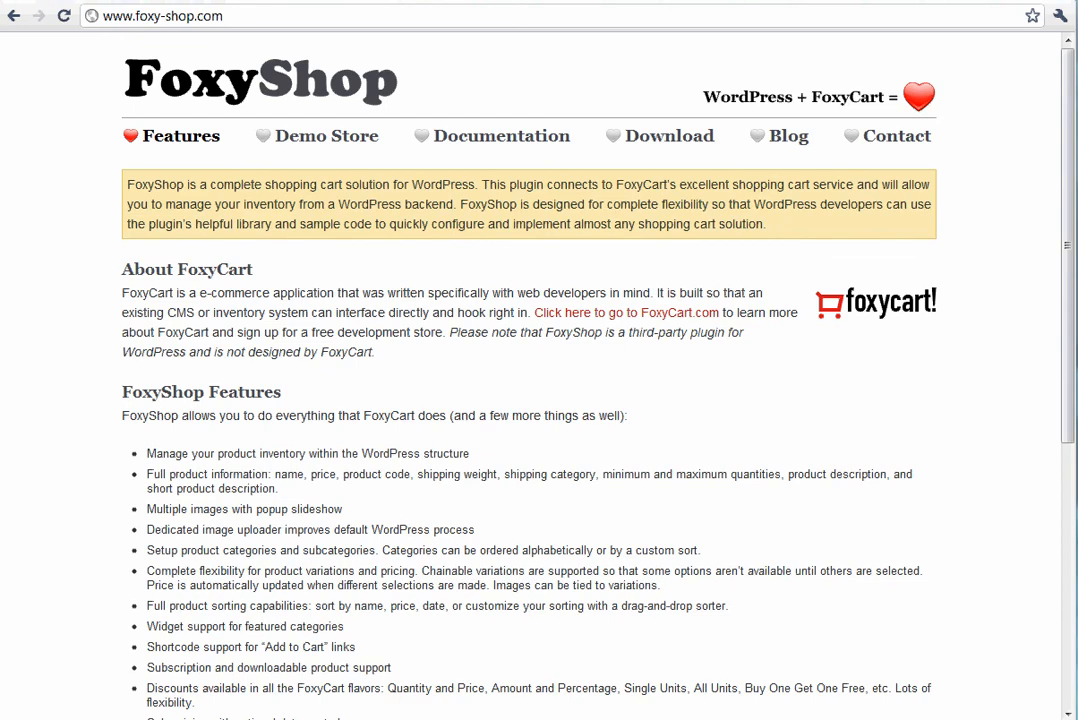
In the Demo Store, add the Quirky Products iPad Cover to the cart and check out.
{"action": "left_click", "coordinate": [335, 136]}
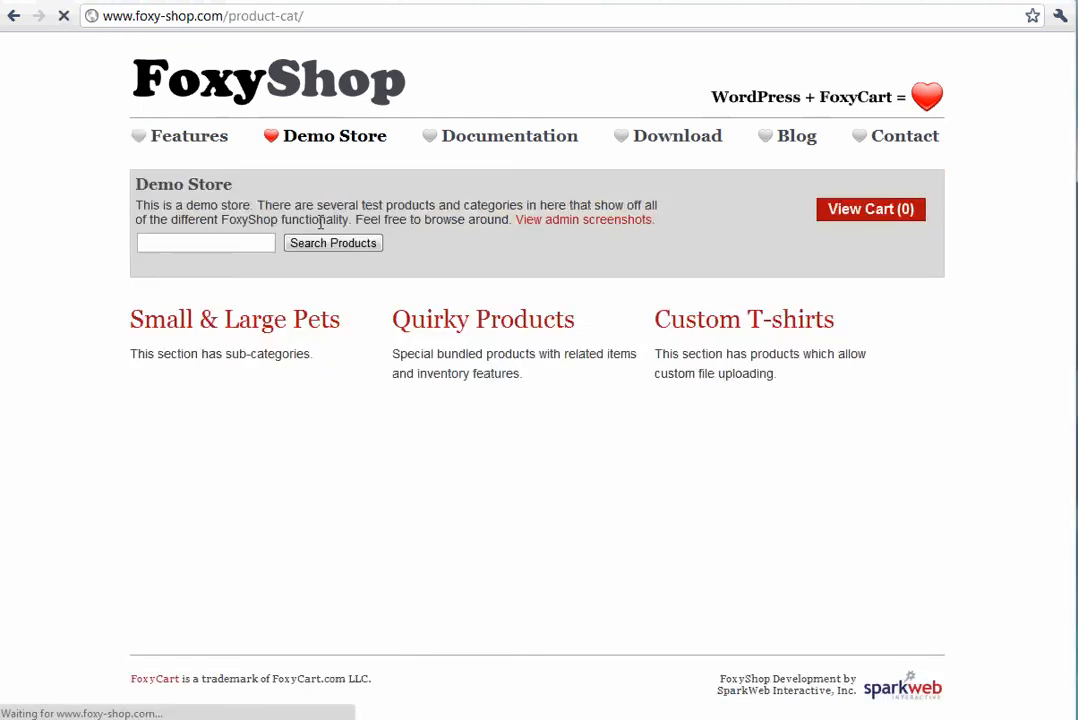
{"action": "left_click", "coordinate": [482, 318]}
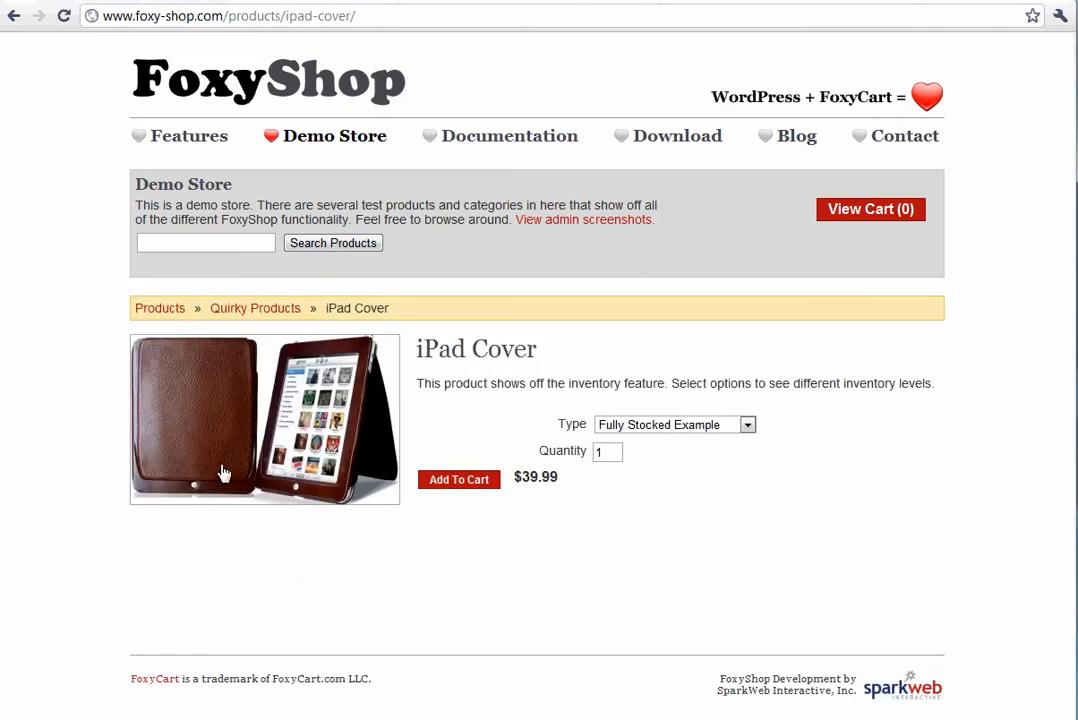
{"action": "left_click", "coordinate": [458, 479]}
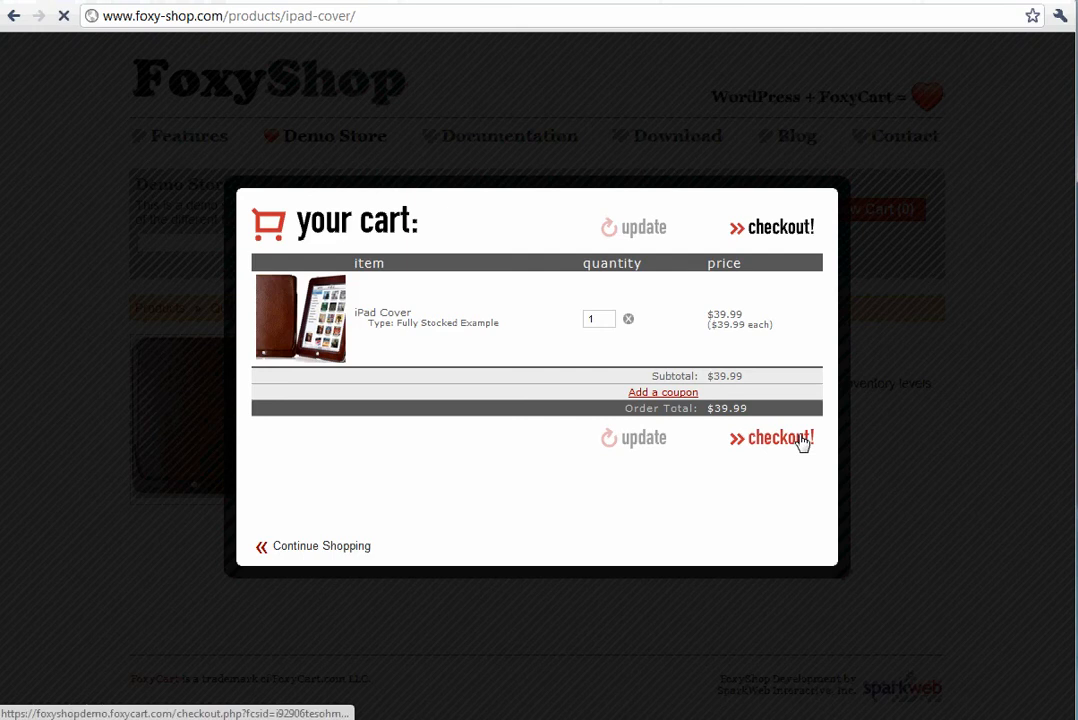
{"action": "left_click", "coordinate": [780, 437]}
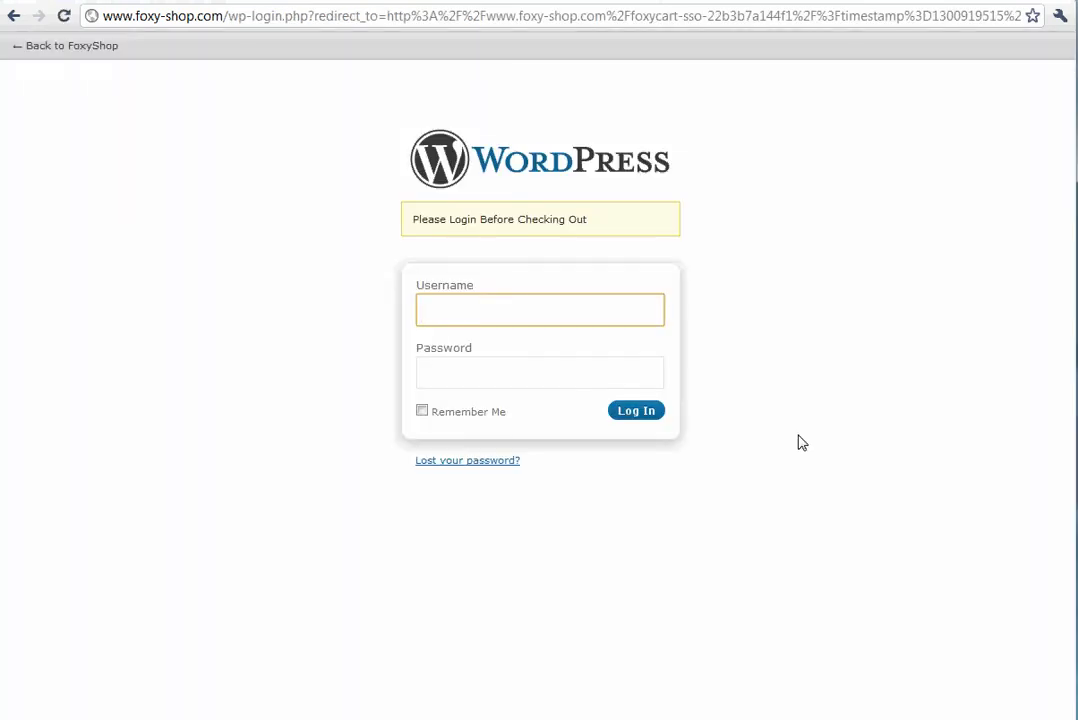
Enter the testuser credentials on the WordPress login prompt and submit.
{"action": "left_click", "coordinate": [539, 309]}
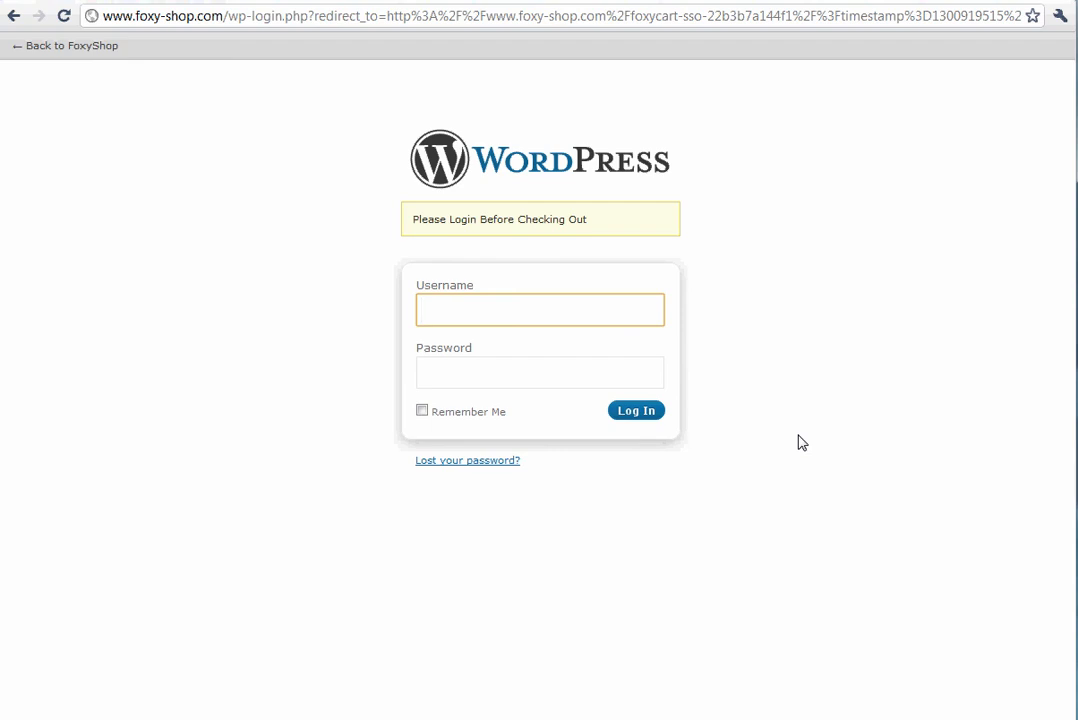
{"action": "mouse_move", "coordinate": [559, 265]}
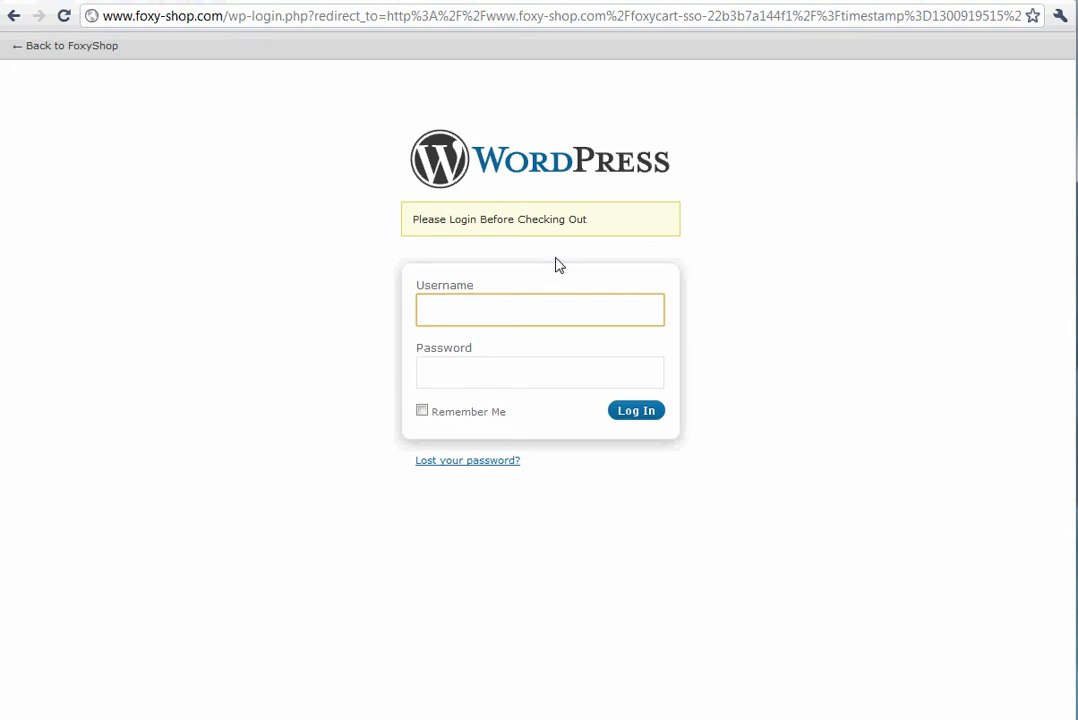
{"action": "left_click", "coordinate": [539, 309]}
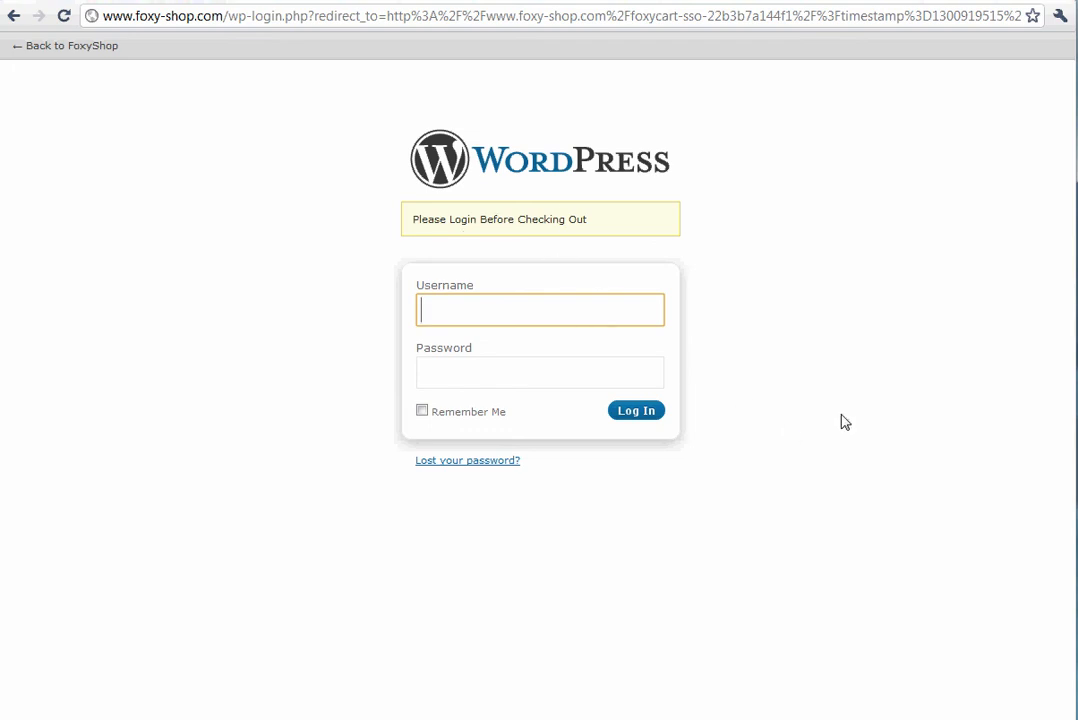
{"action": "type", "text": "testuser"}
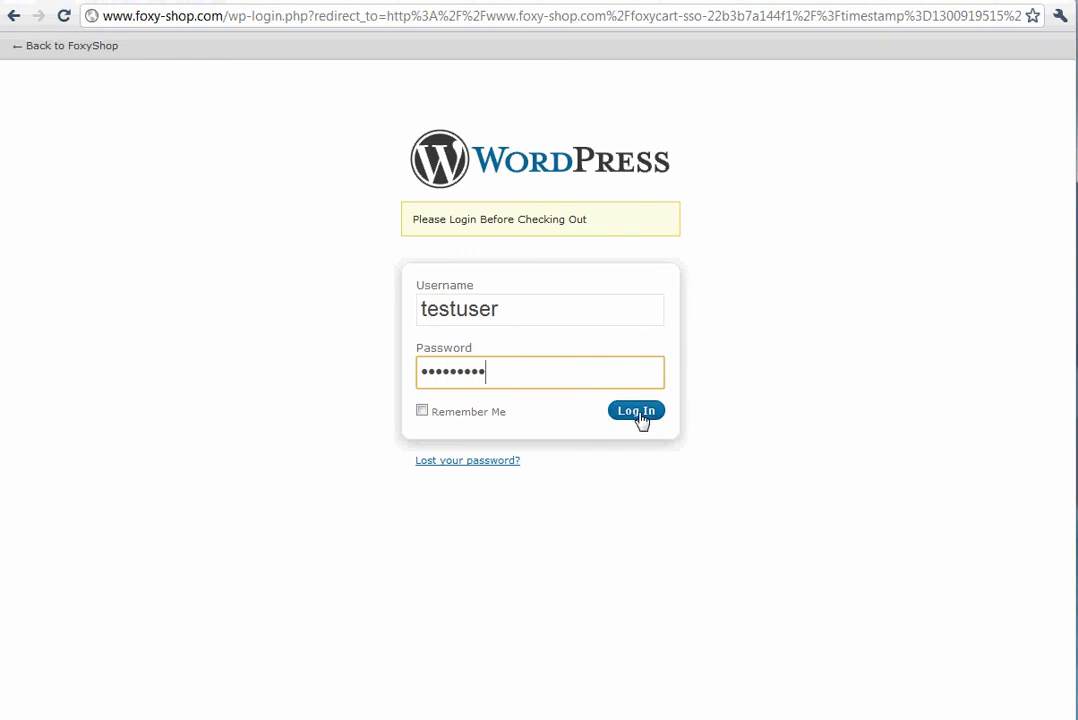
{"action": "left_click", "coordinate": [636, 410]}
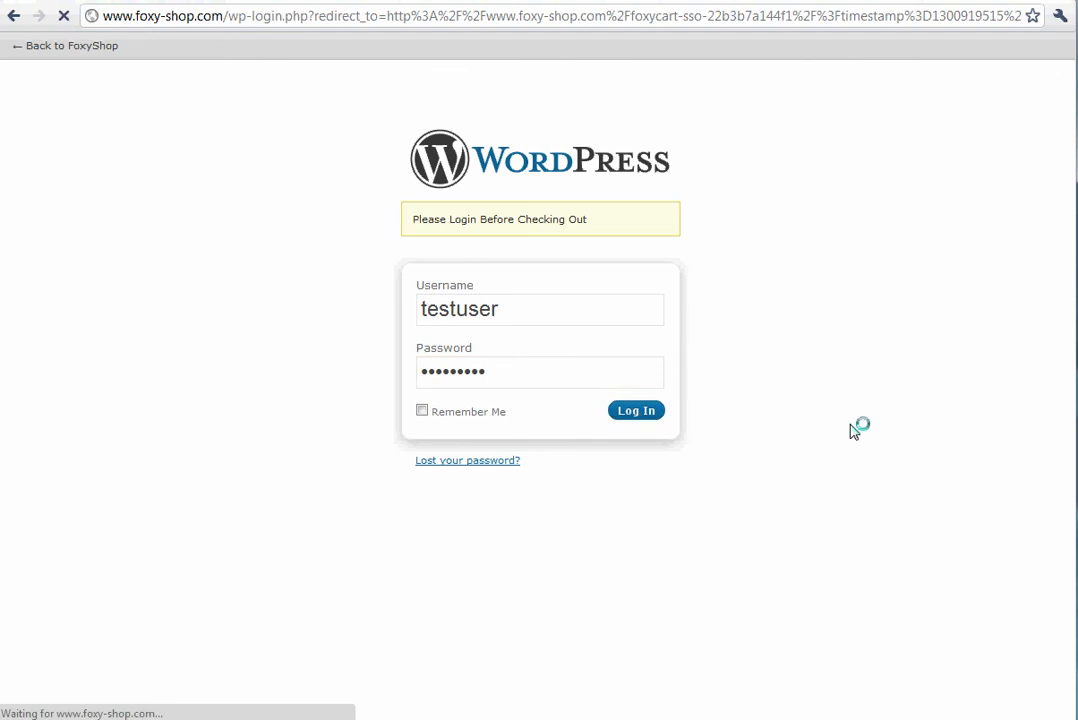
Dismiss the test-gateway alert and review the prefilled Test User checkout details.
{"action": "left_click", "coordinate": [636, 410]}
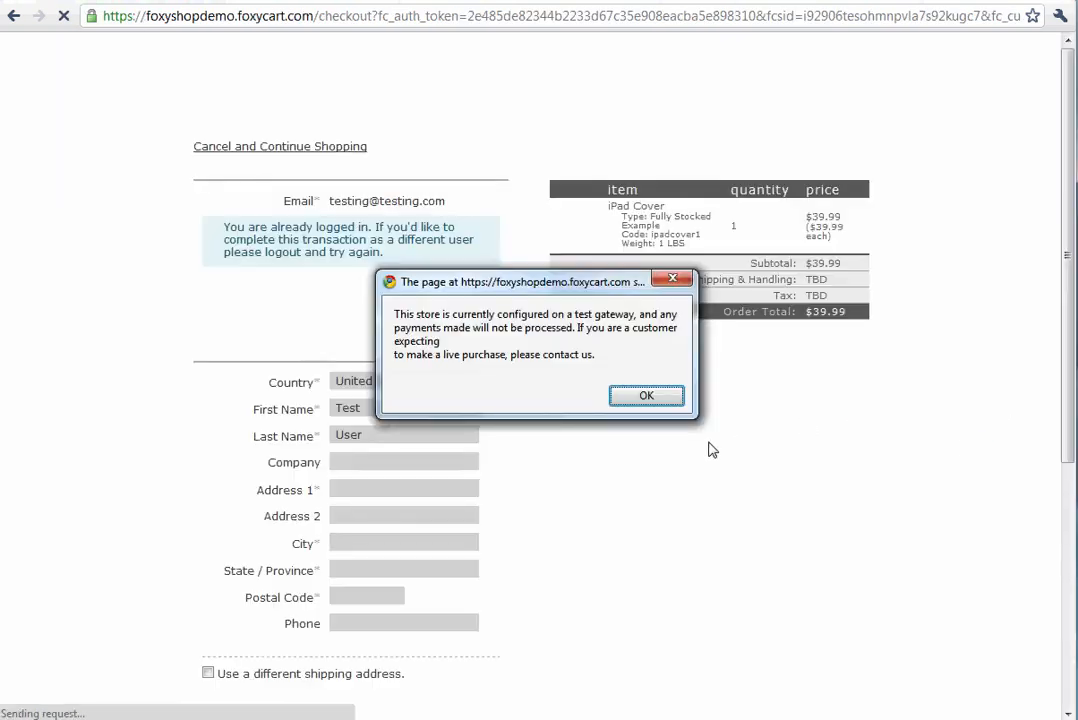
{"action": "left_click", "coordinate": [646, 395]}
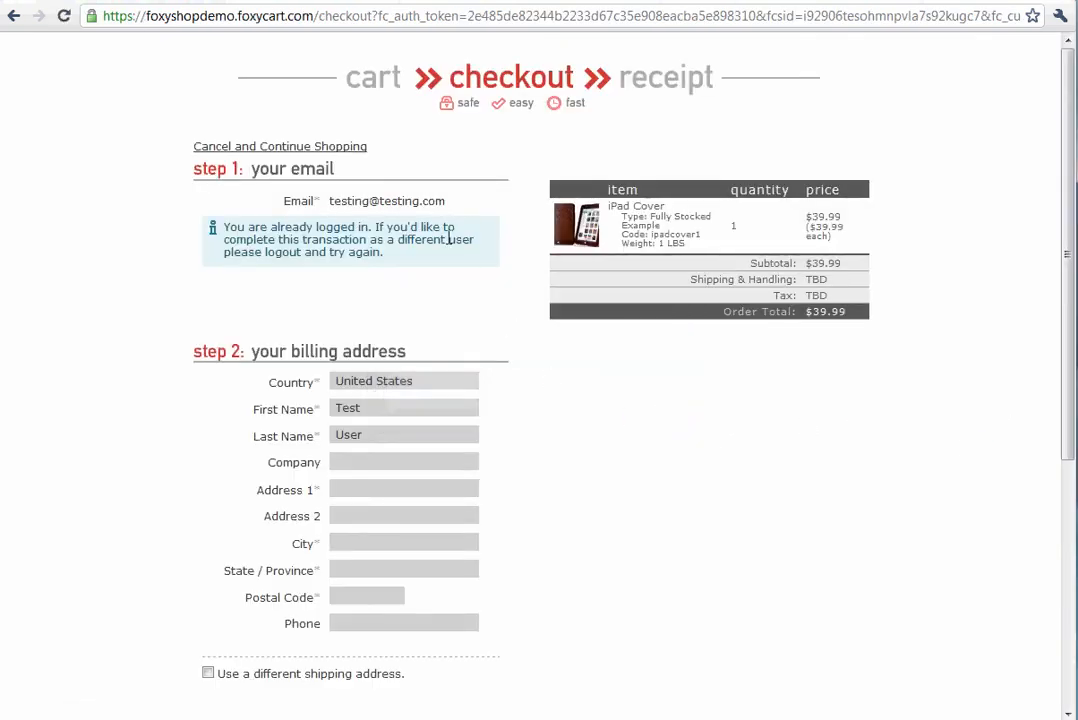
{"action": "mouse_move", "coordinate": [407, 225]}
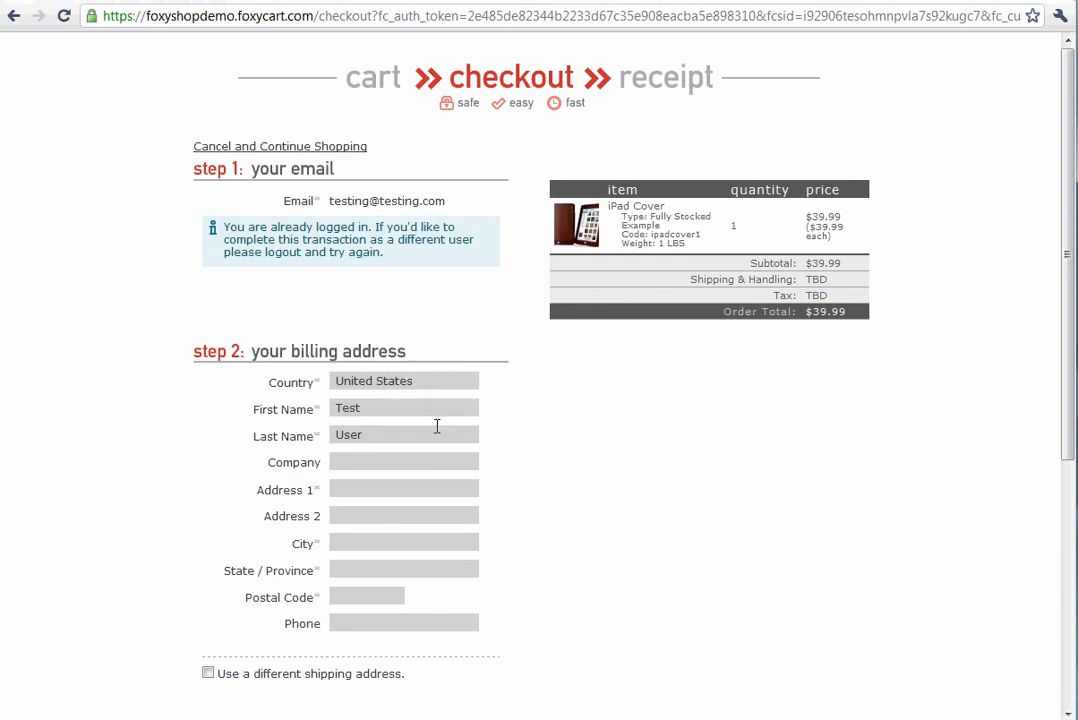
{"action": "mouse_move", "coordinate": [371, 453]}
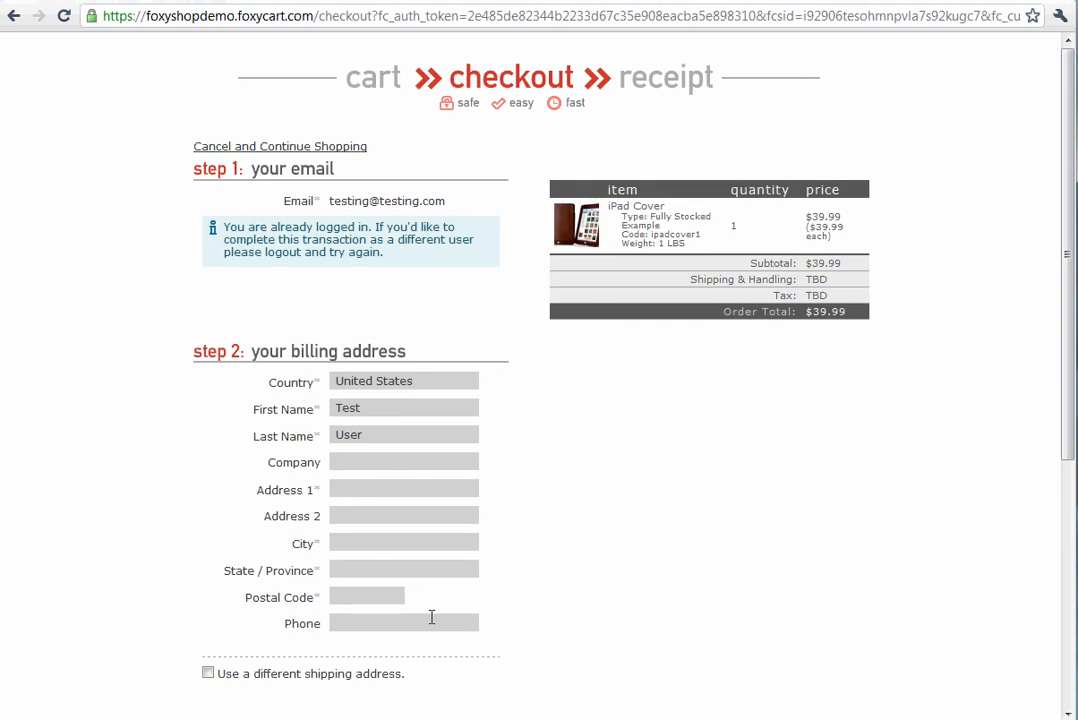
{"action": "scroll", "scroll_direction": "down", "scroll_amount": 3}
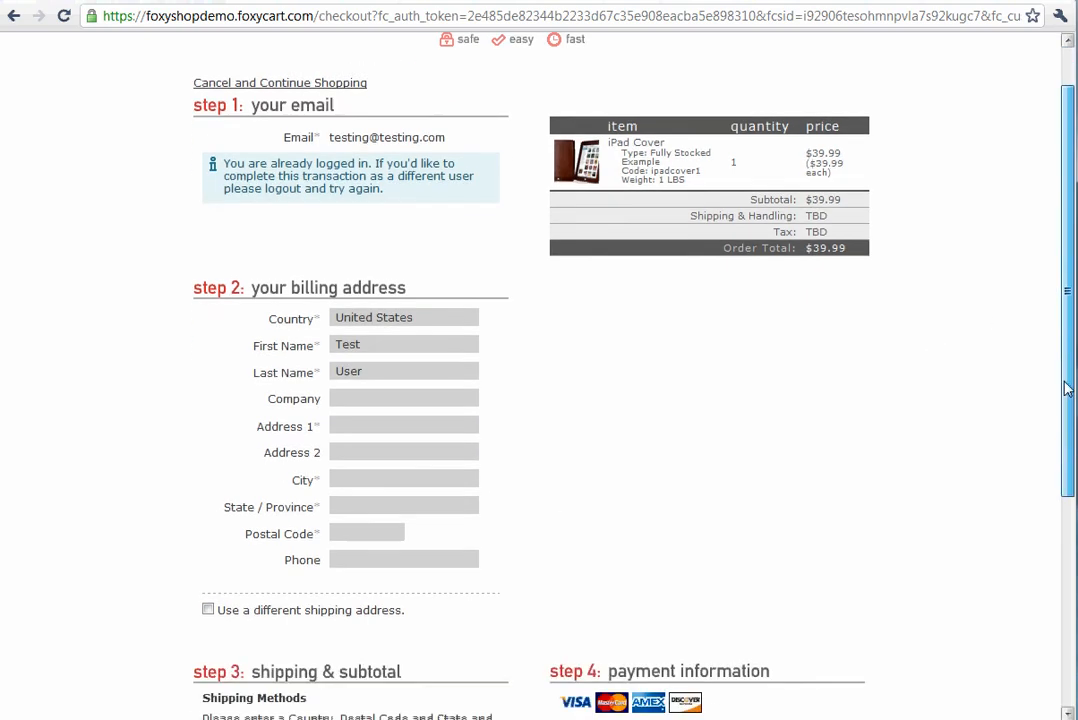
{"action": "scroll", "scroll_direction": "down", "scroll_amount": 3}
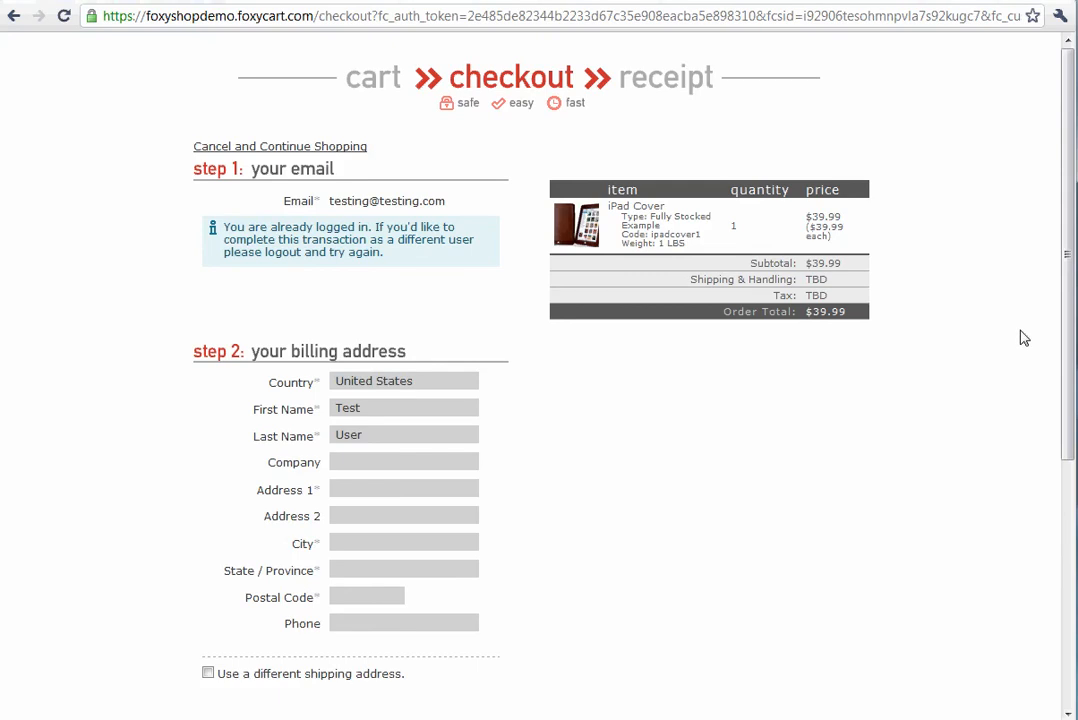
{"action": "mouse_move", "coordinate": [908, 620]}
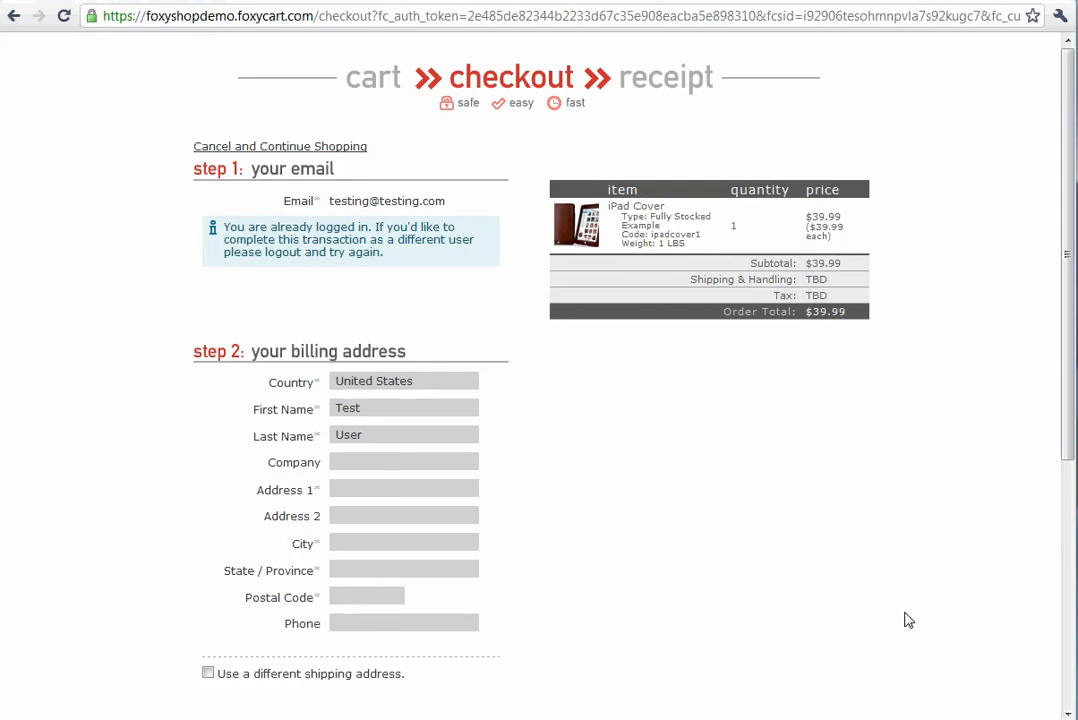